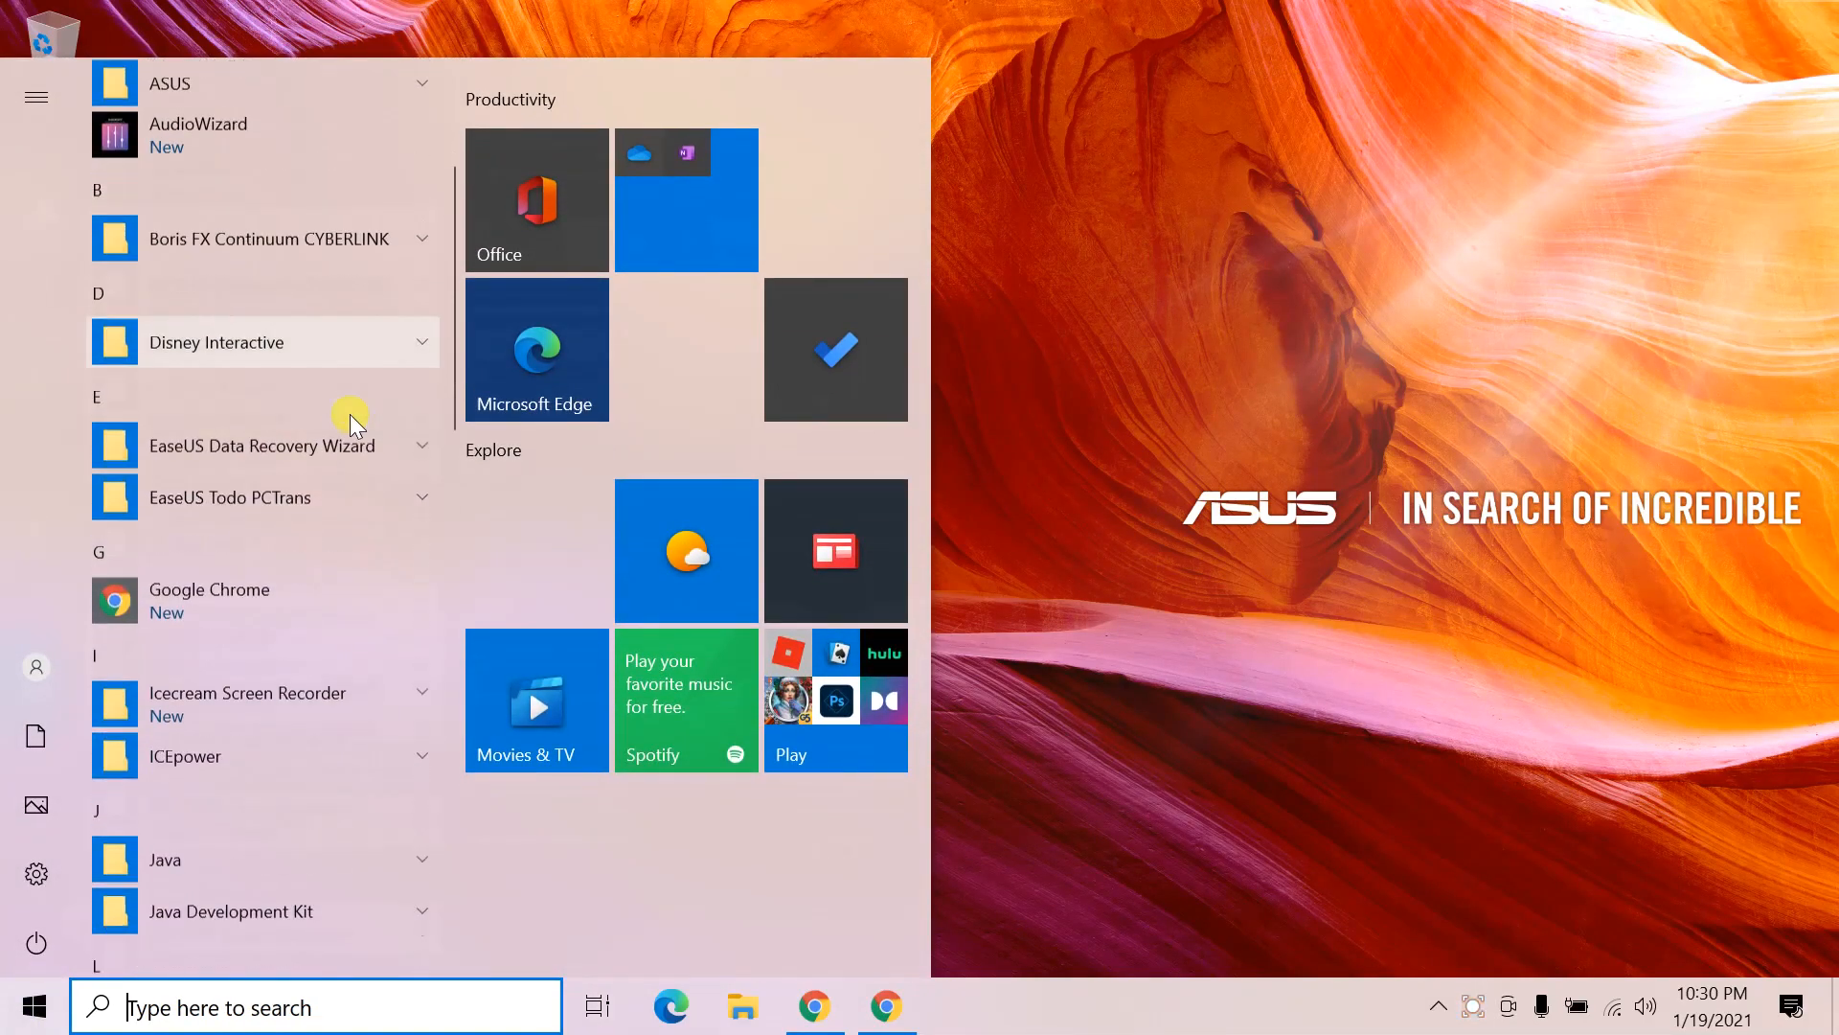
- Look for Notepad and Paint in the Start menu's Windows Accessories group
scroll(down, 3)
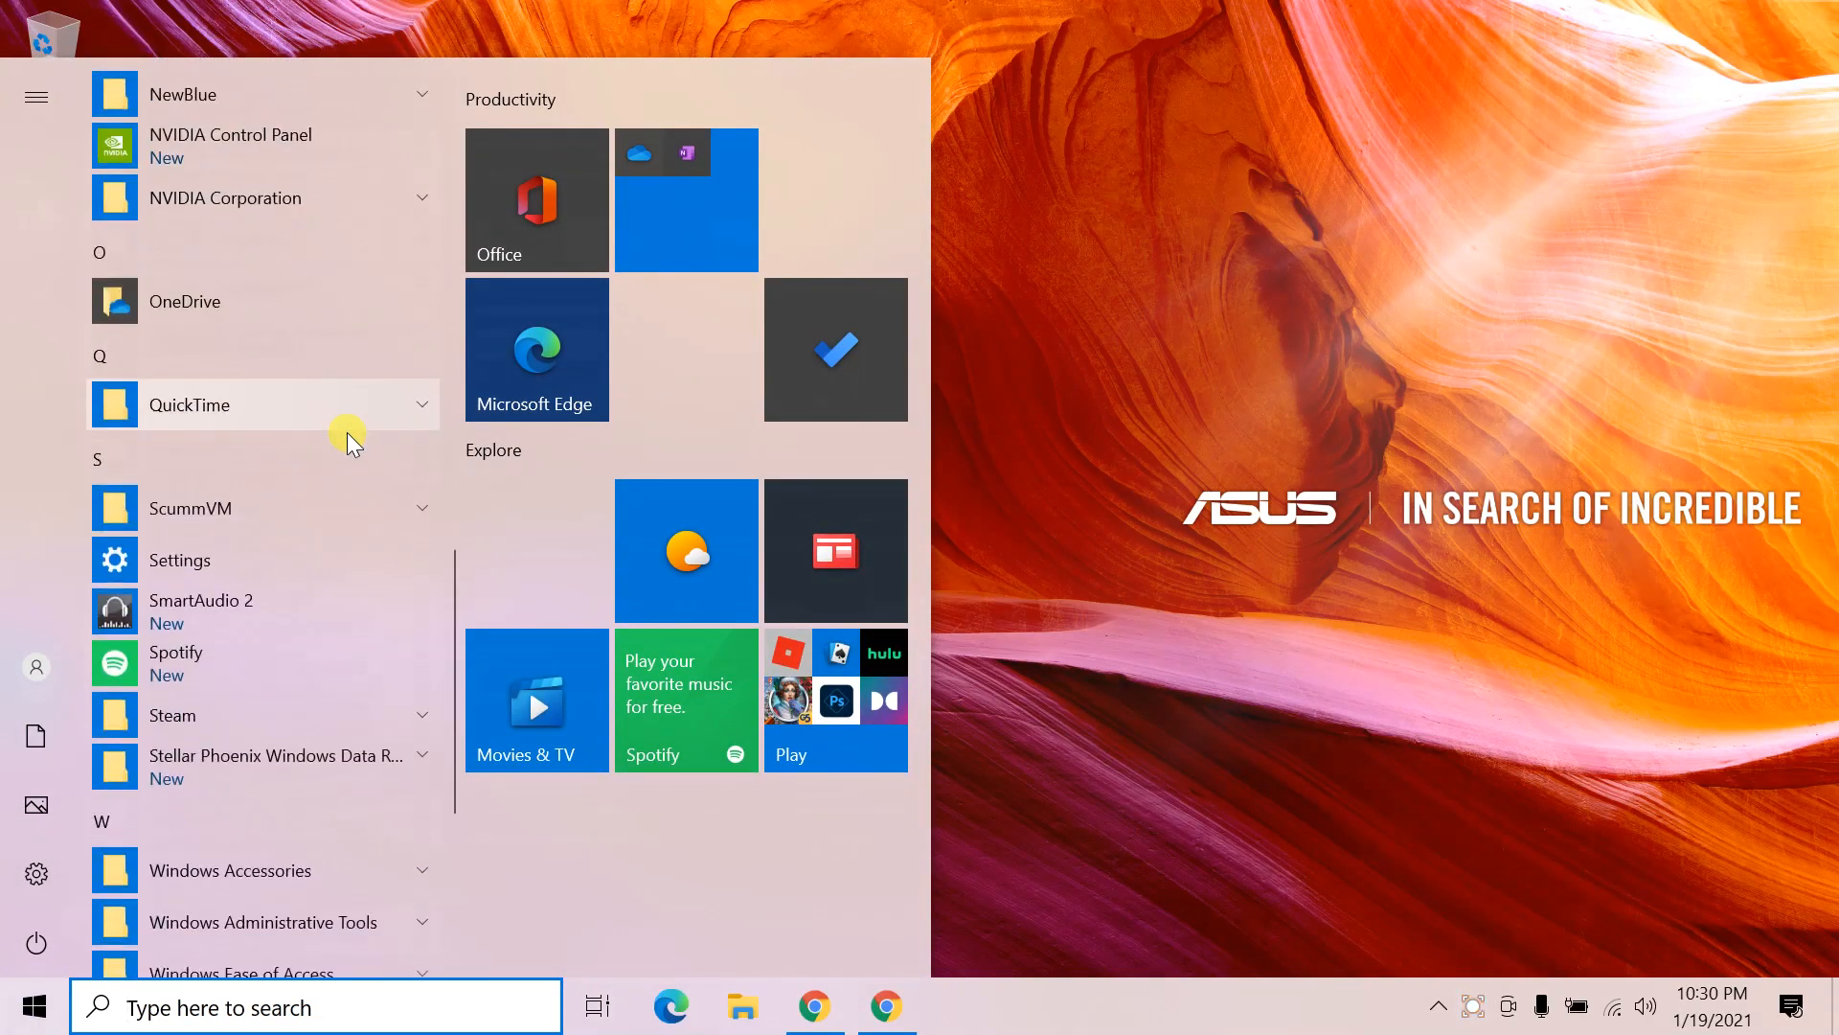
scroll(down, 3)
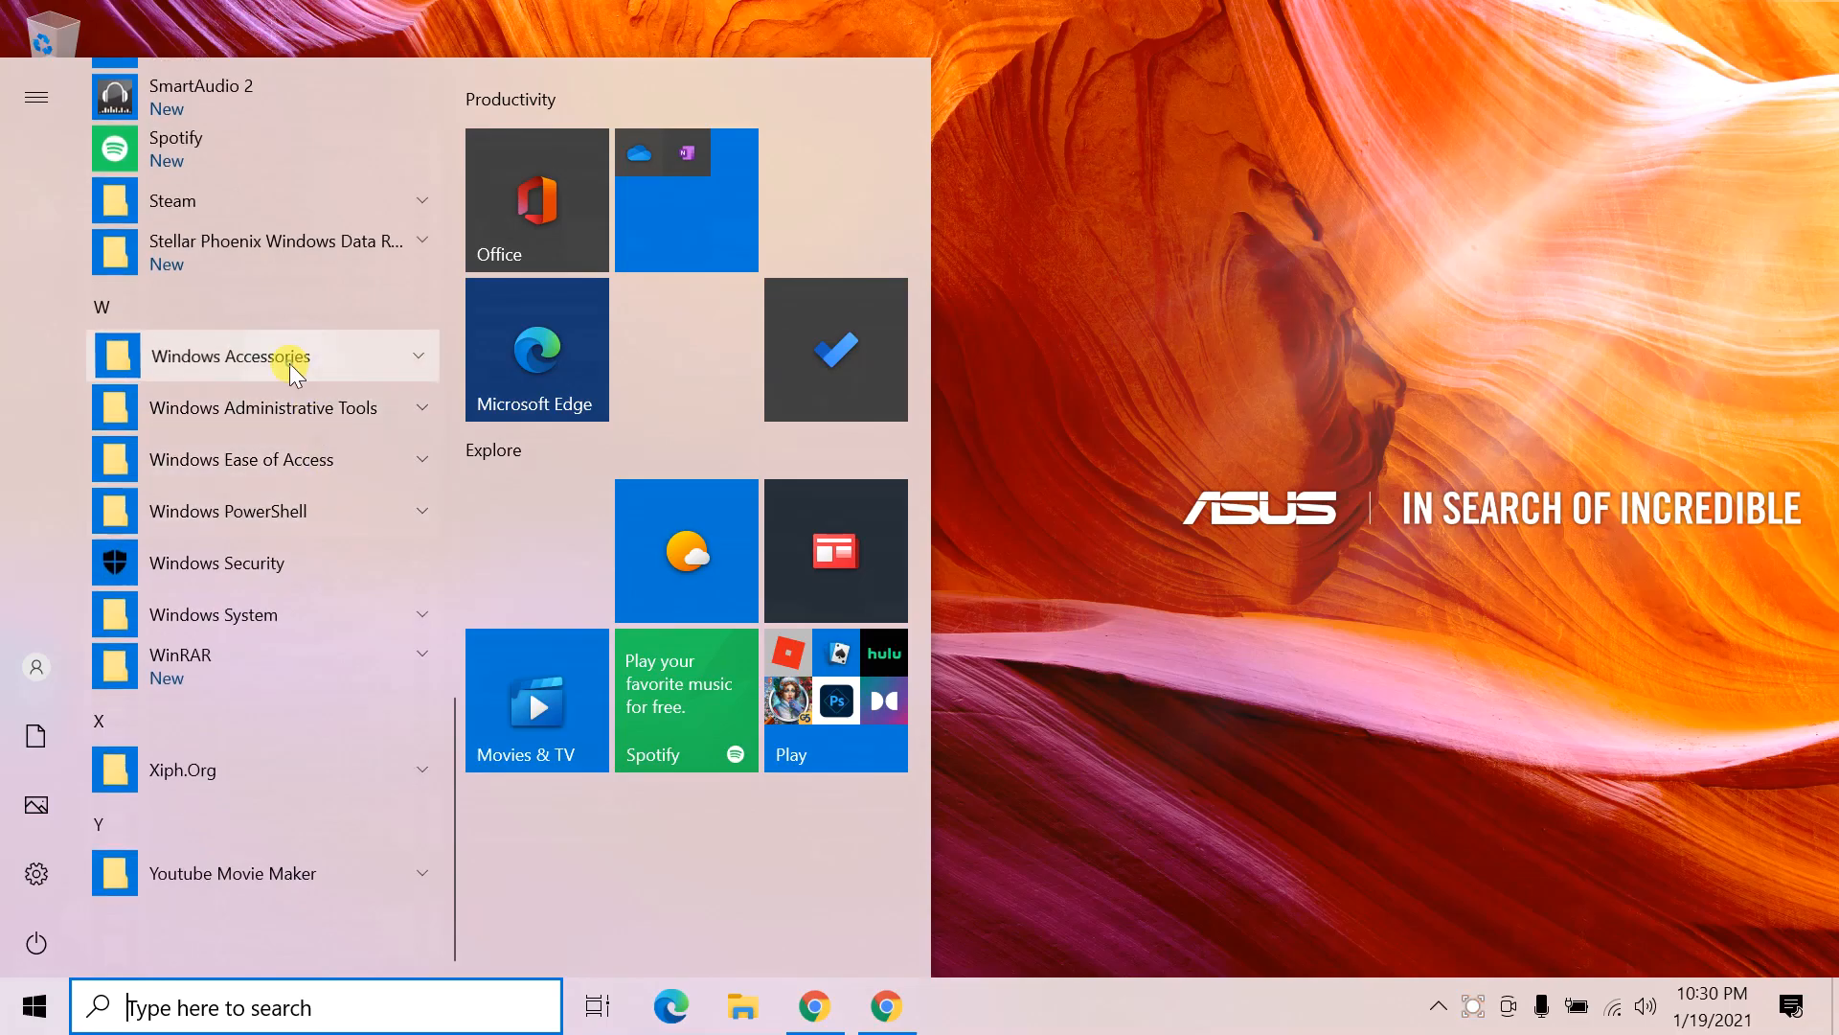
click(230, 356)
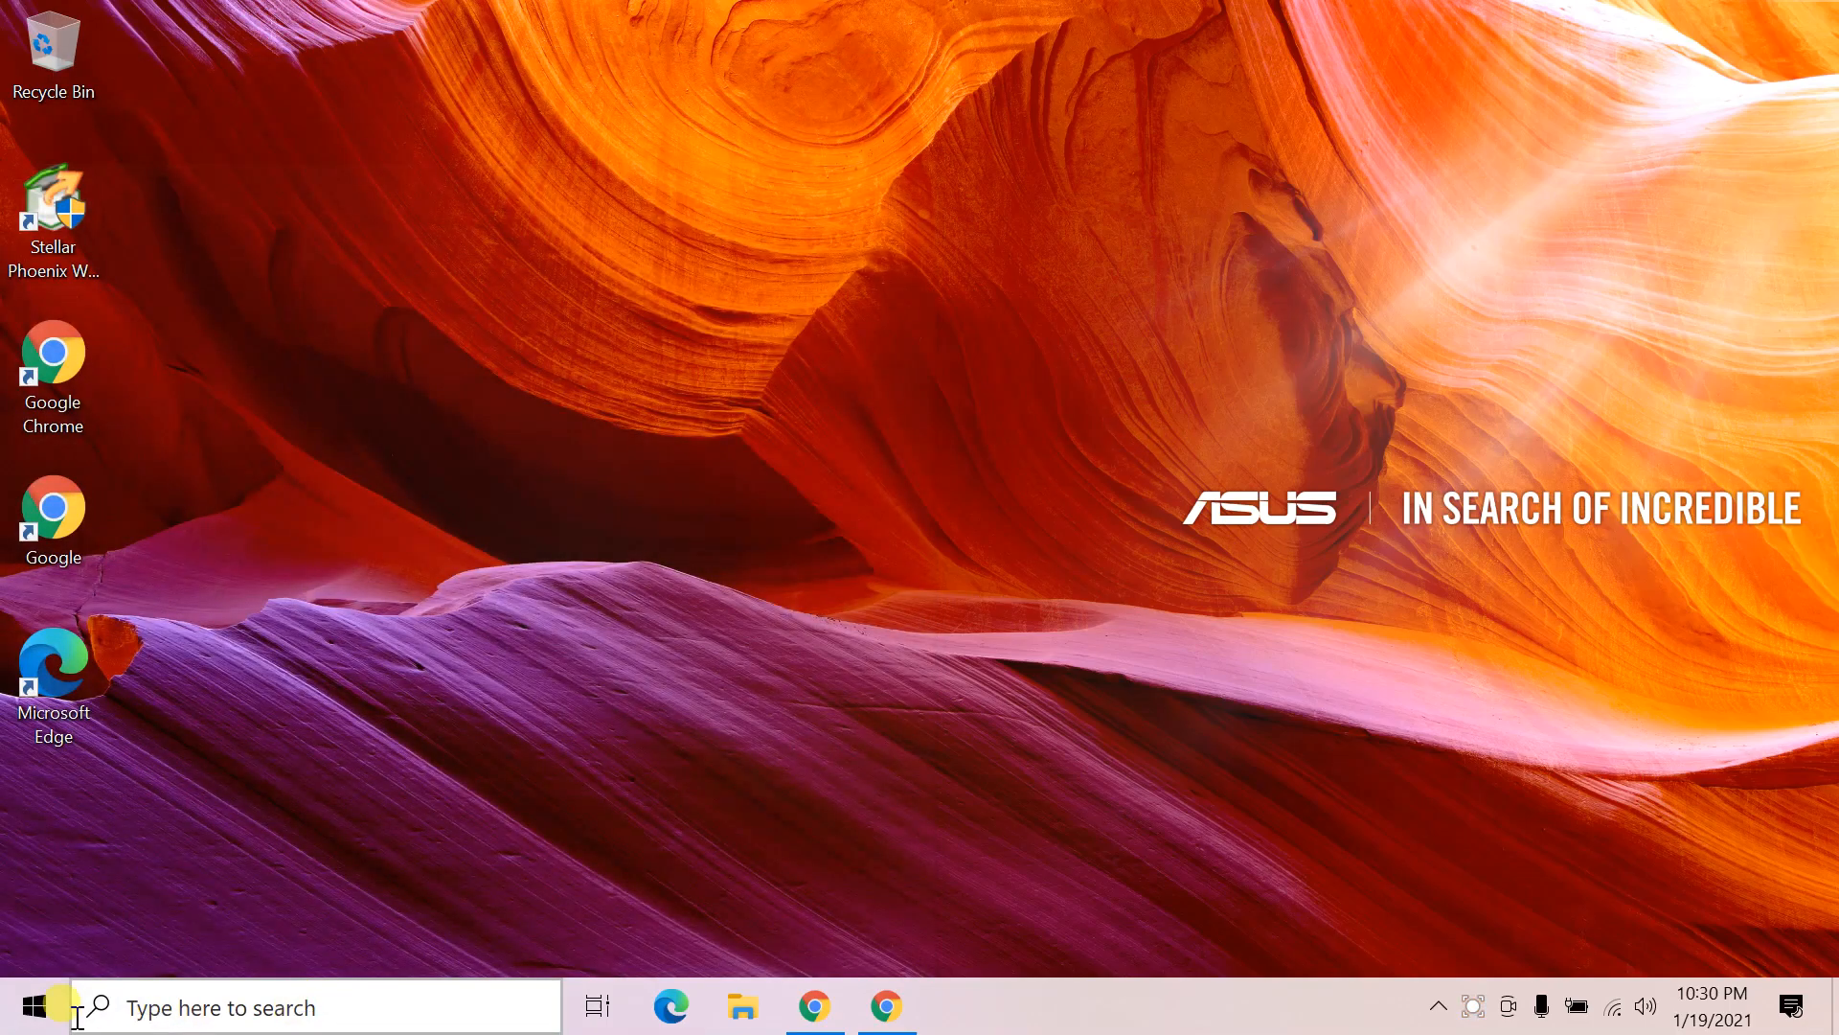
click(19, 1006)
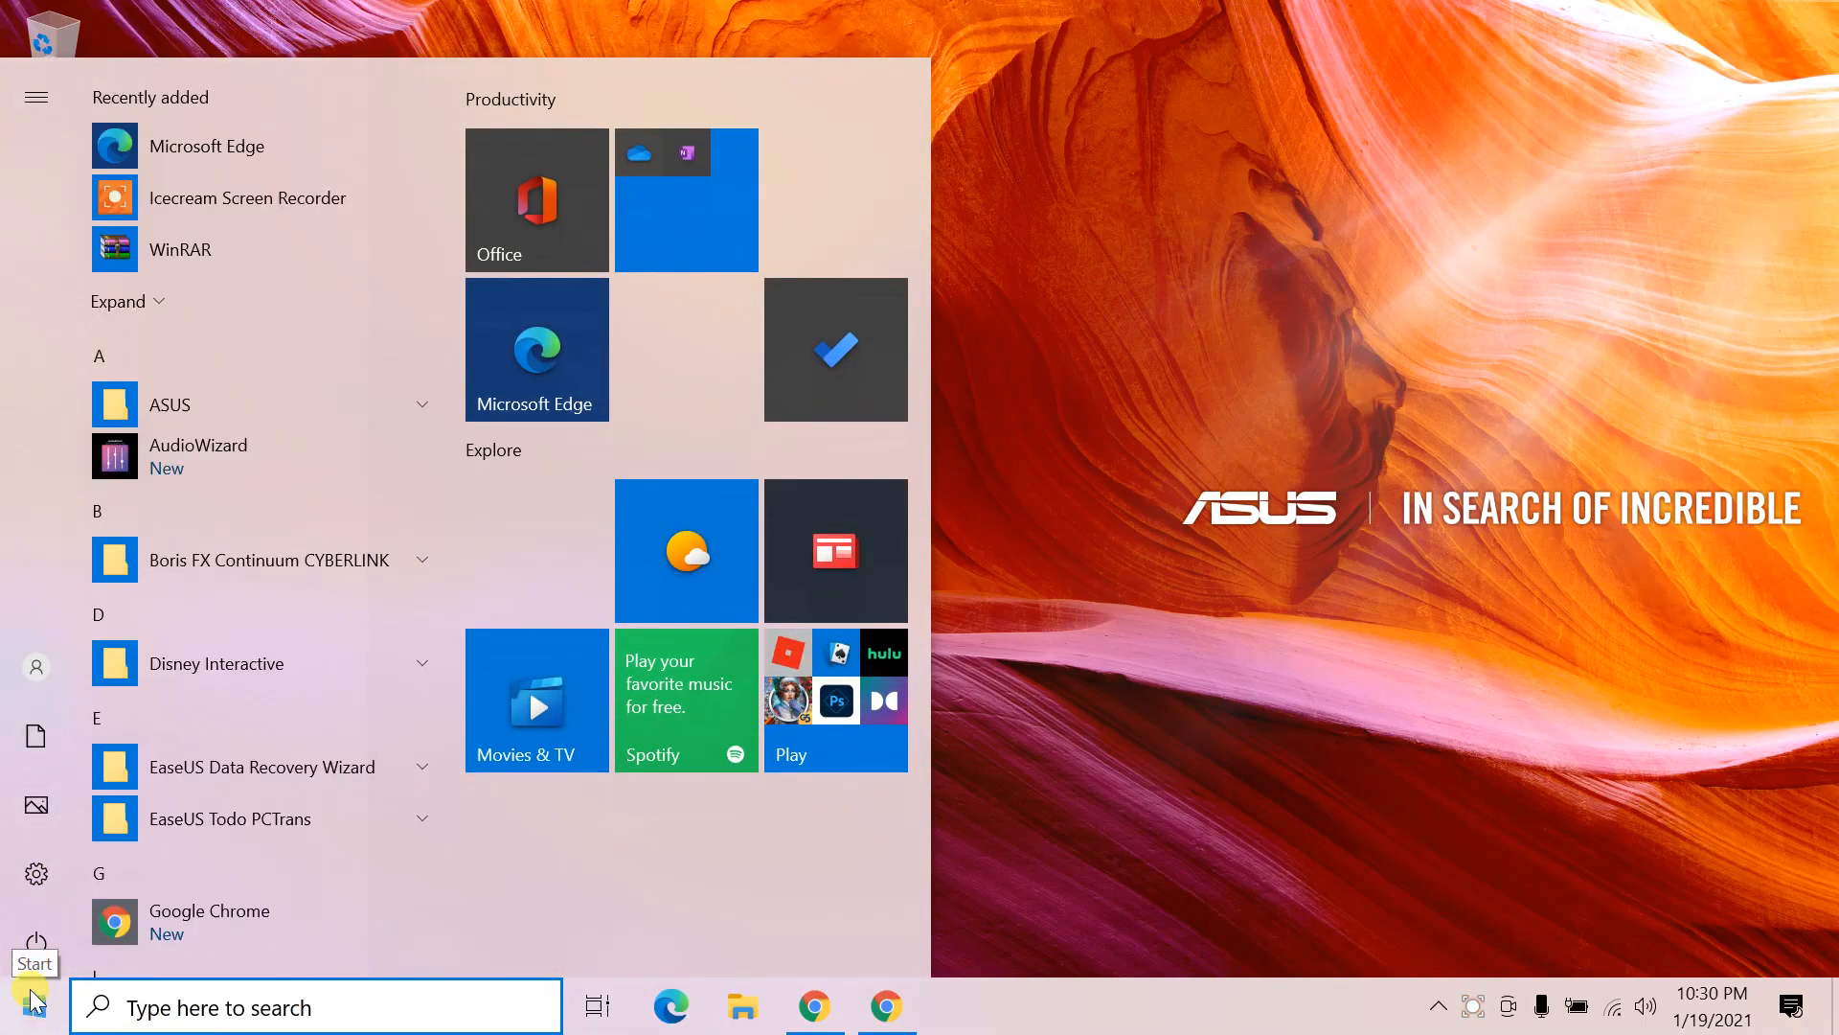
- Run notepad and then mspaint from the Run dialog, dismissing both 'Windows cannot find' errors
right_click(21, 1006)
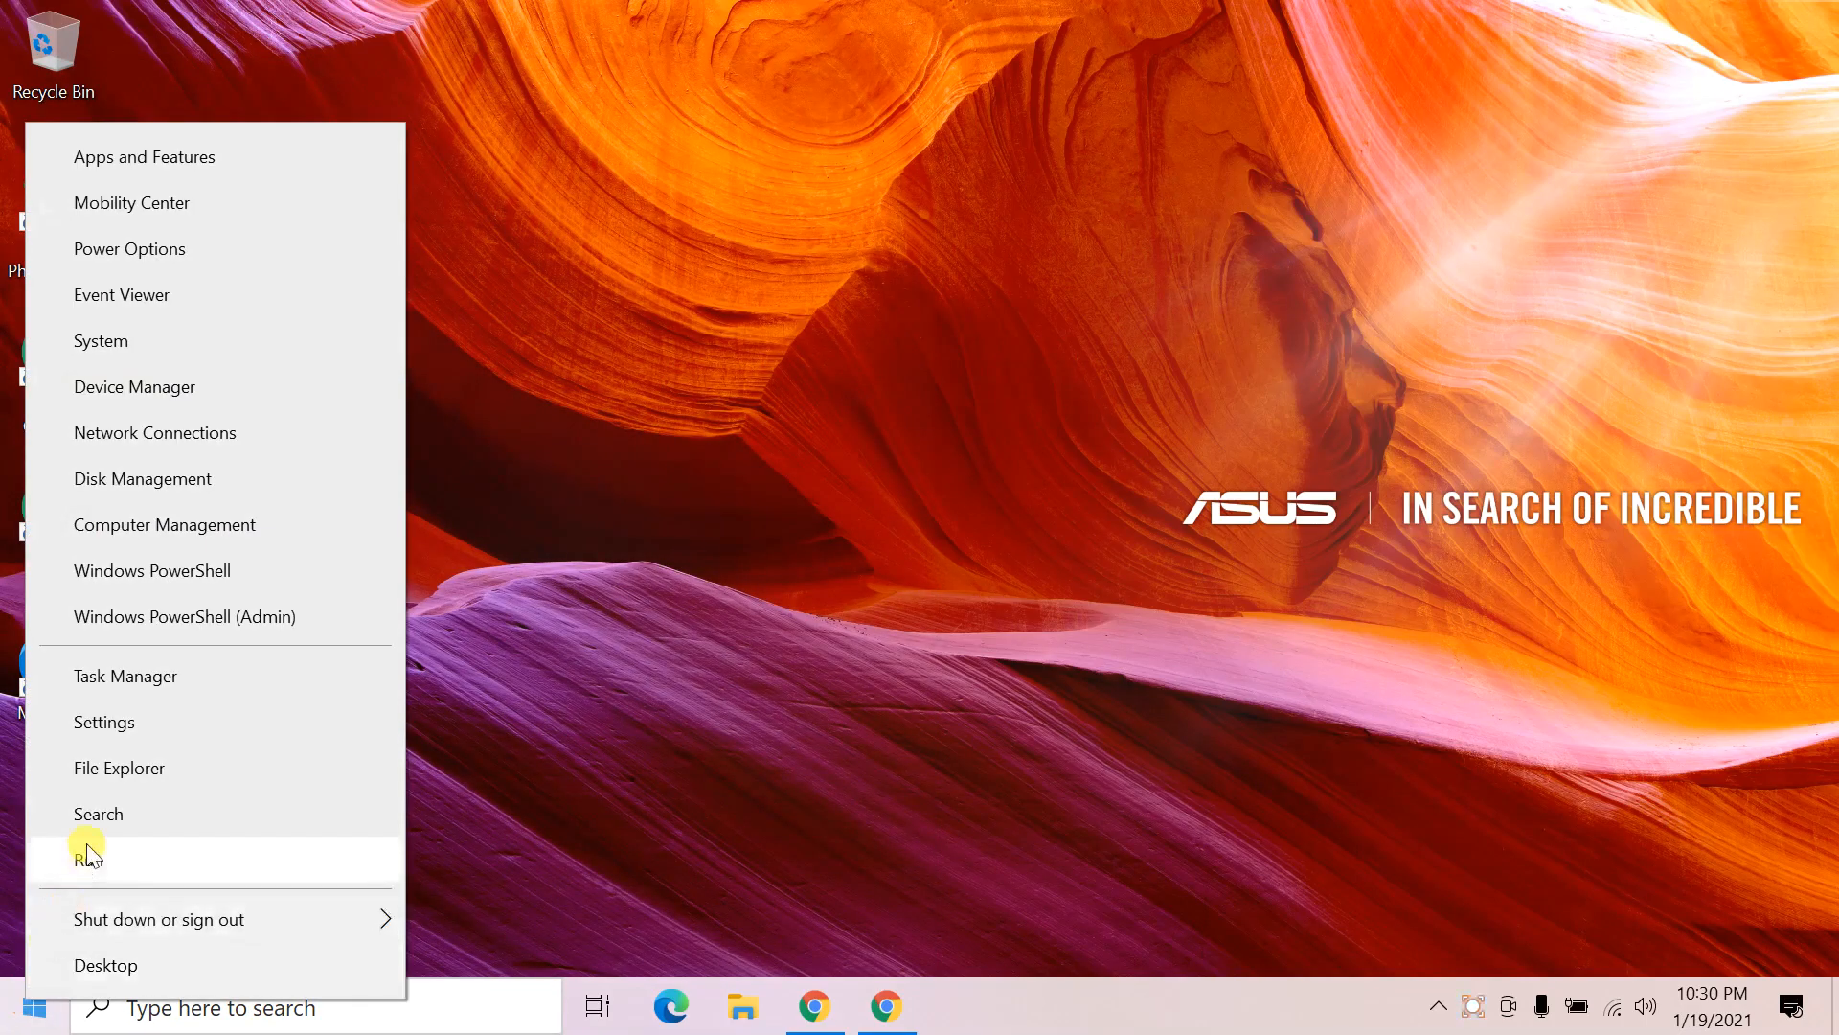
click(88, 857)
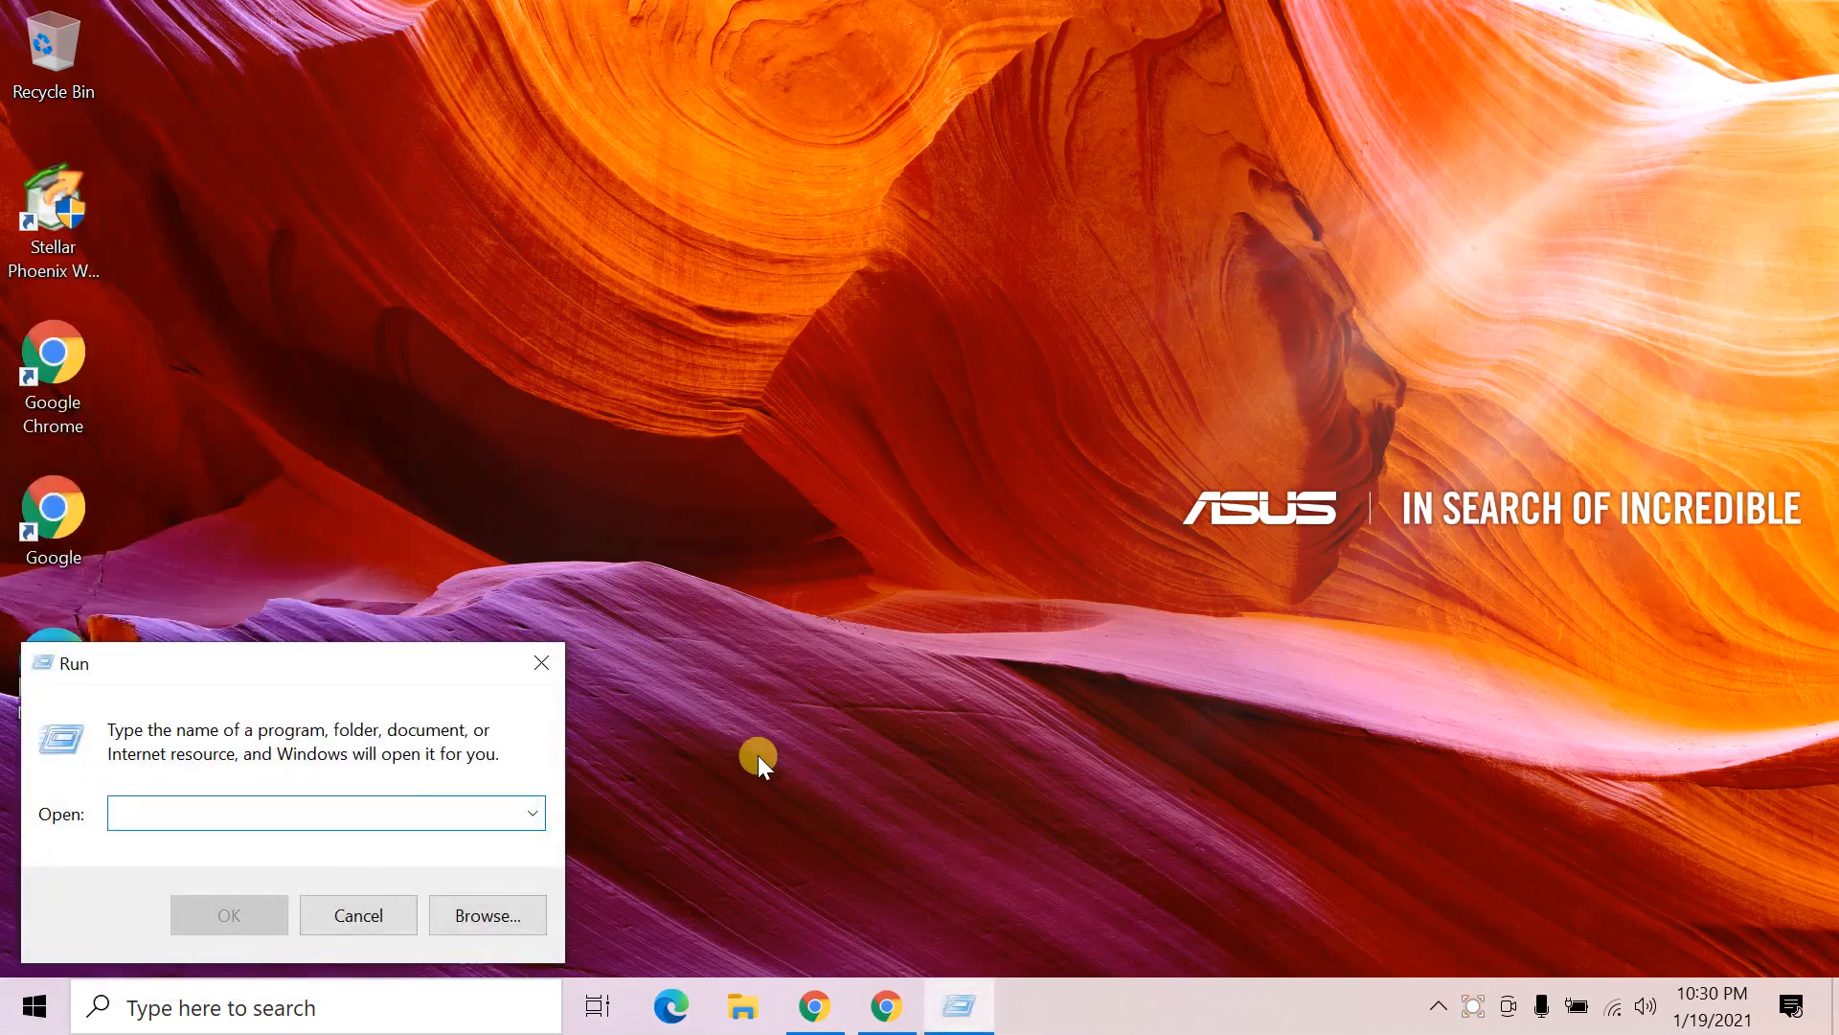
text(notep)
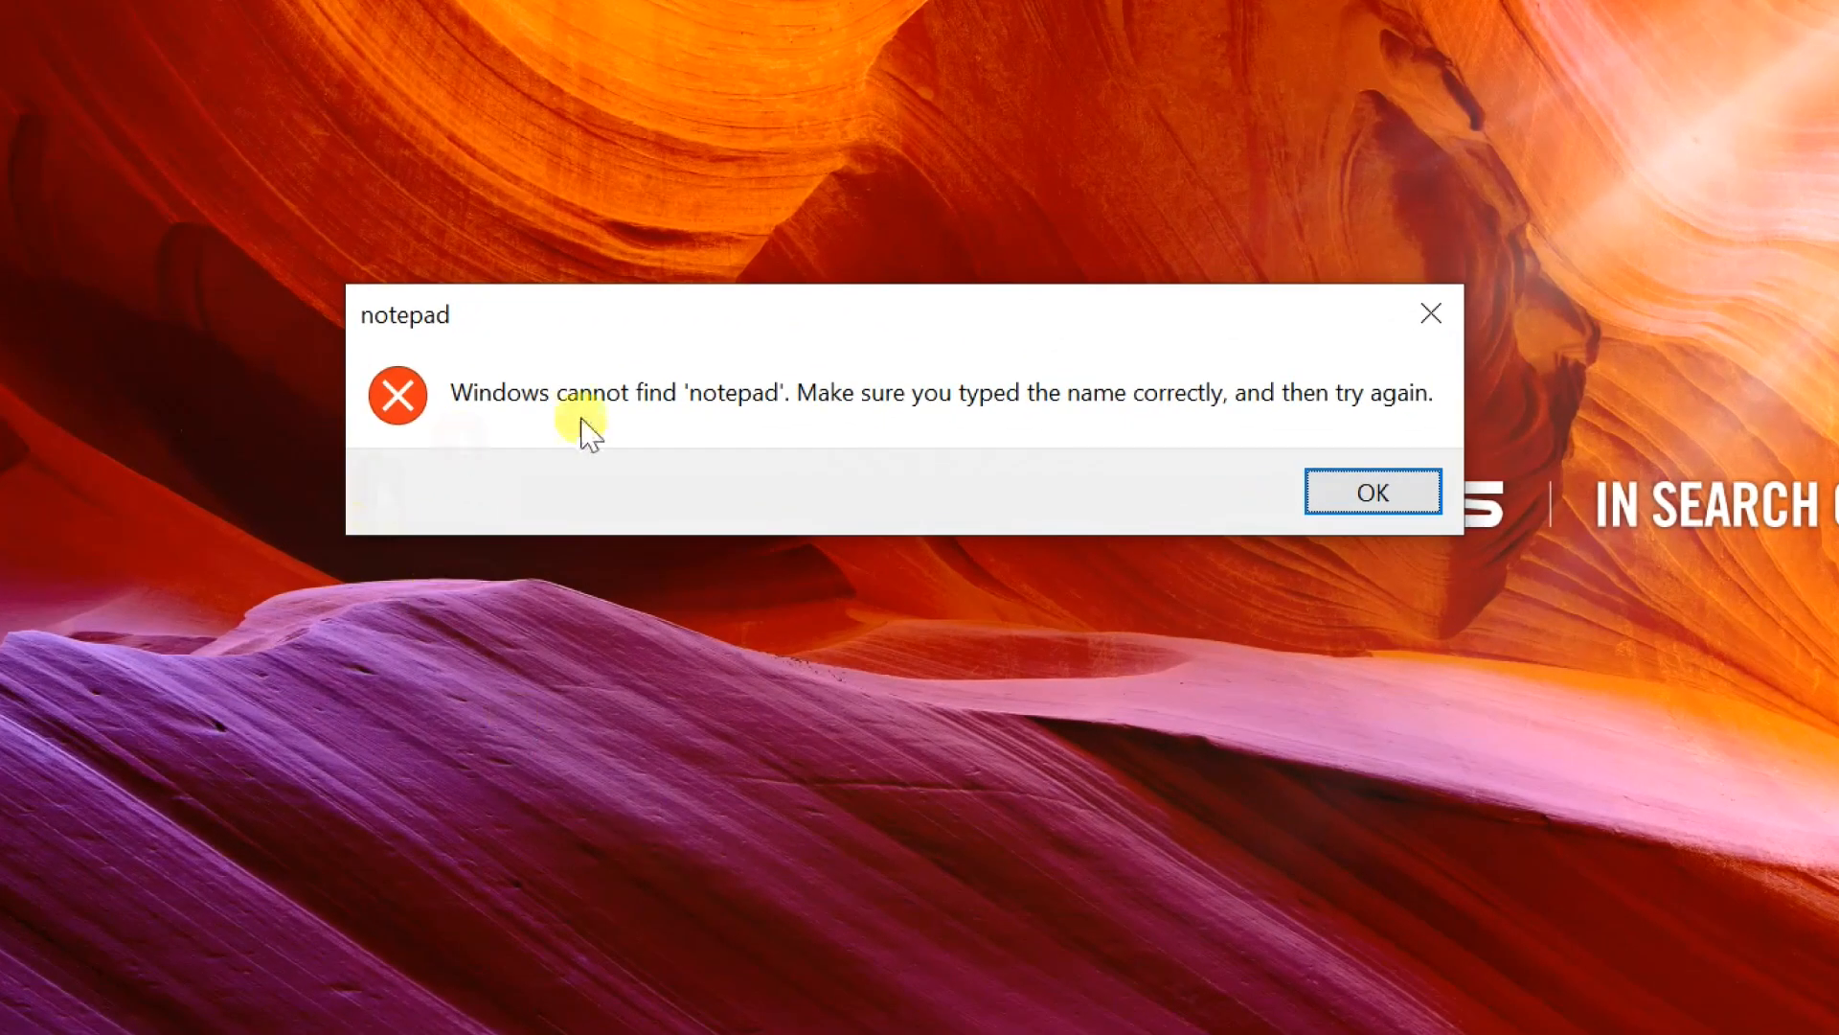
mouse_move(441, 376)
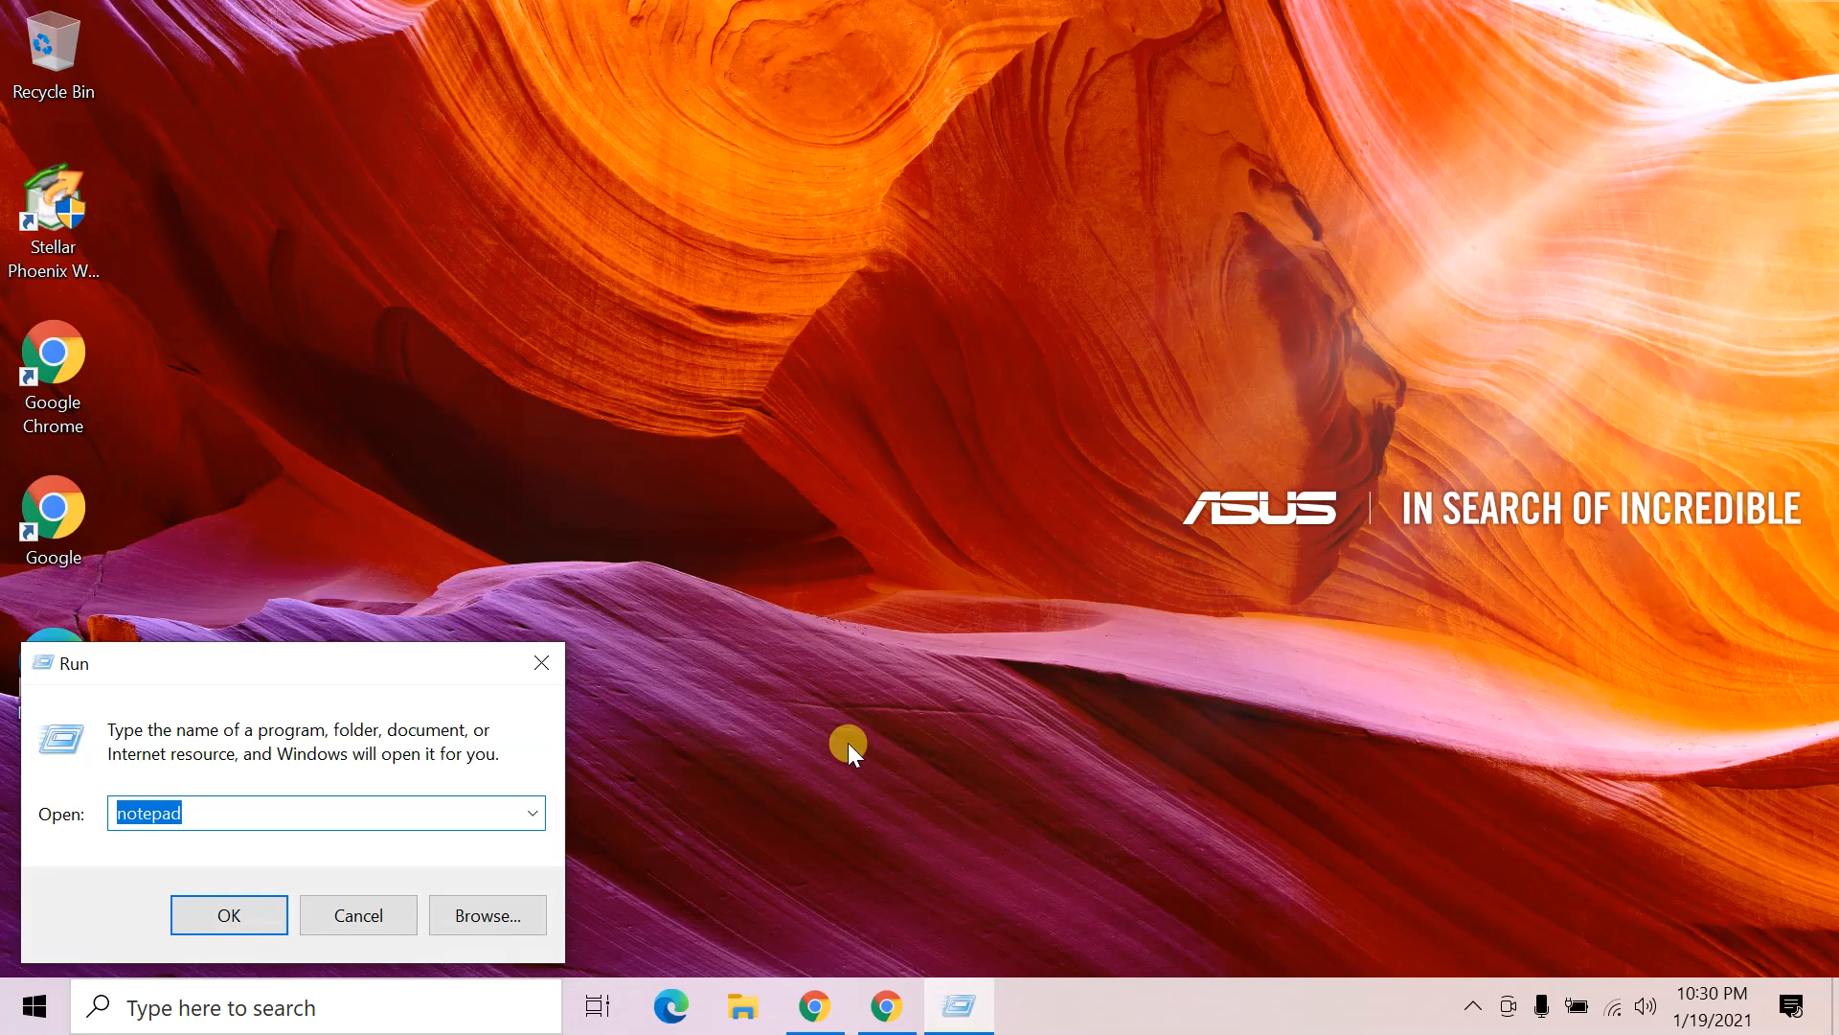
text(mspa)
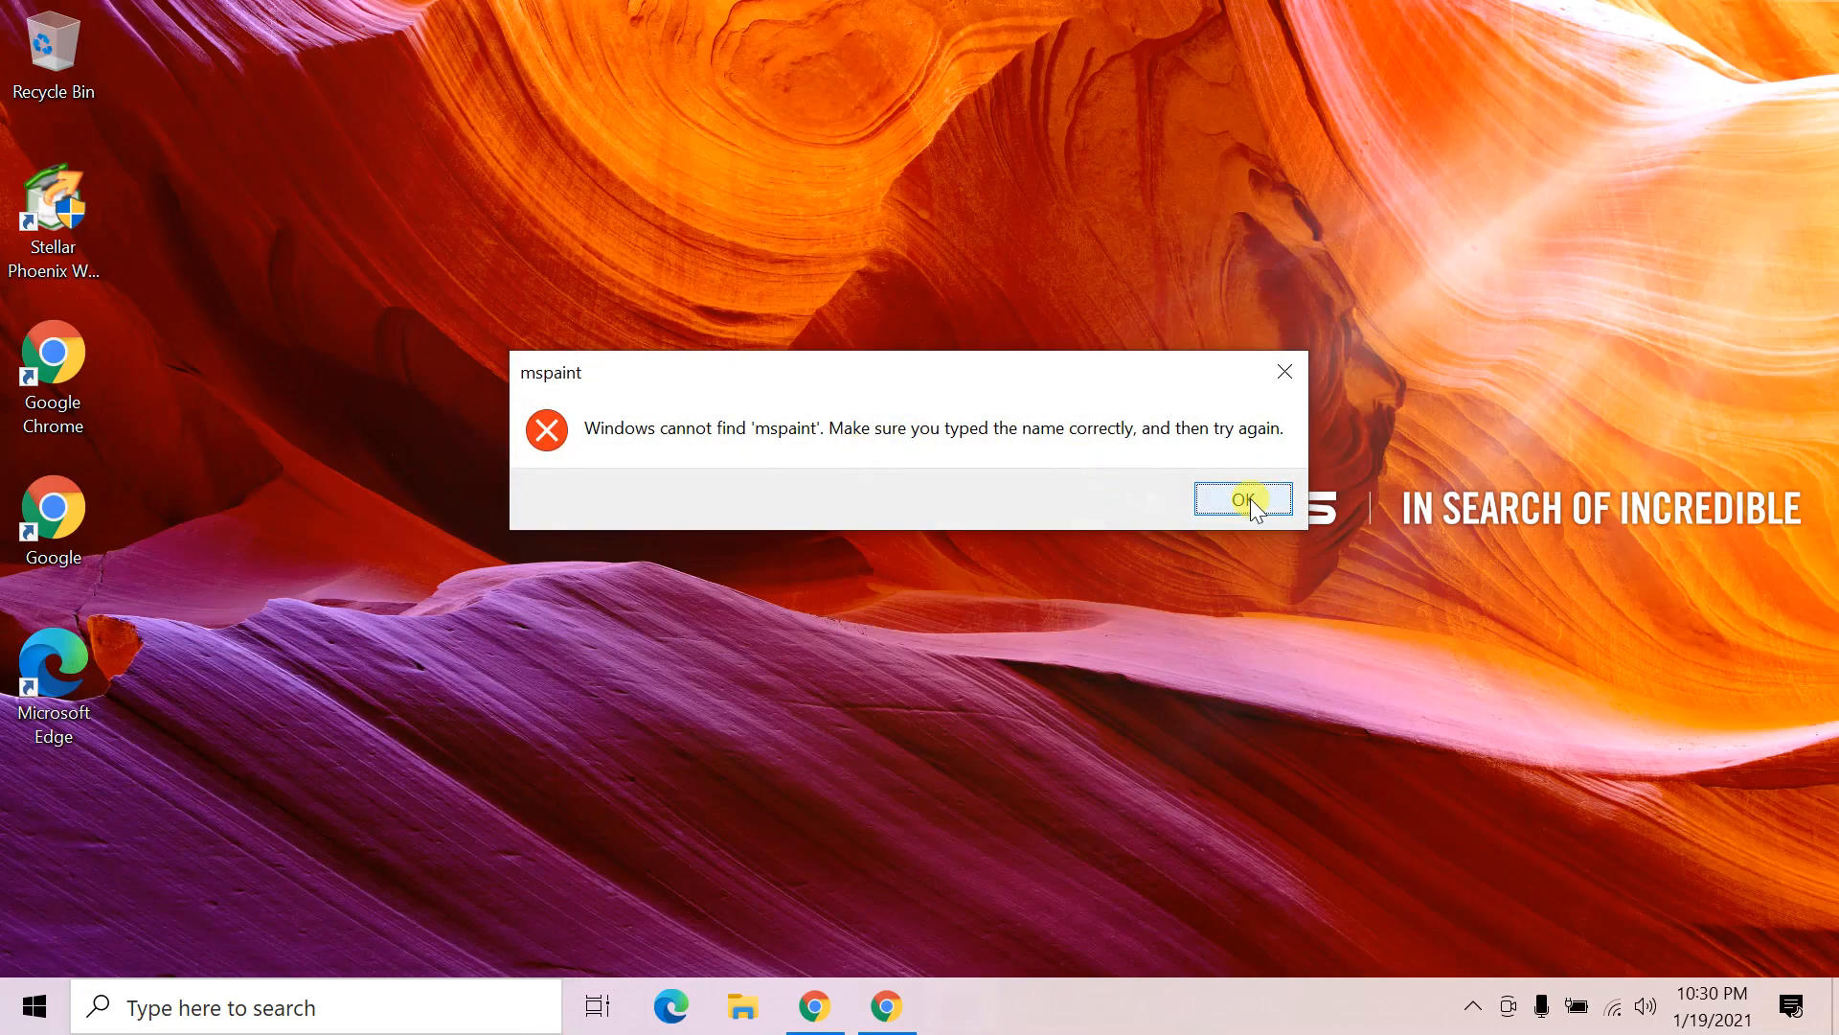
click(1241, 498)
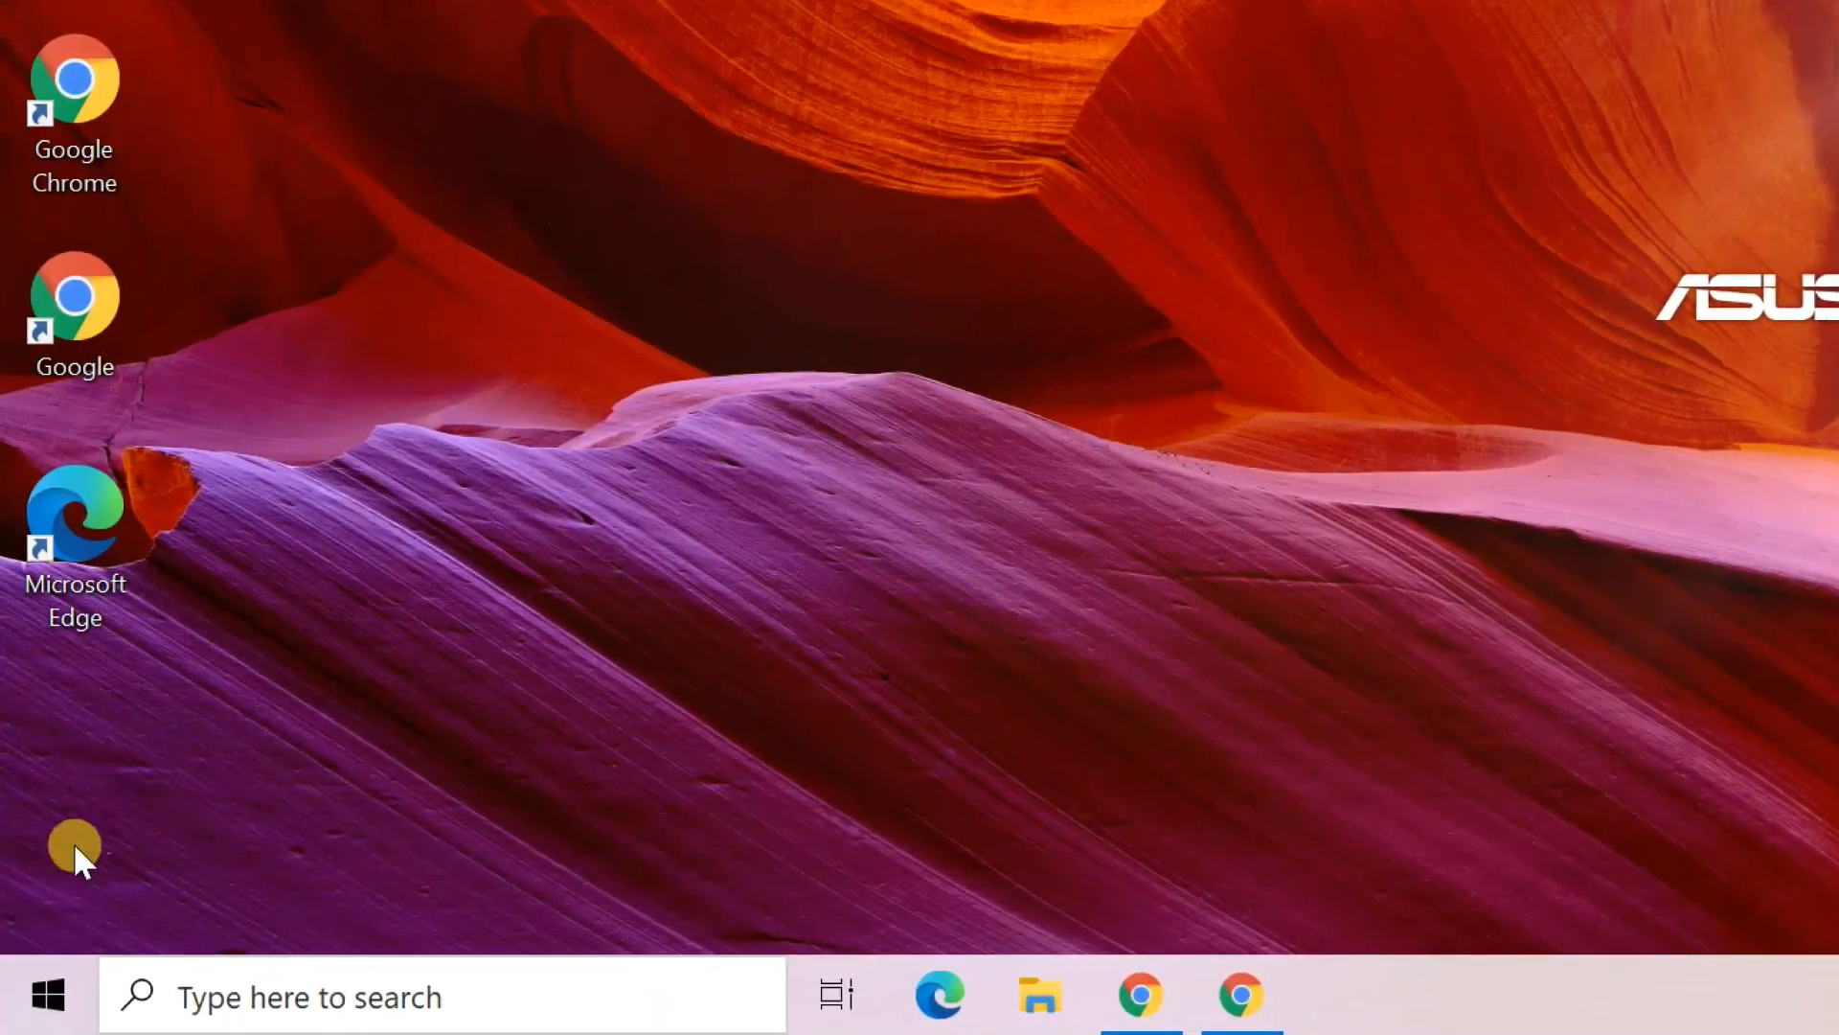
- Go to Settings > Apps and reach the Optional features page listing installed features
click(46, 994)
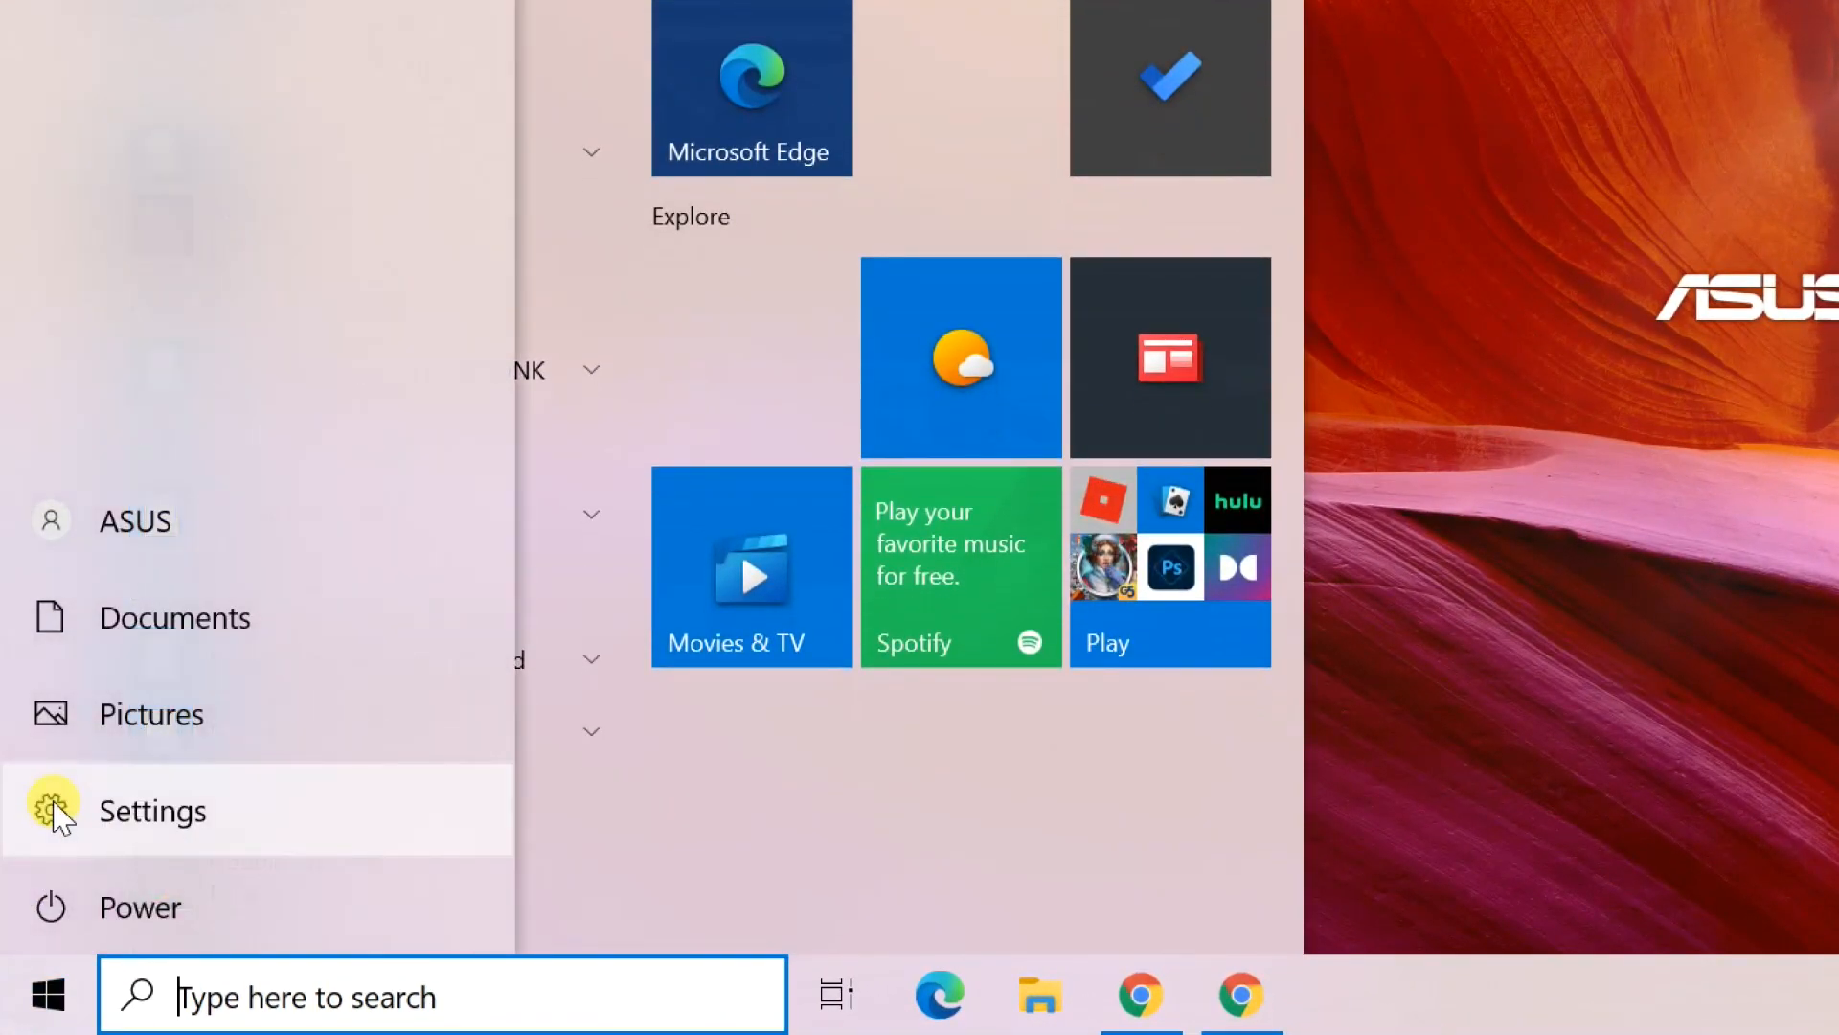
click(149, 811)
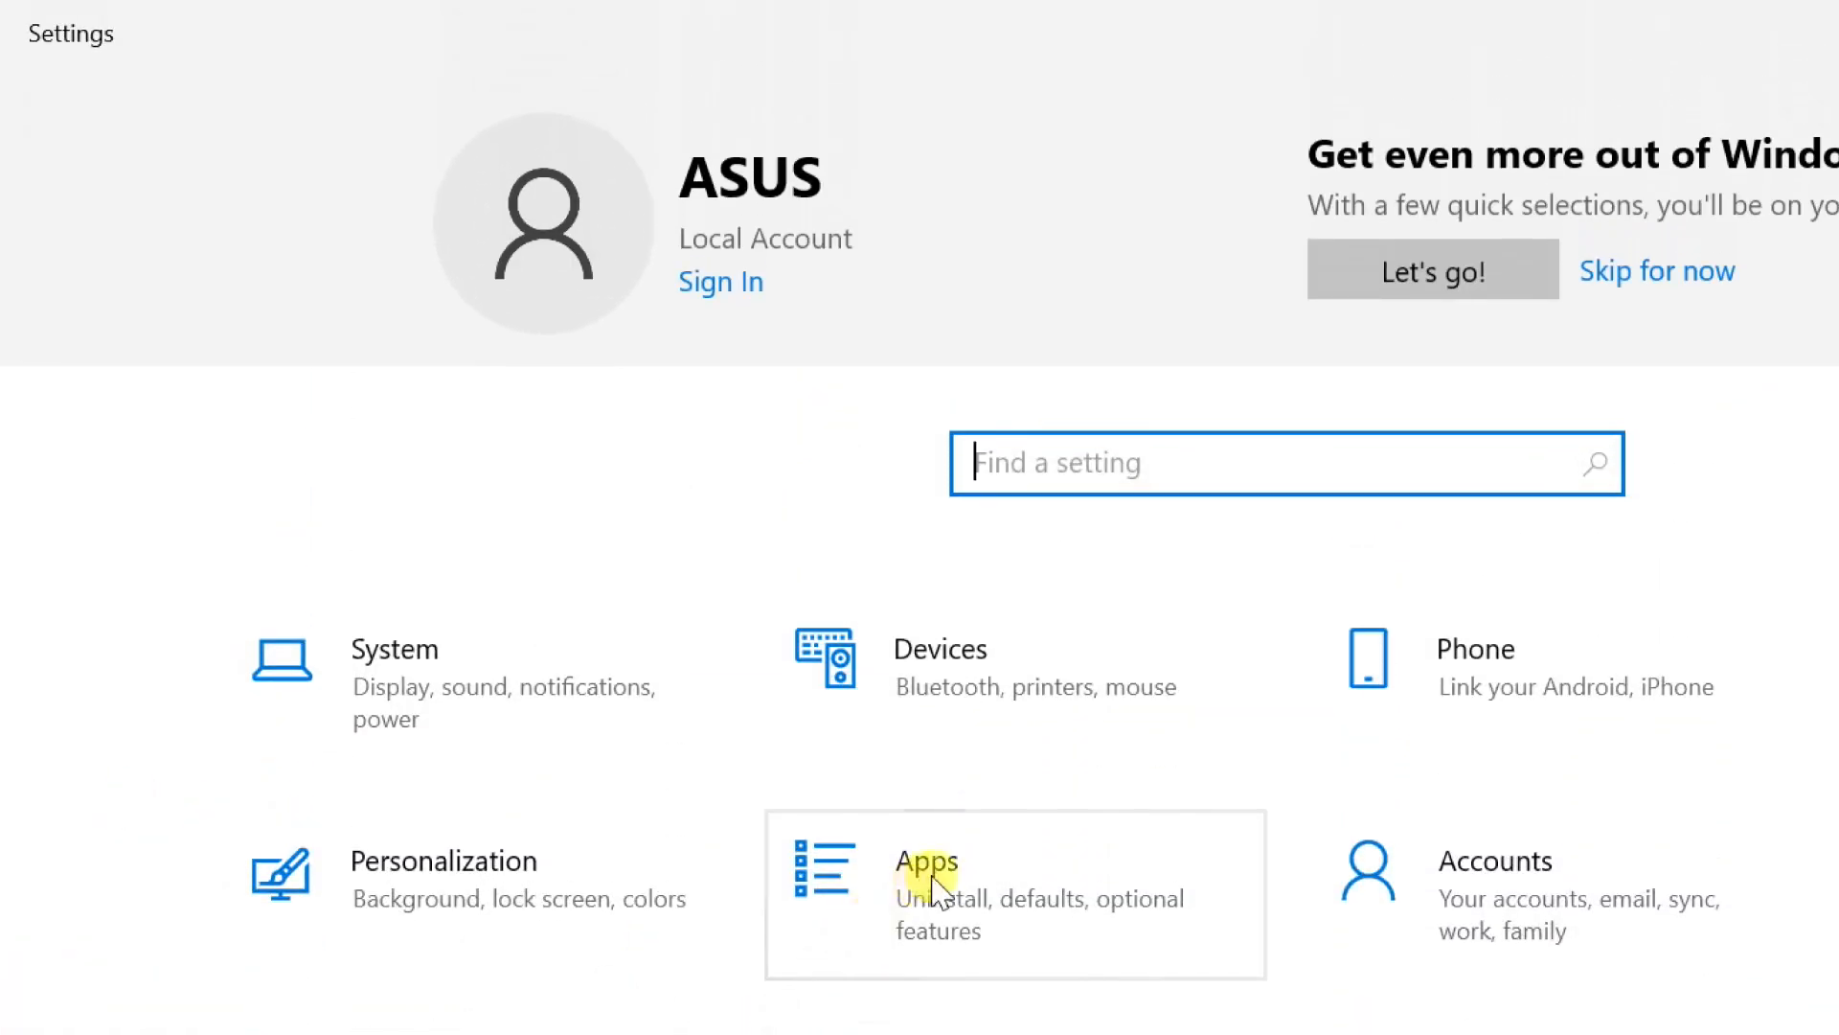
click(925, 861)
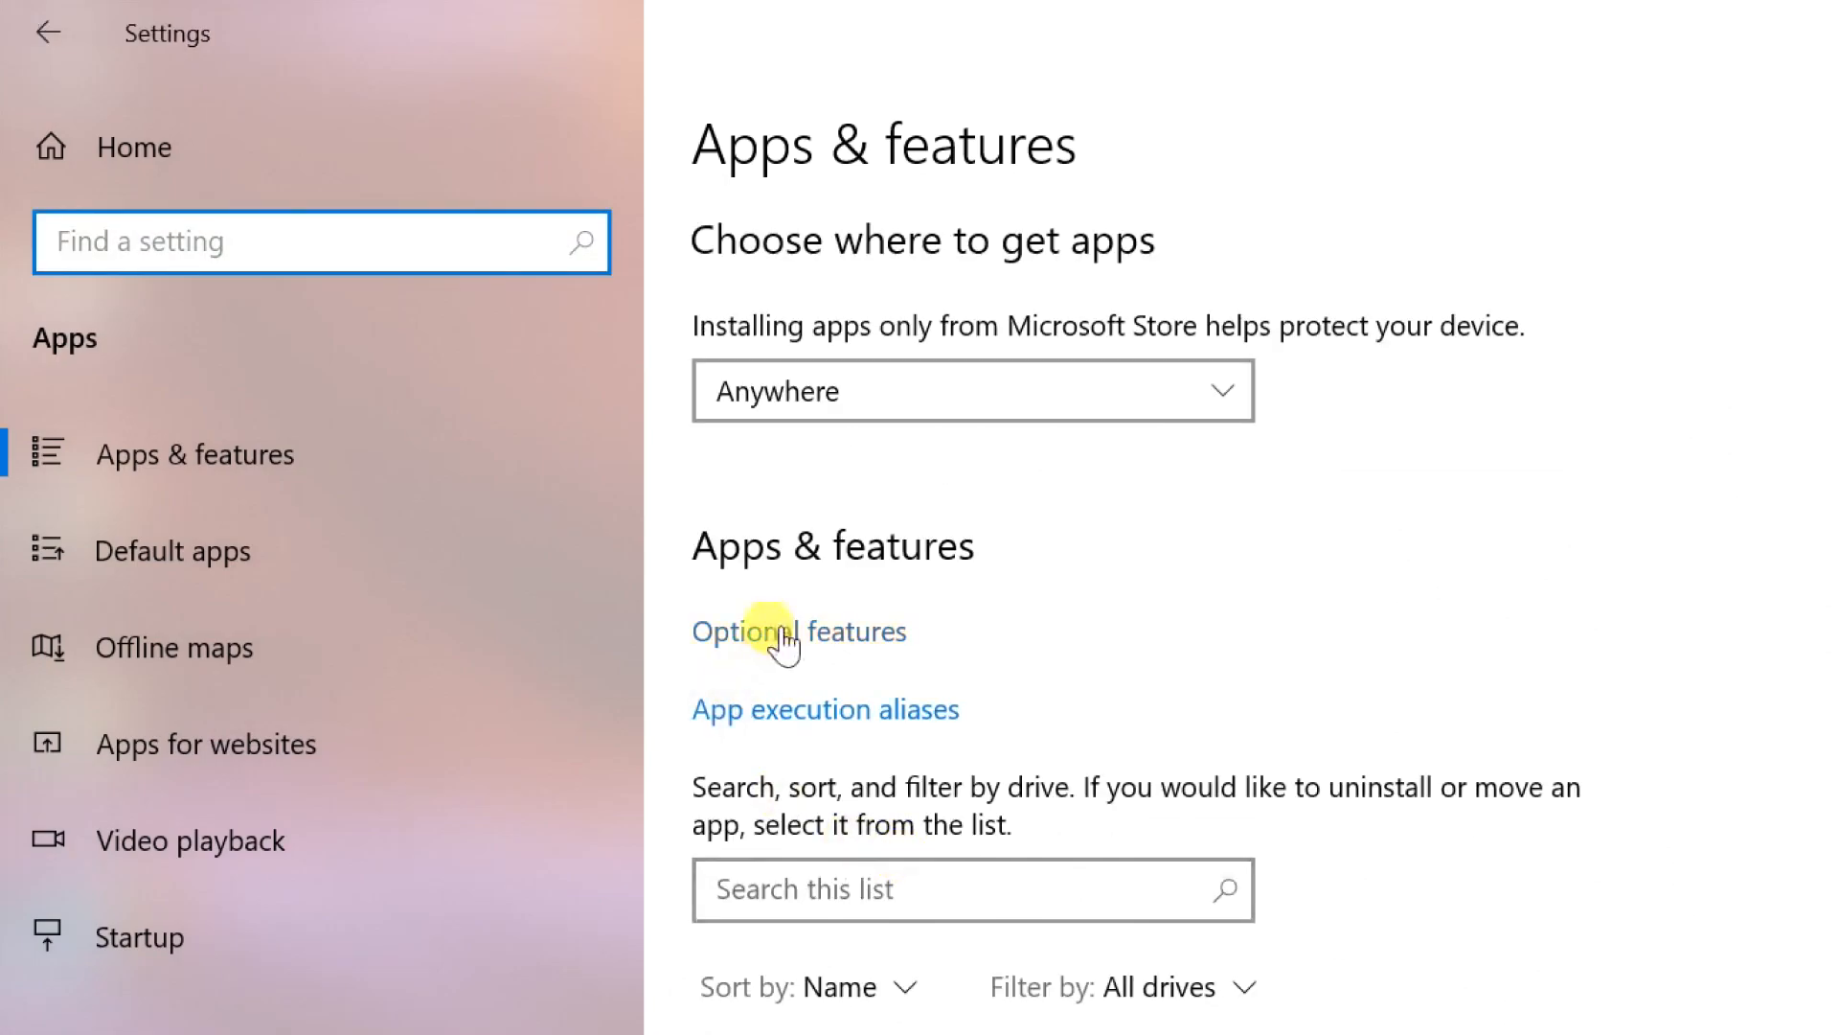
click(797, 631)
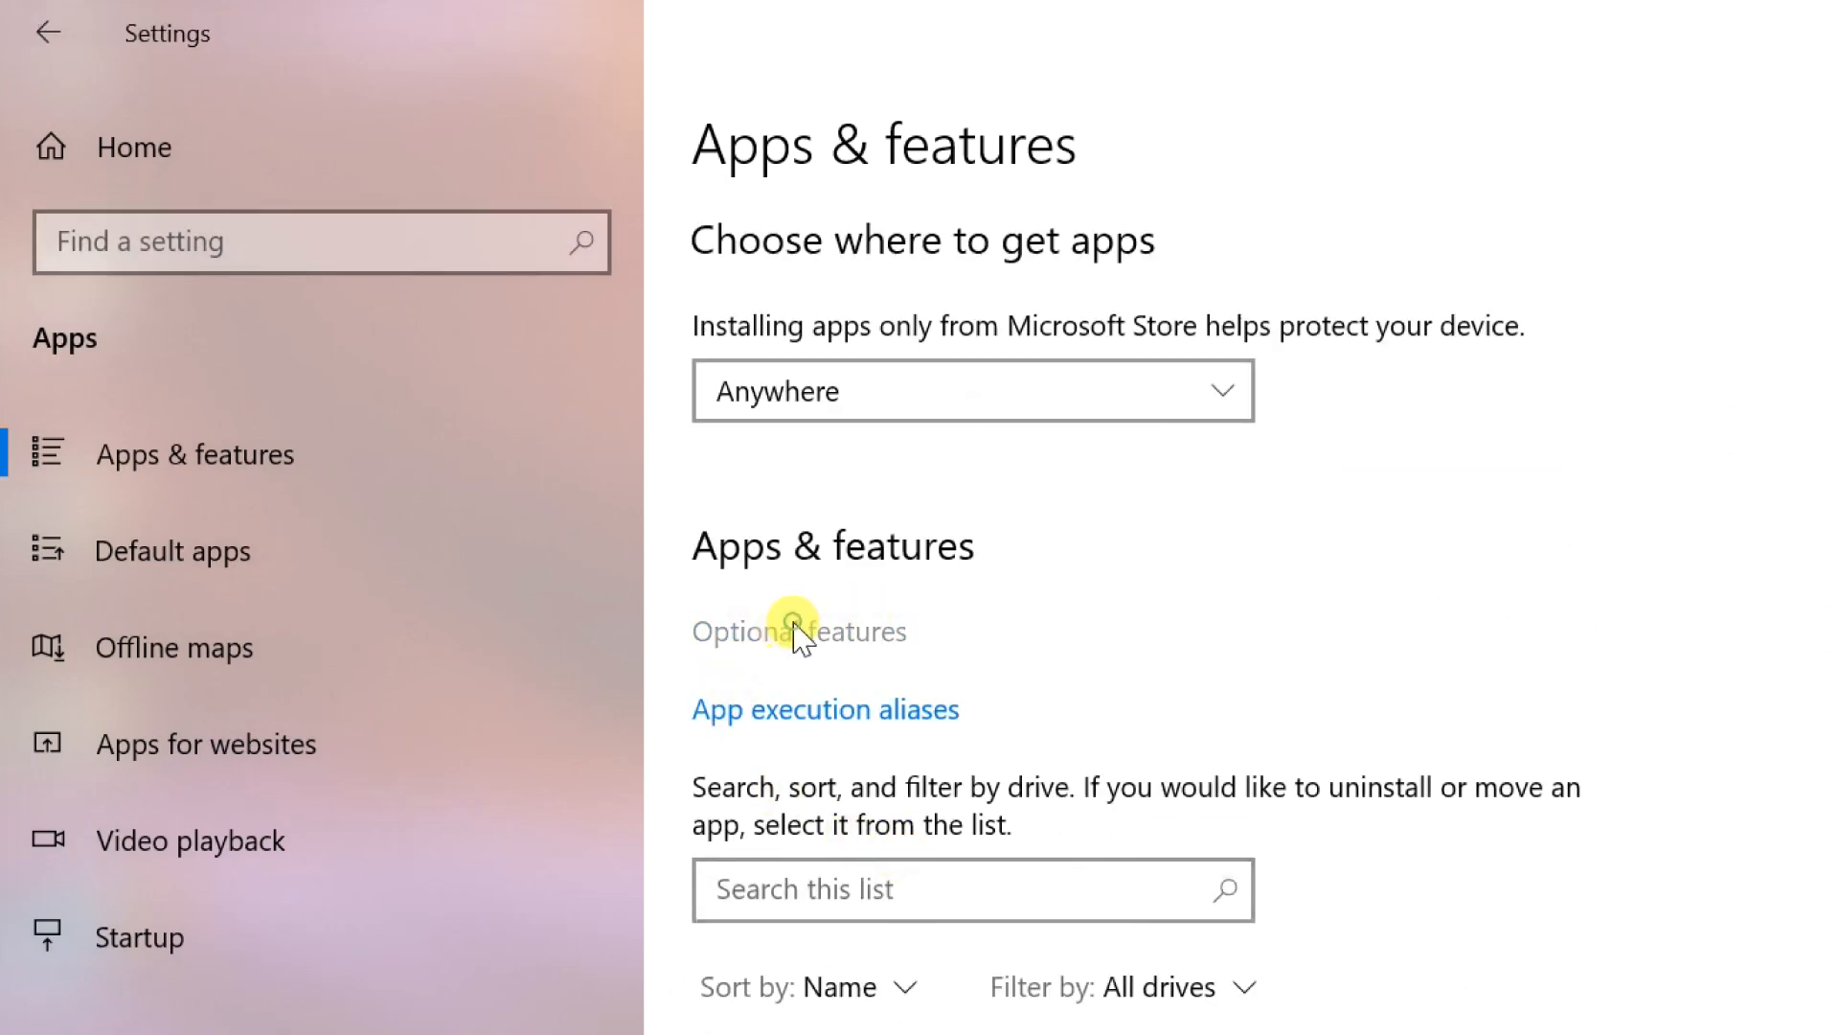
click(797, 631)
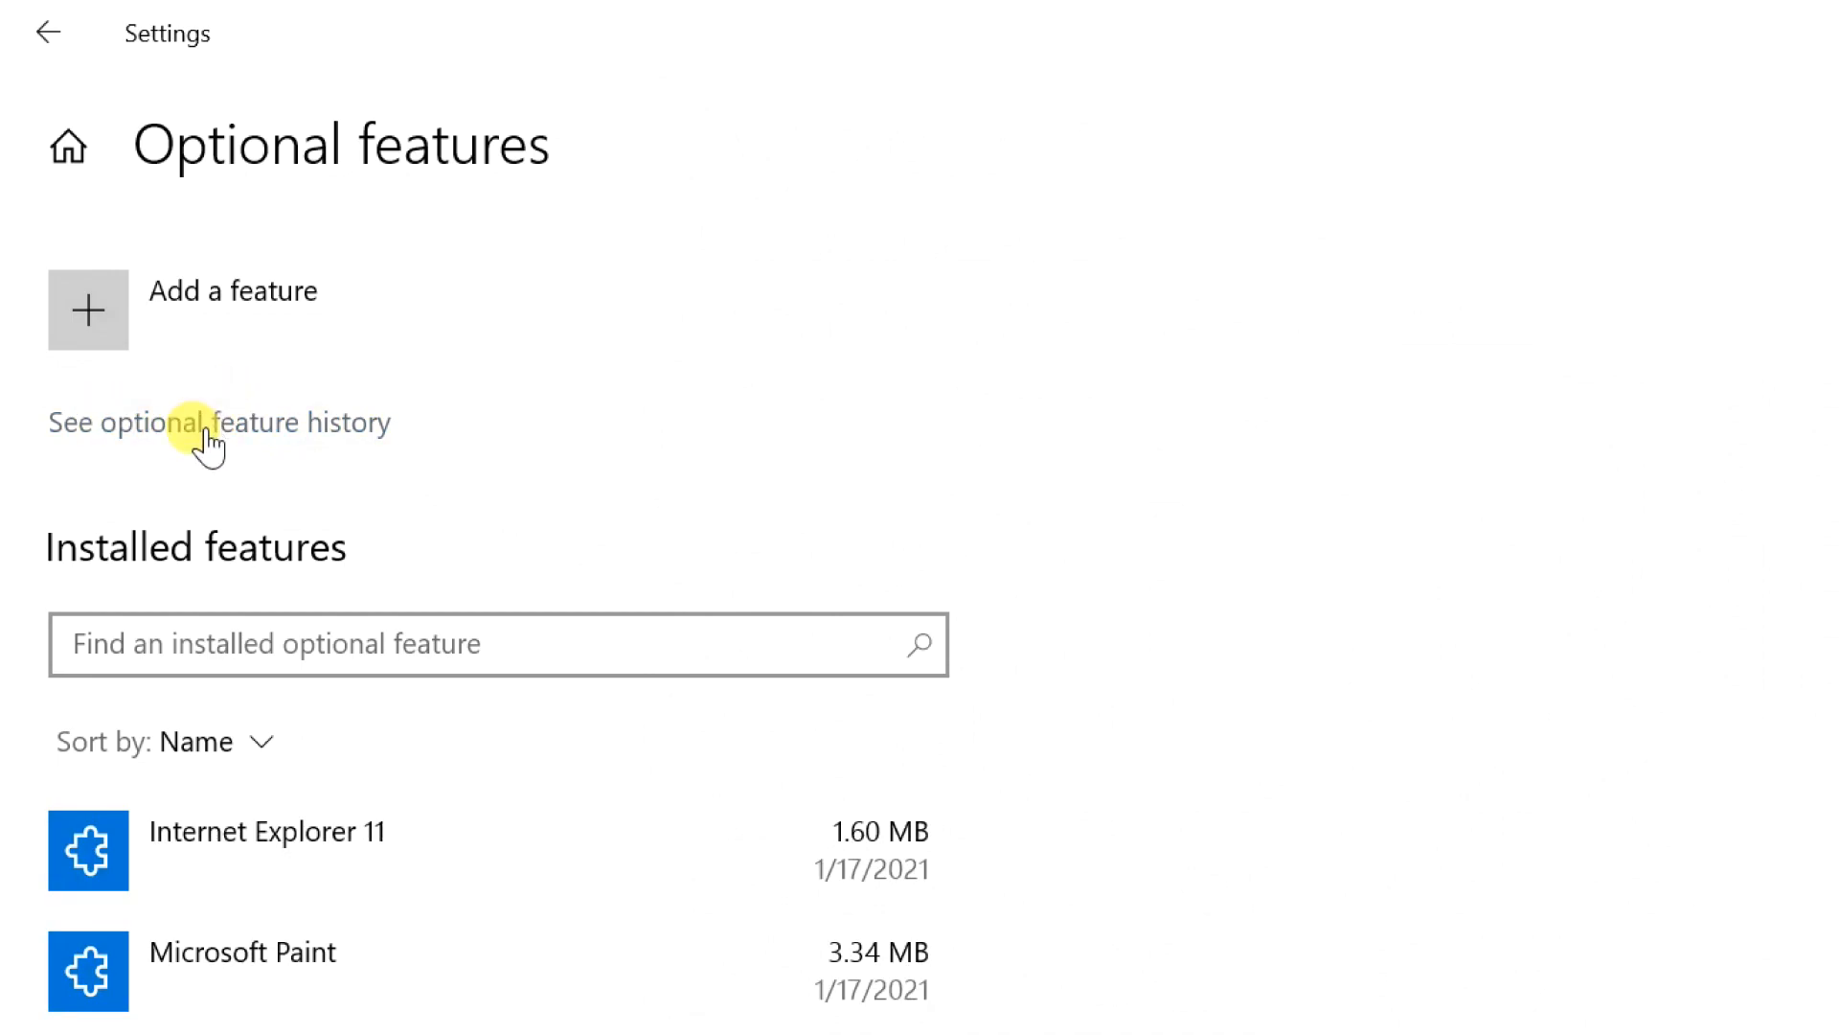
- Uninstall Microsoft Paint from the installed optional features list
scroll(down, 3)
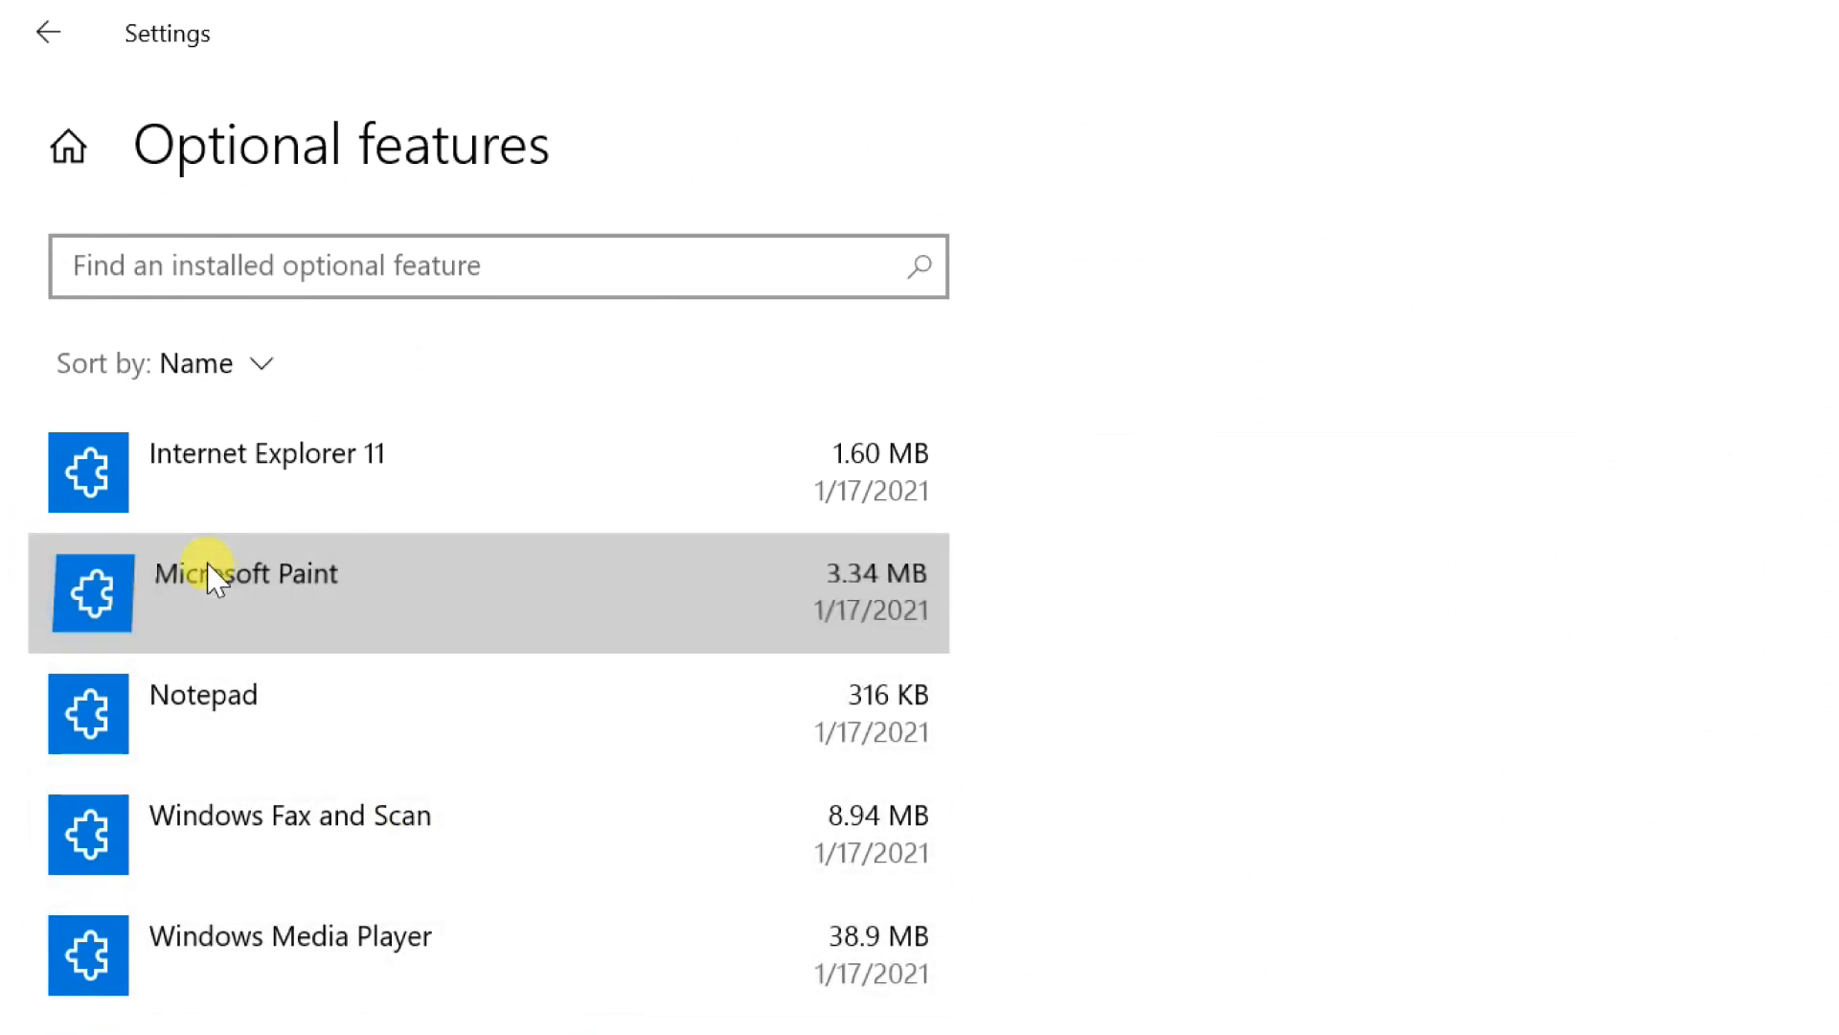
click(244, 573)
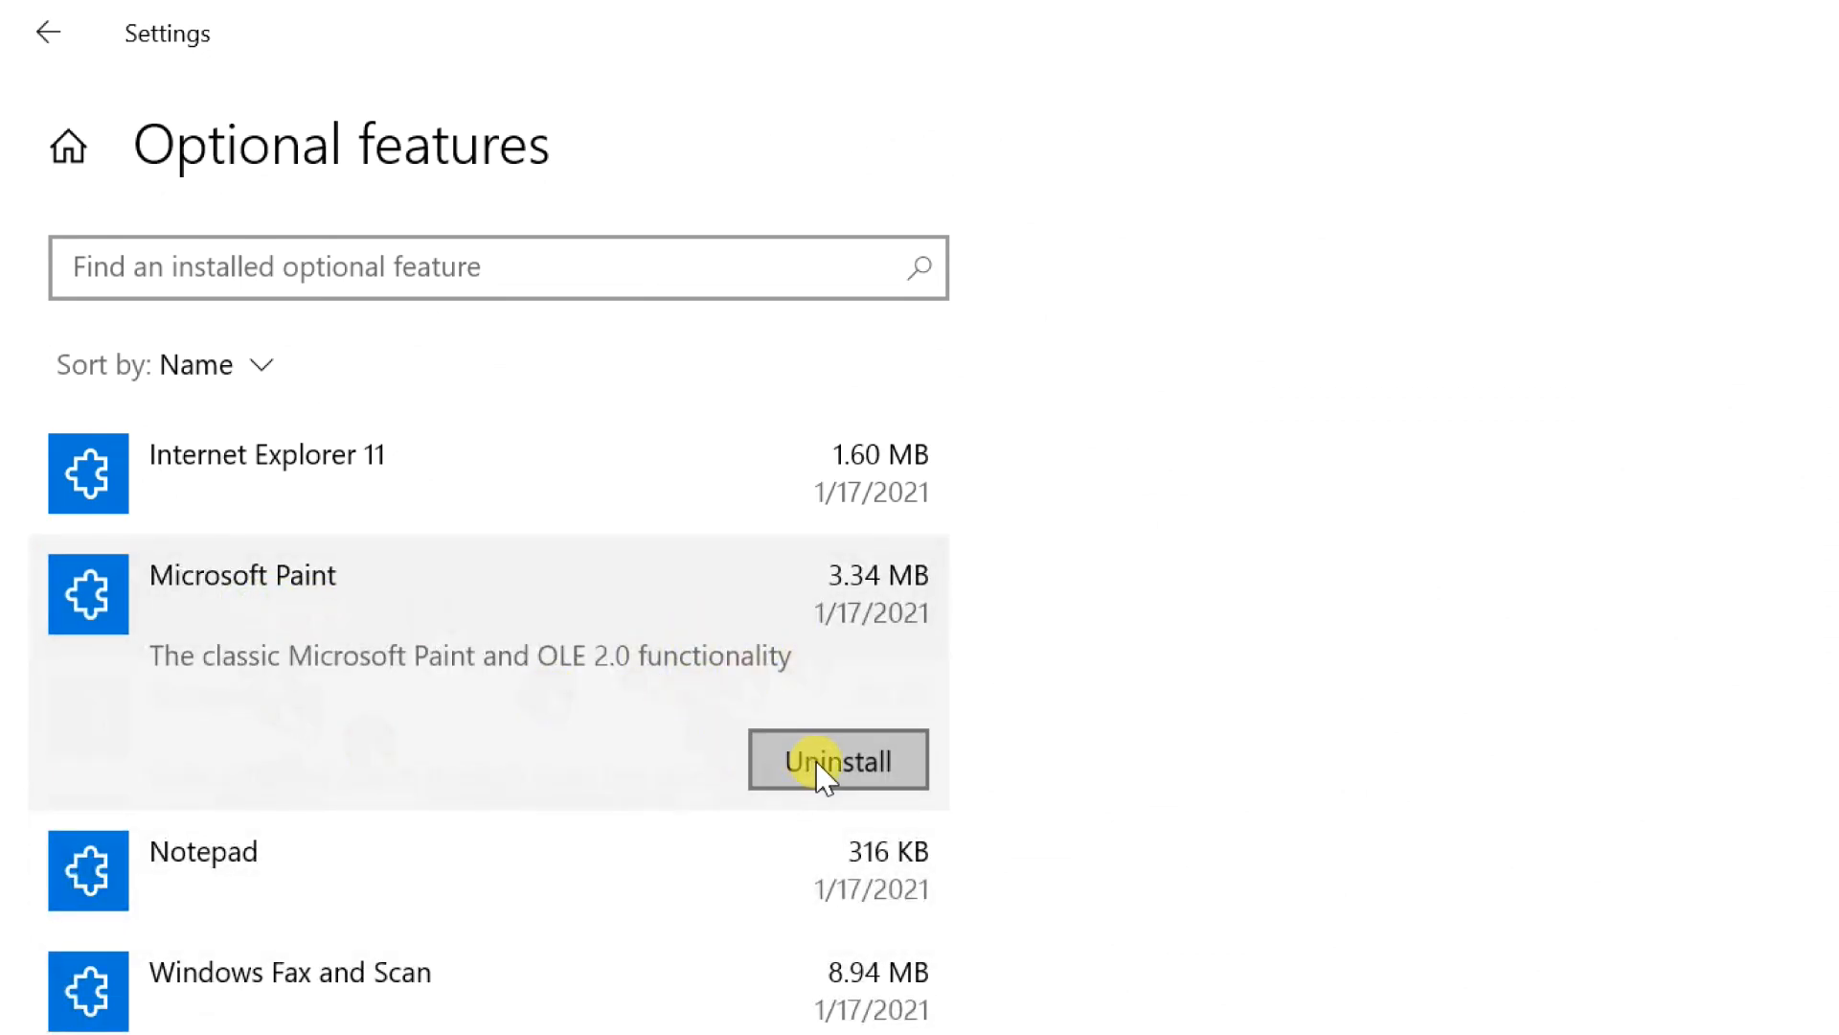
click(837, 759)
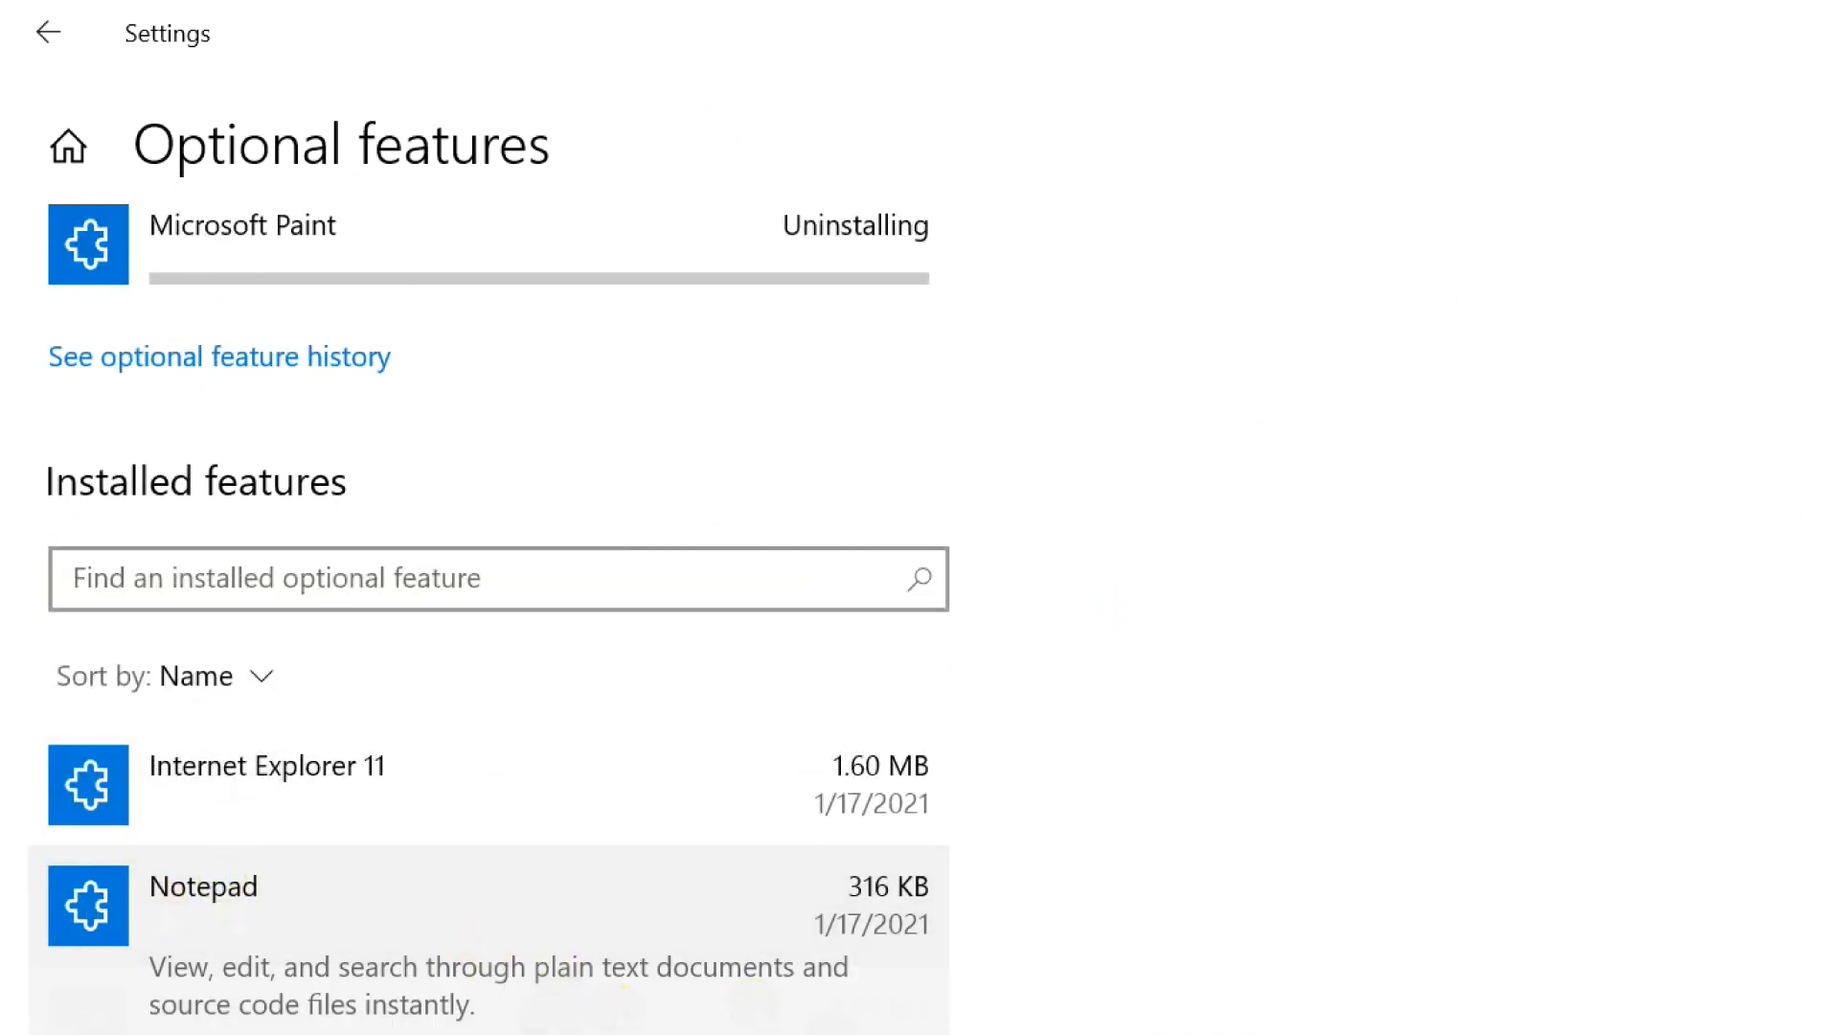
- Uninstall Notepad from the installed optional features and close Settings
scroll(down, 3)
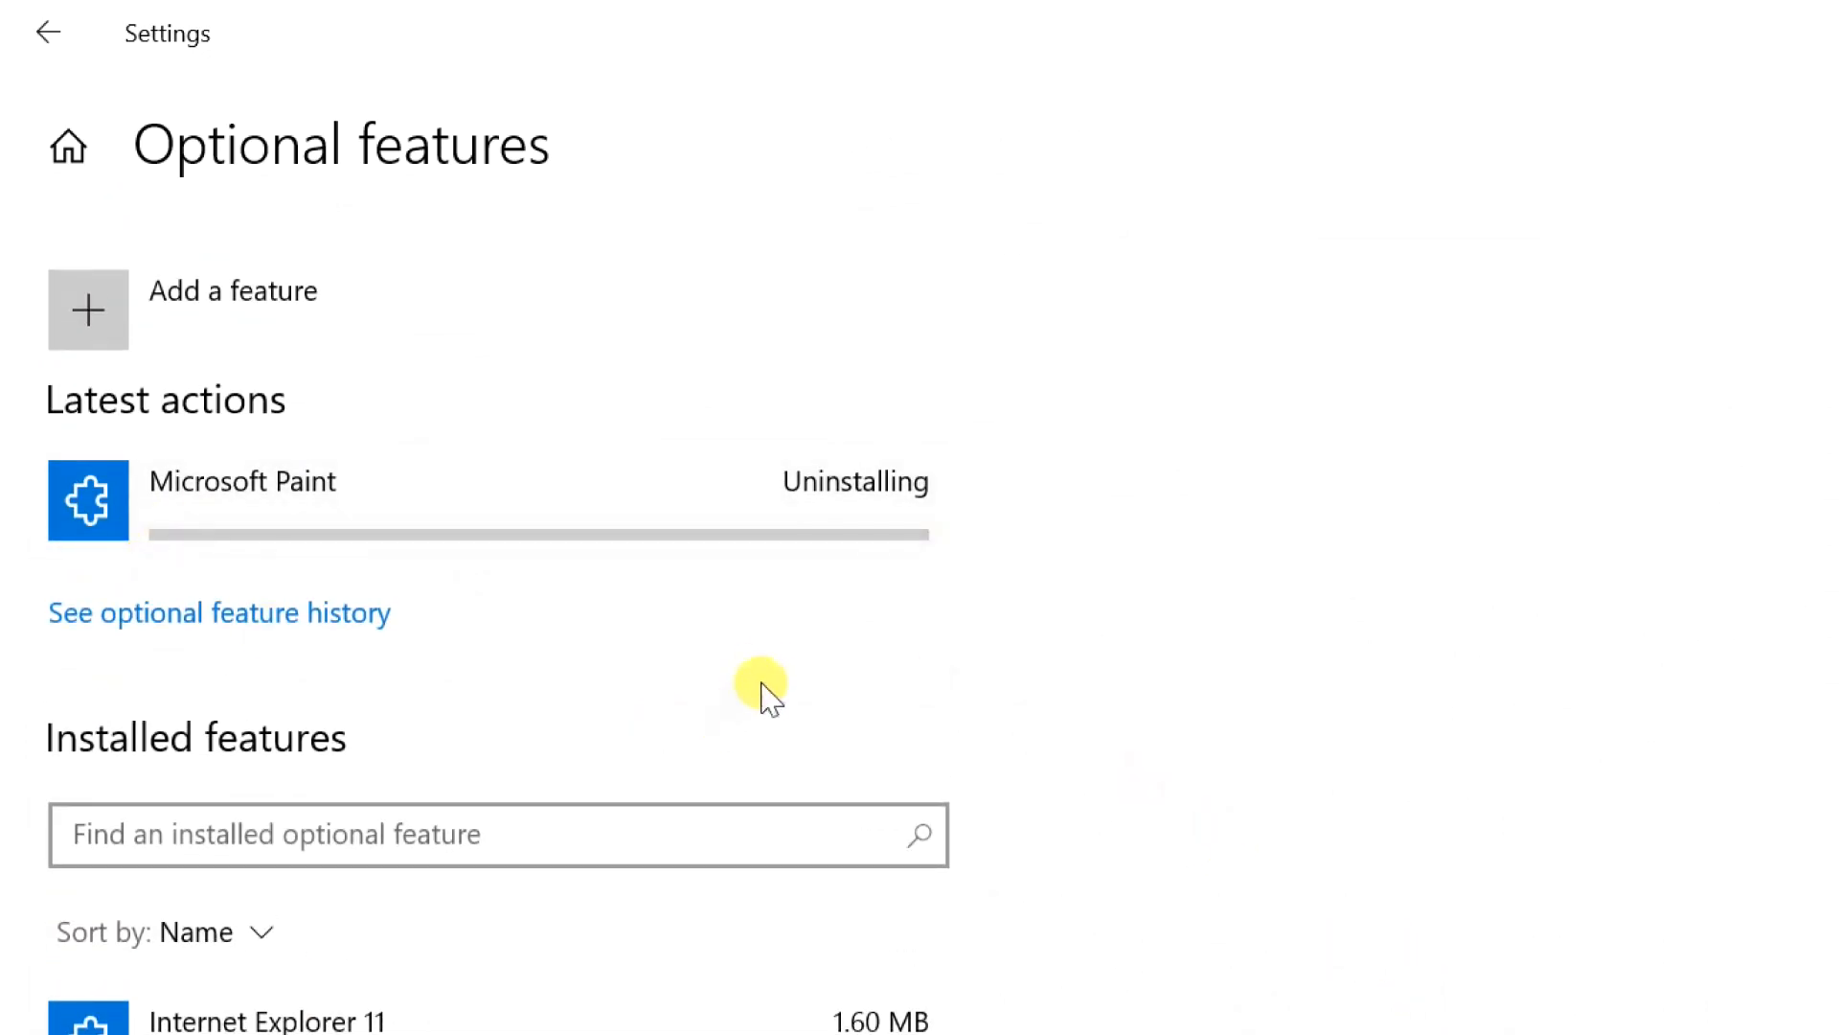
mouse_move(762, 628)
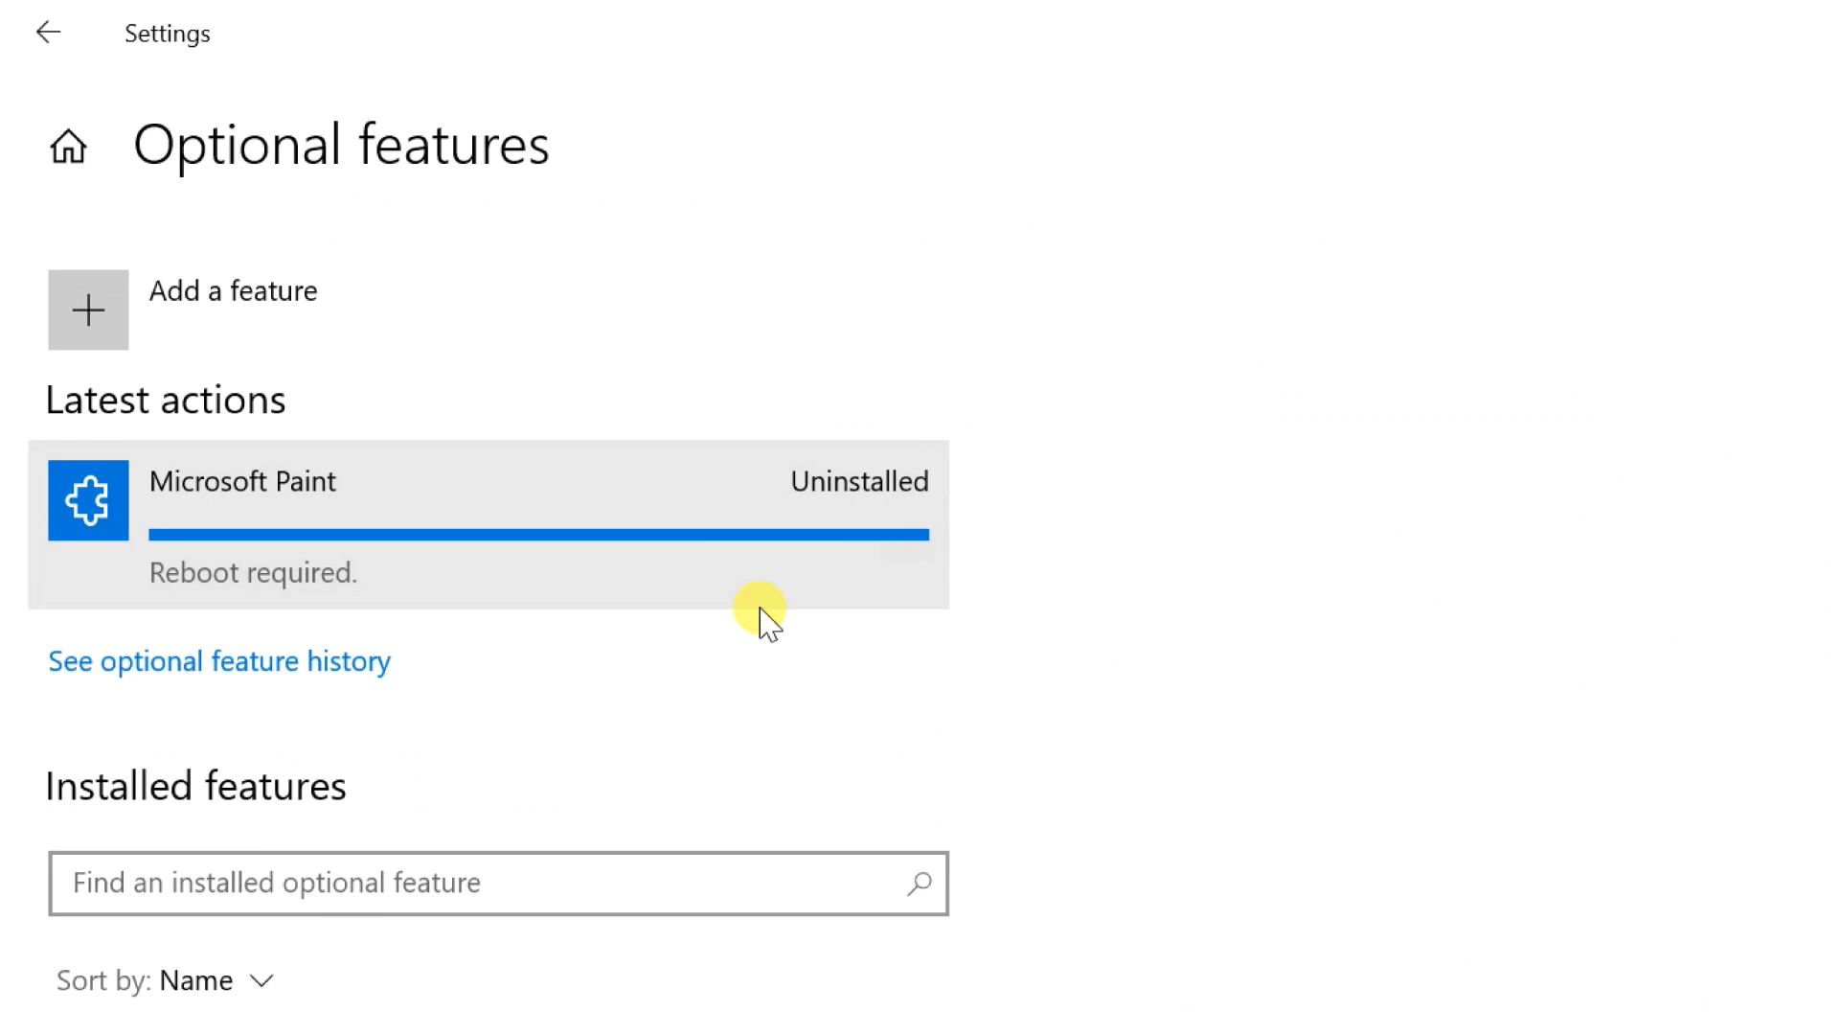
scroll(down, 3)
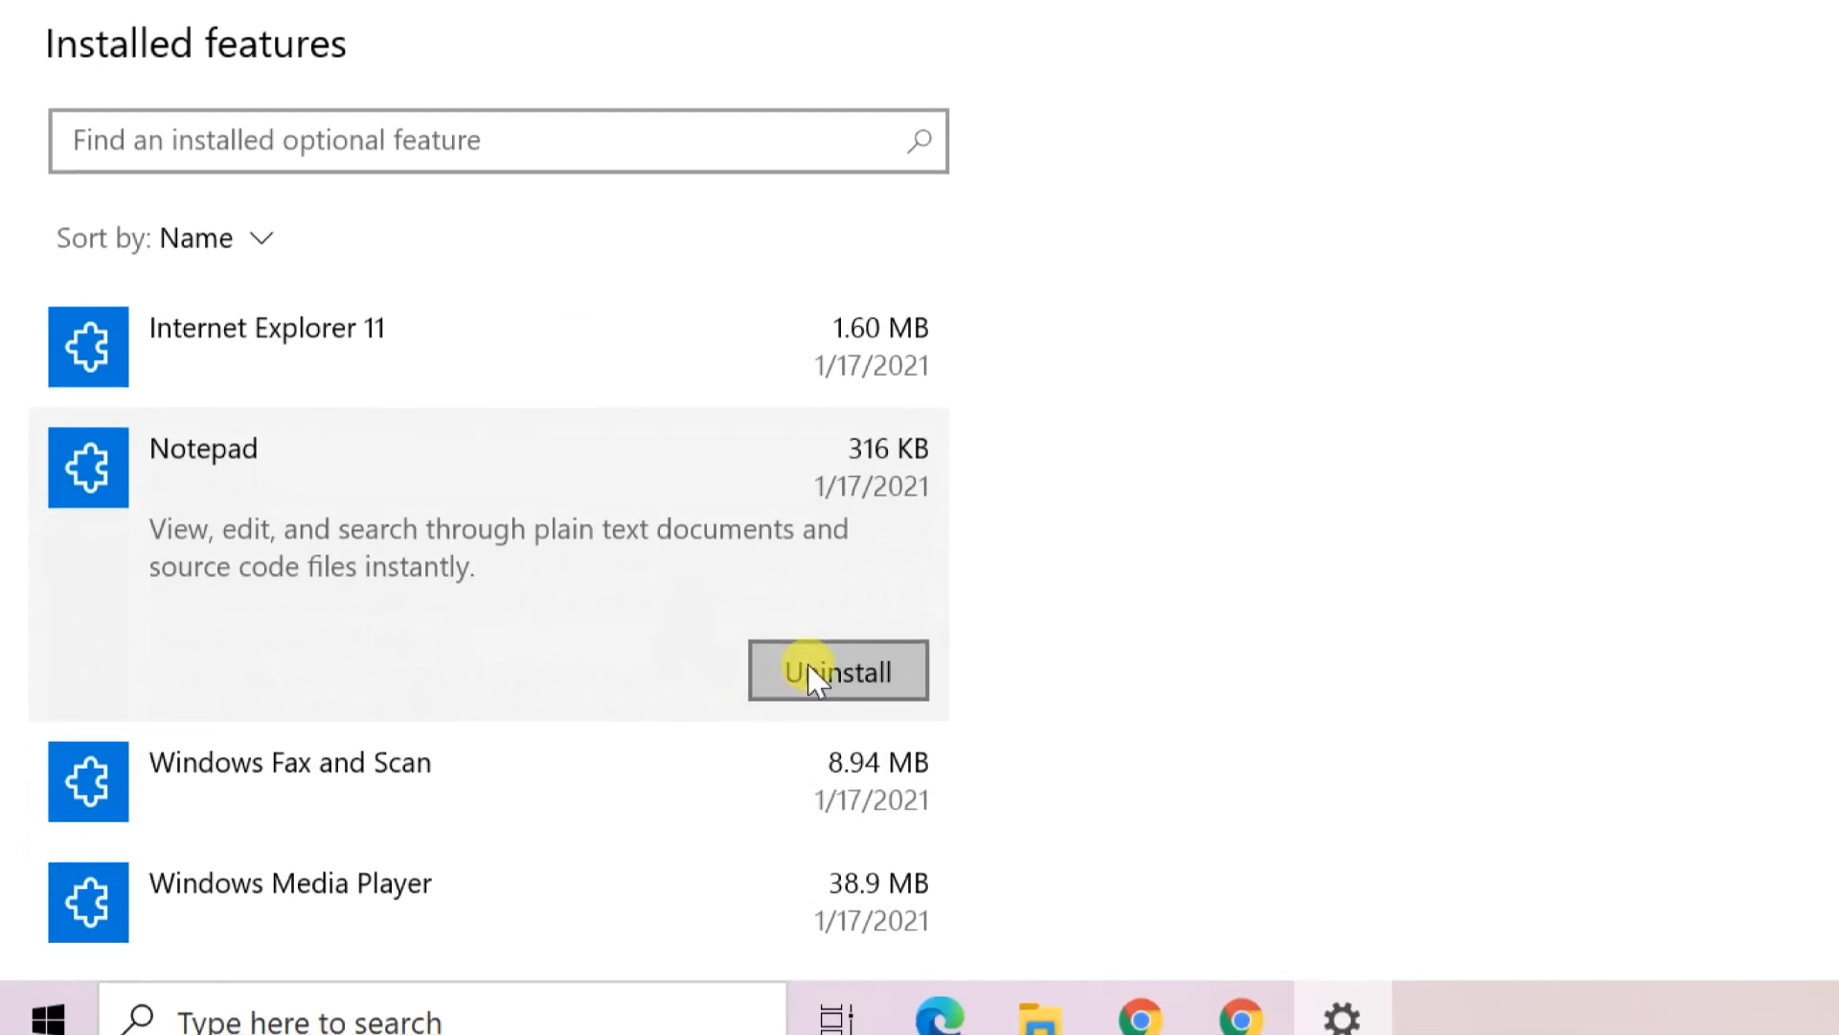
click(837, 670)
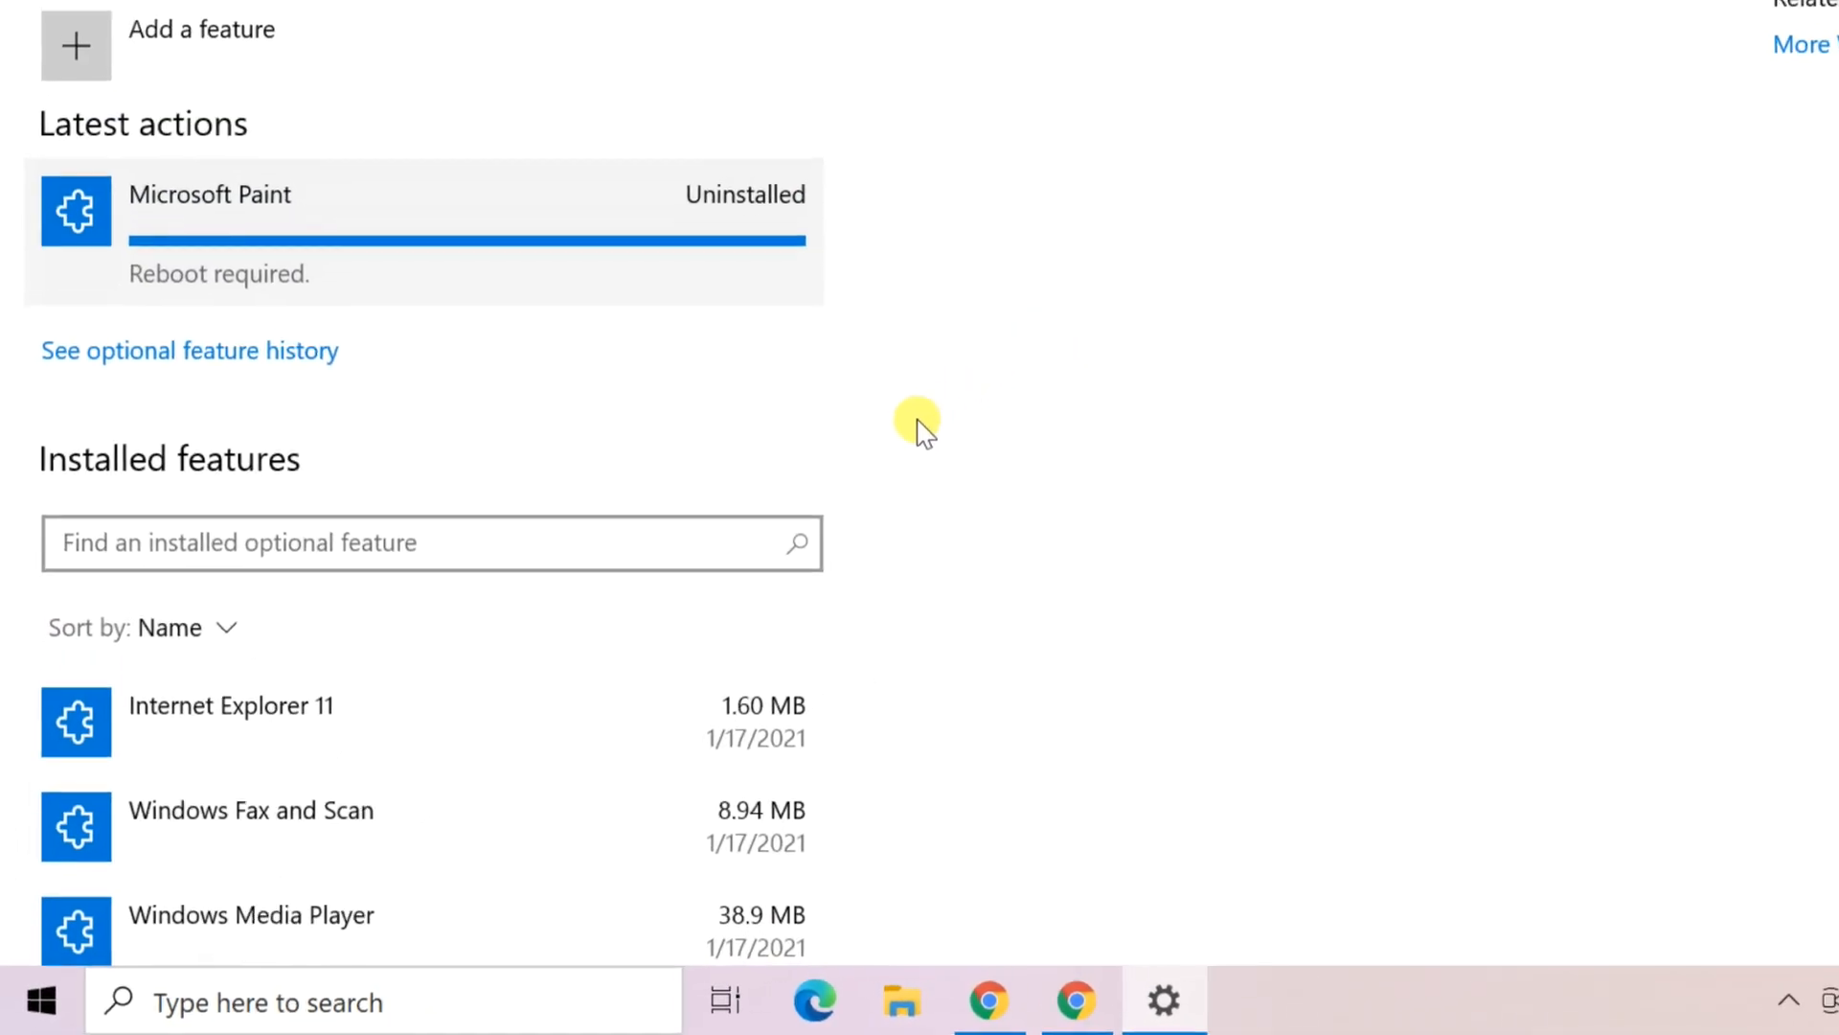
click(1738, 23)
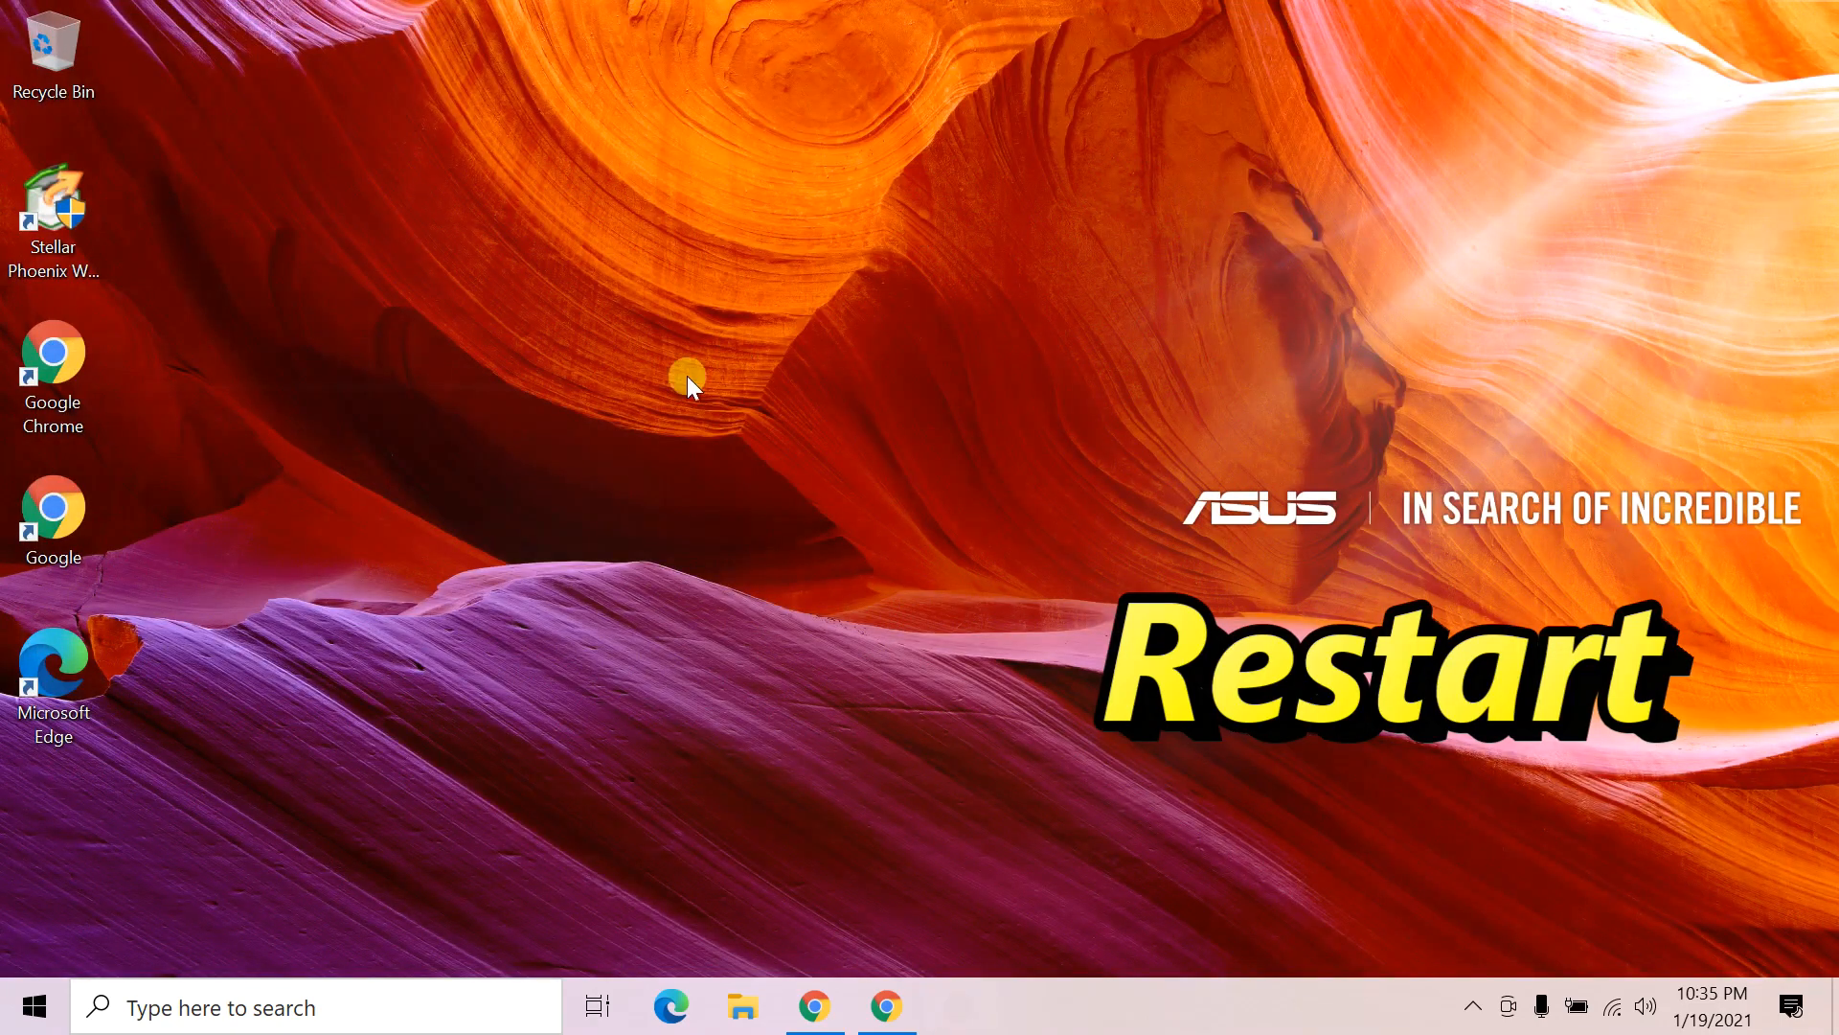
- Restart the computer from the Start menu power options
click(33, 1005)
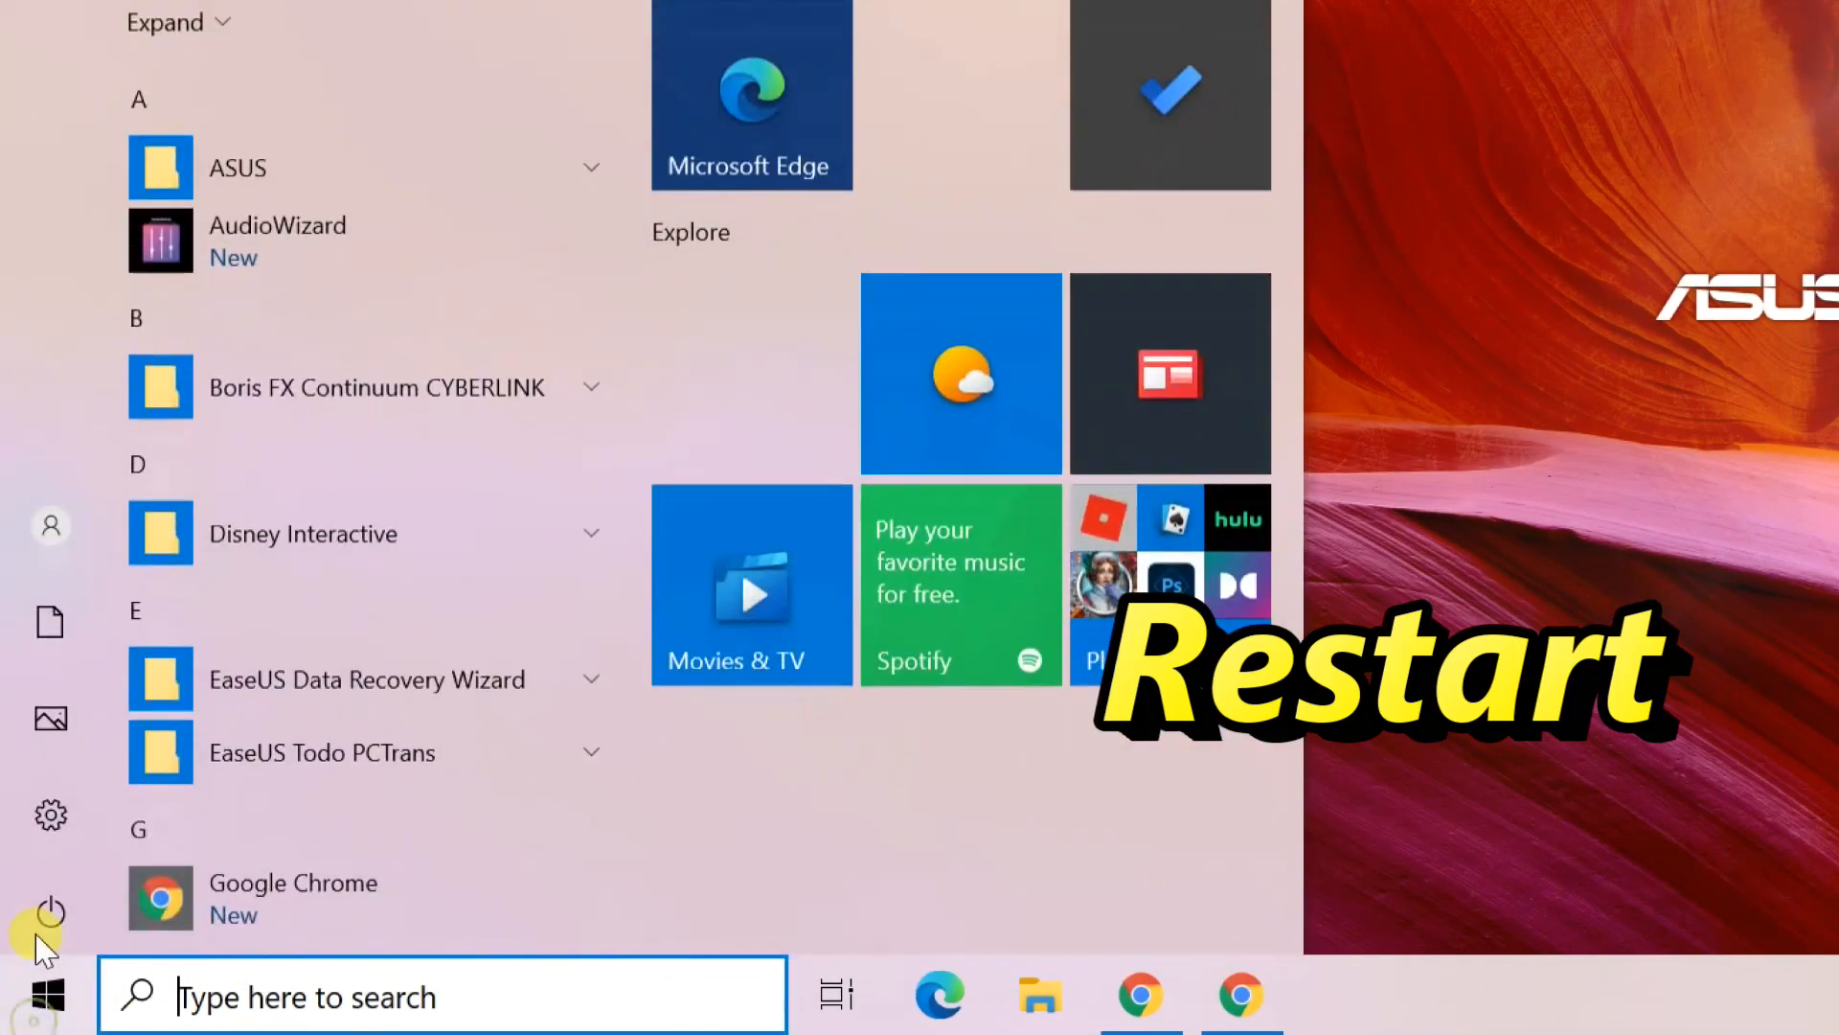
click(50, 912)
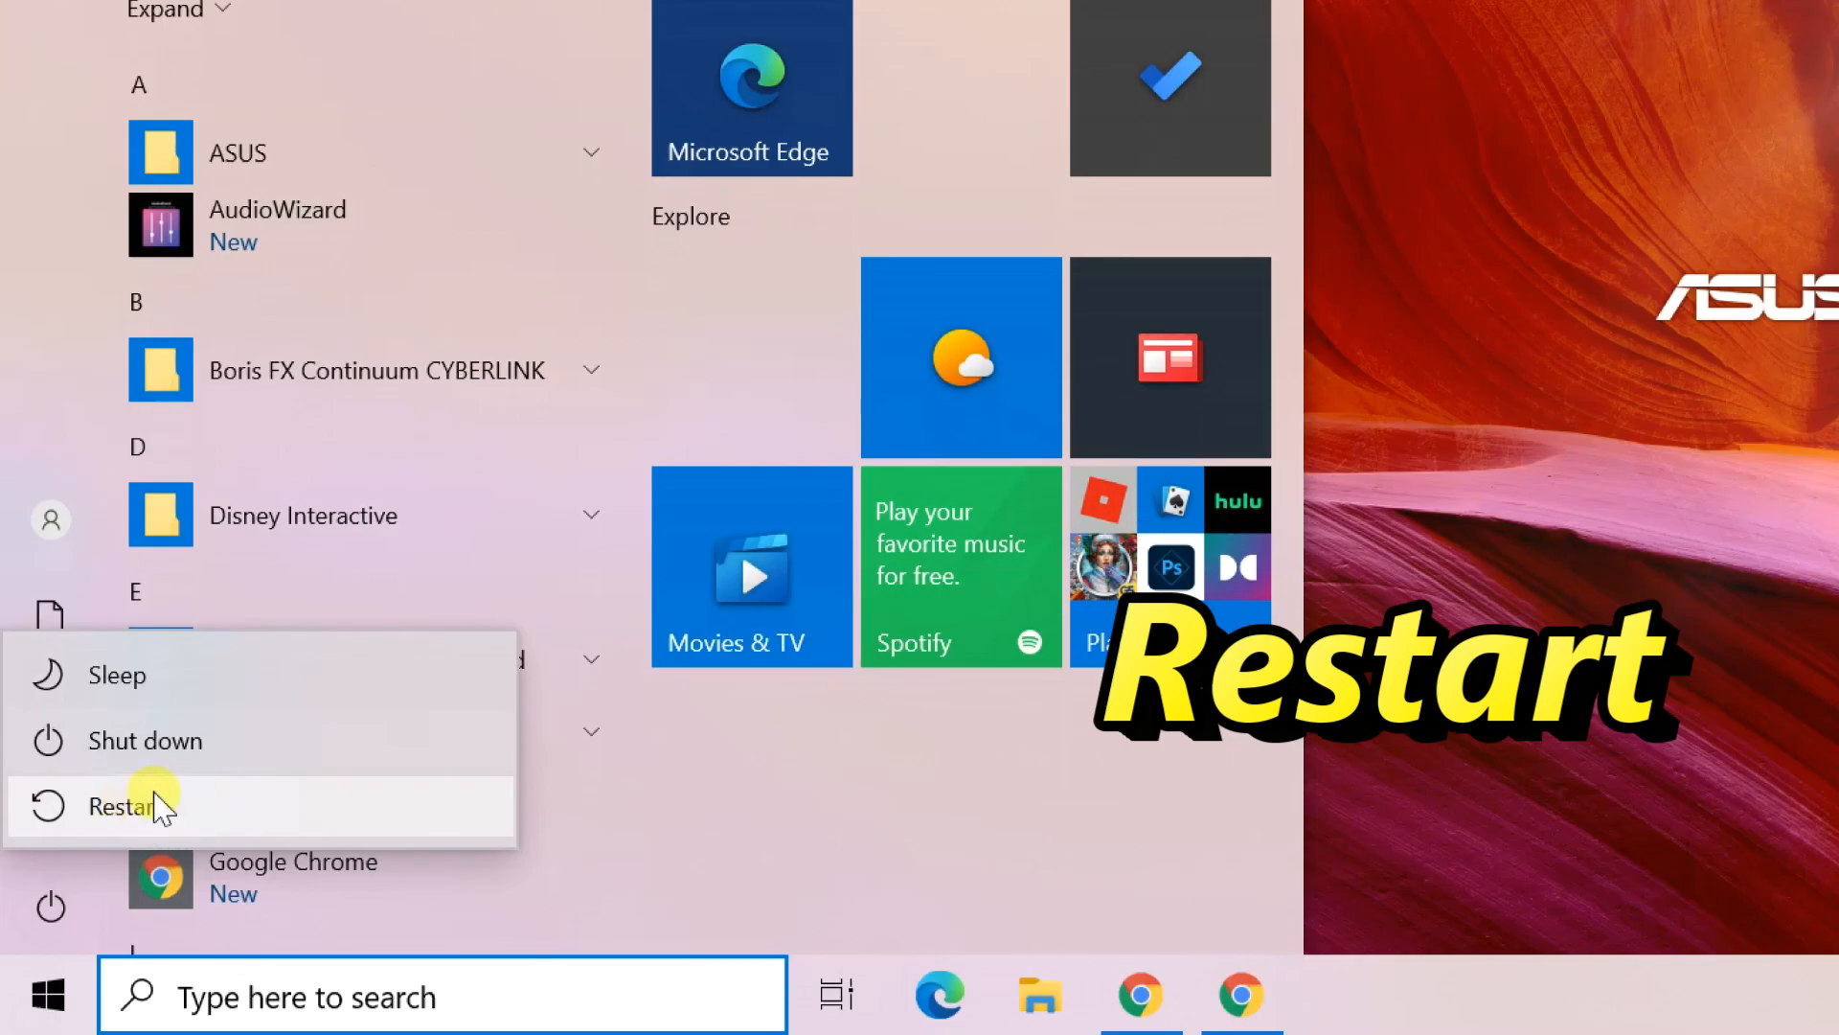
click(121, 807)
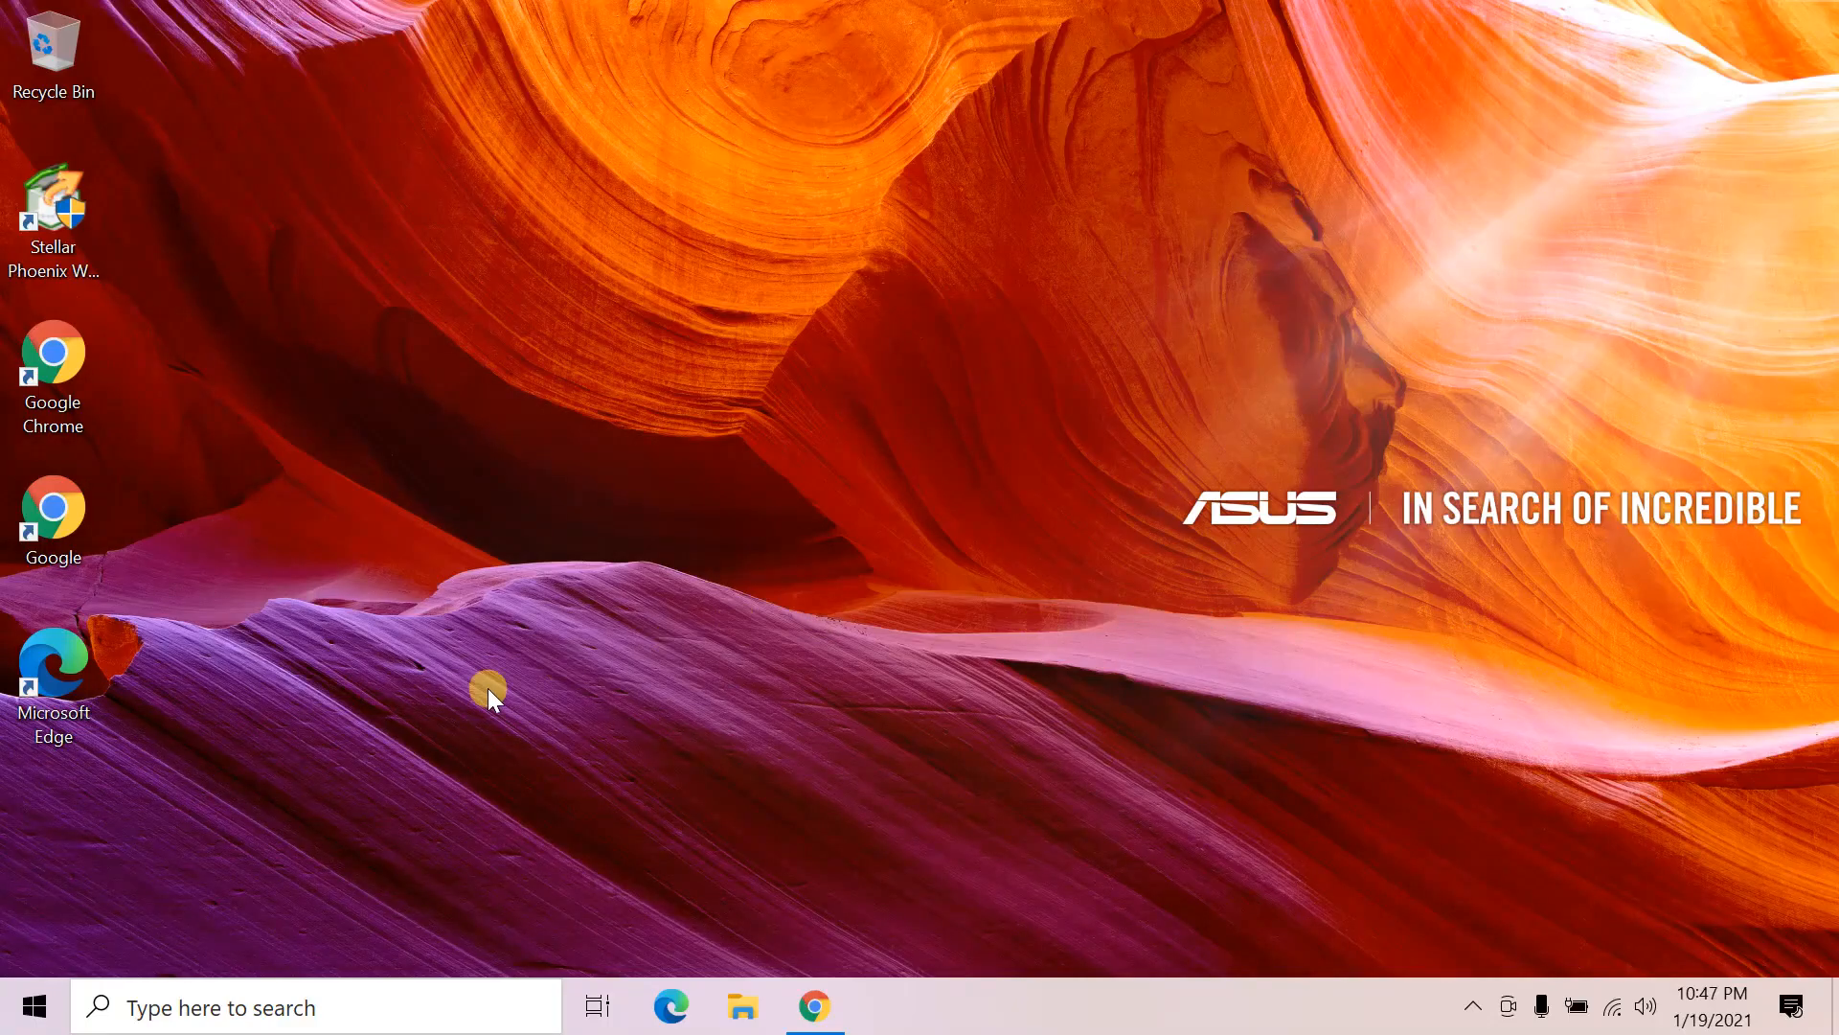
- Return to the Optional features page, now empty, and start adding a feature
click(33, 1006)
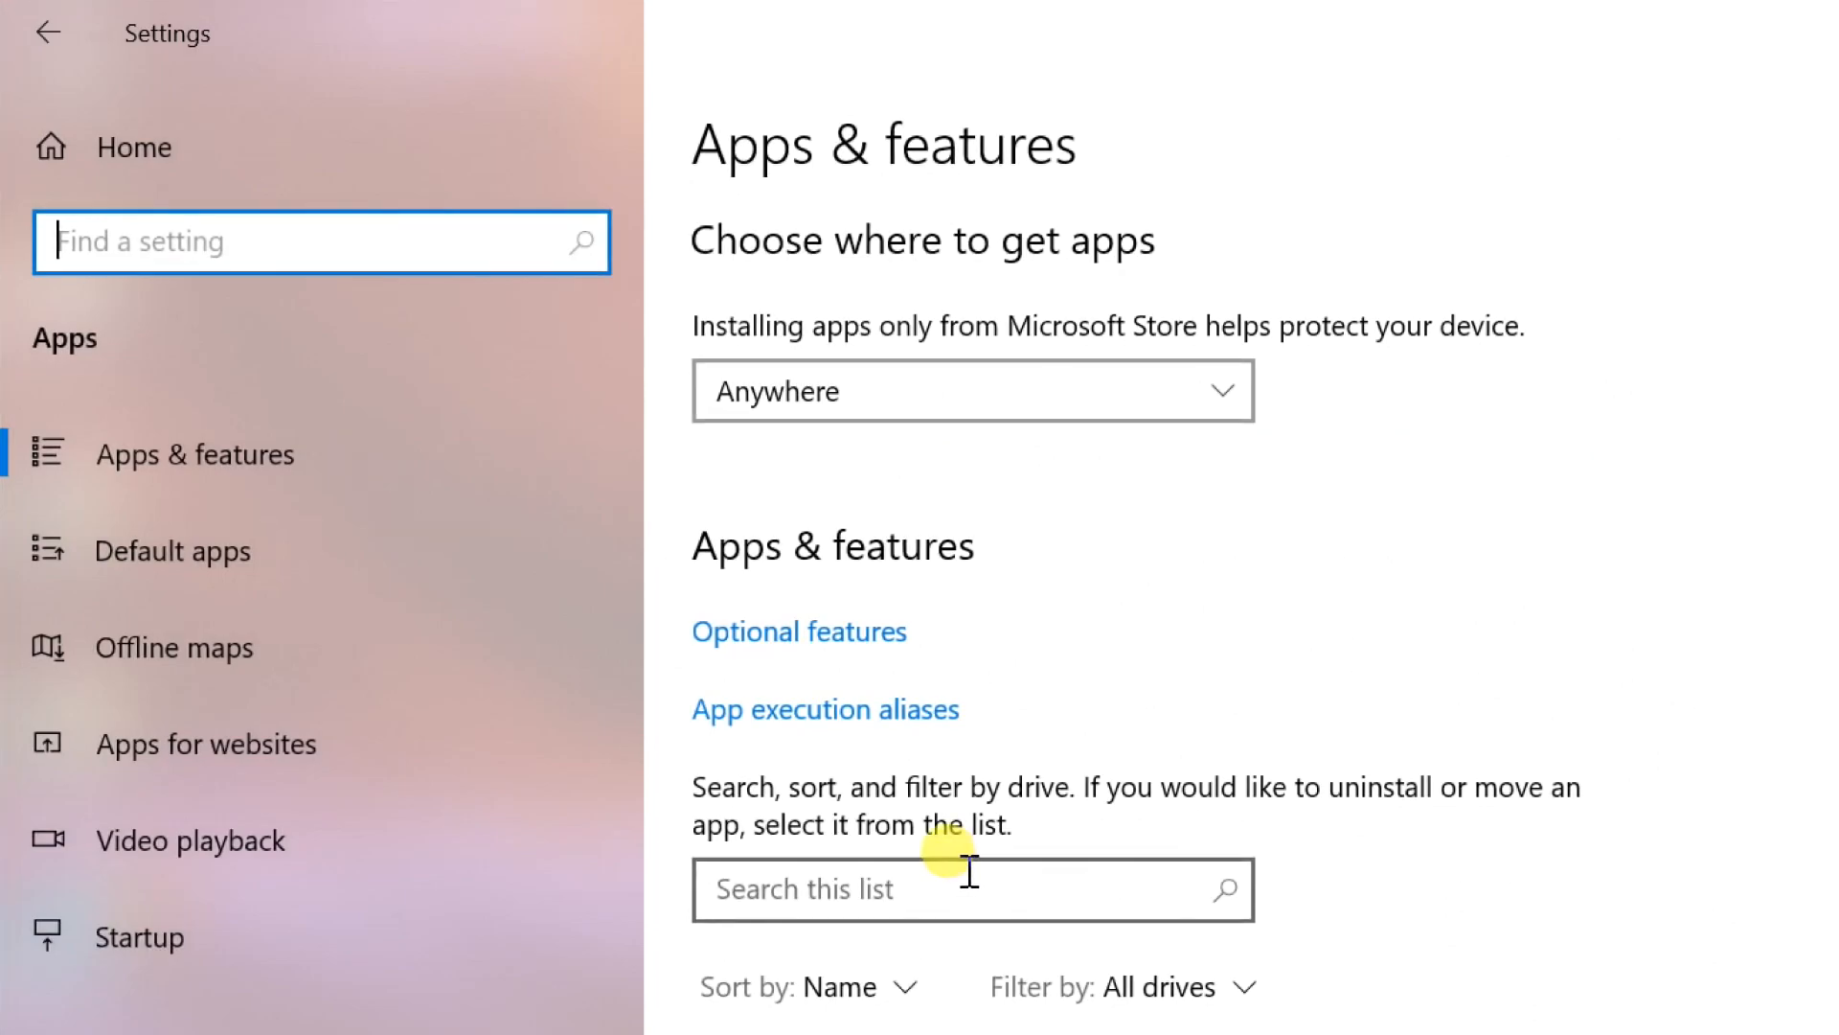
mouse_move(839, 630)
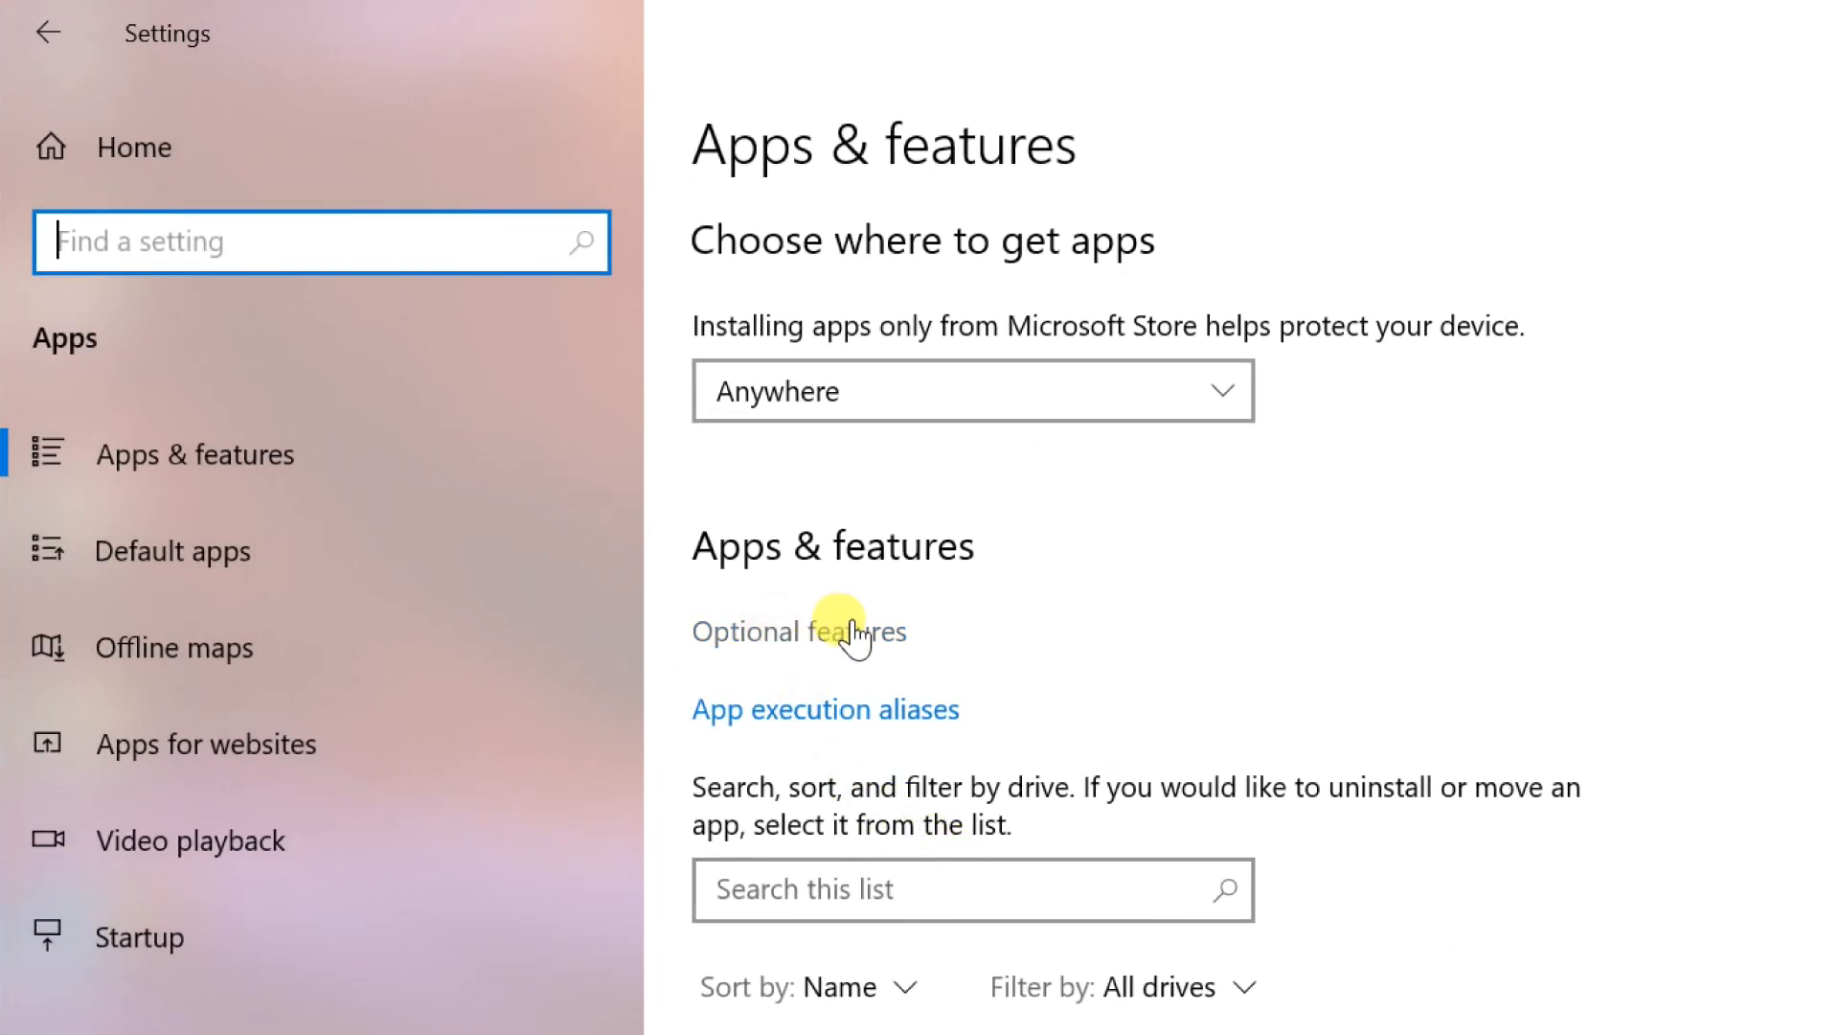
click(799, 630)
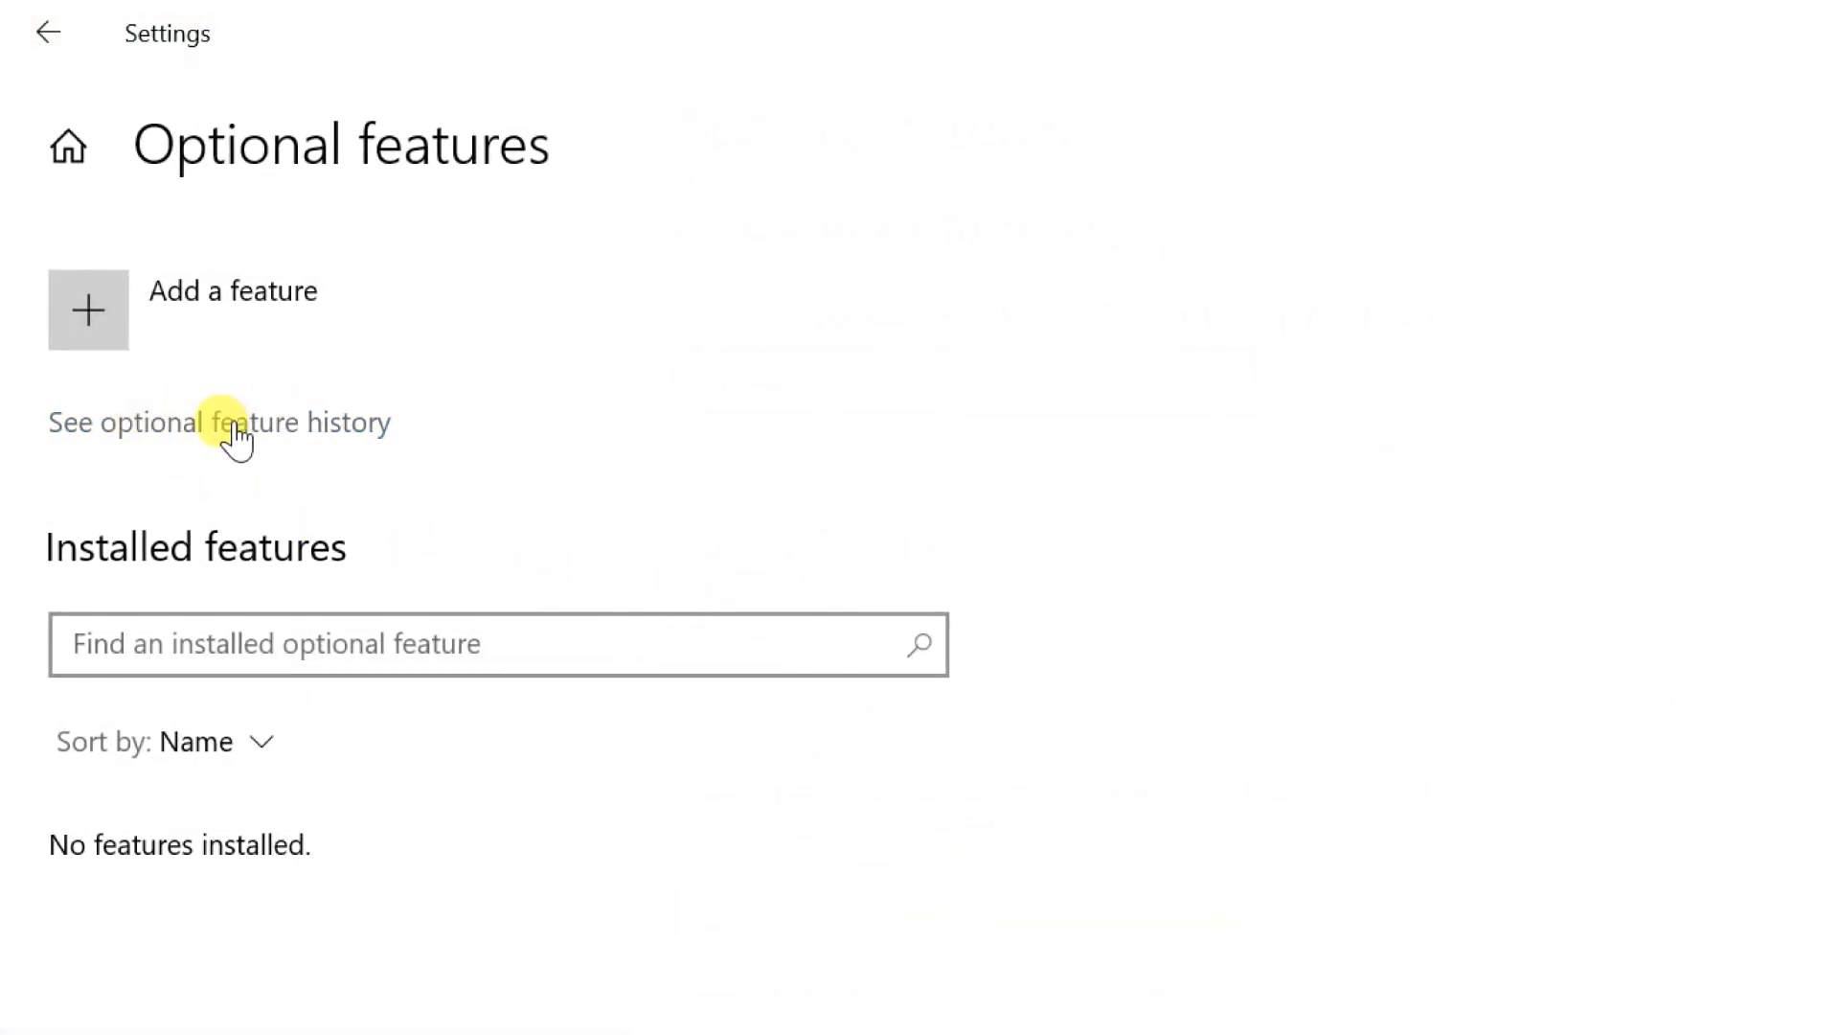
click(86, 306)
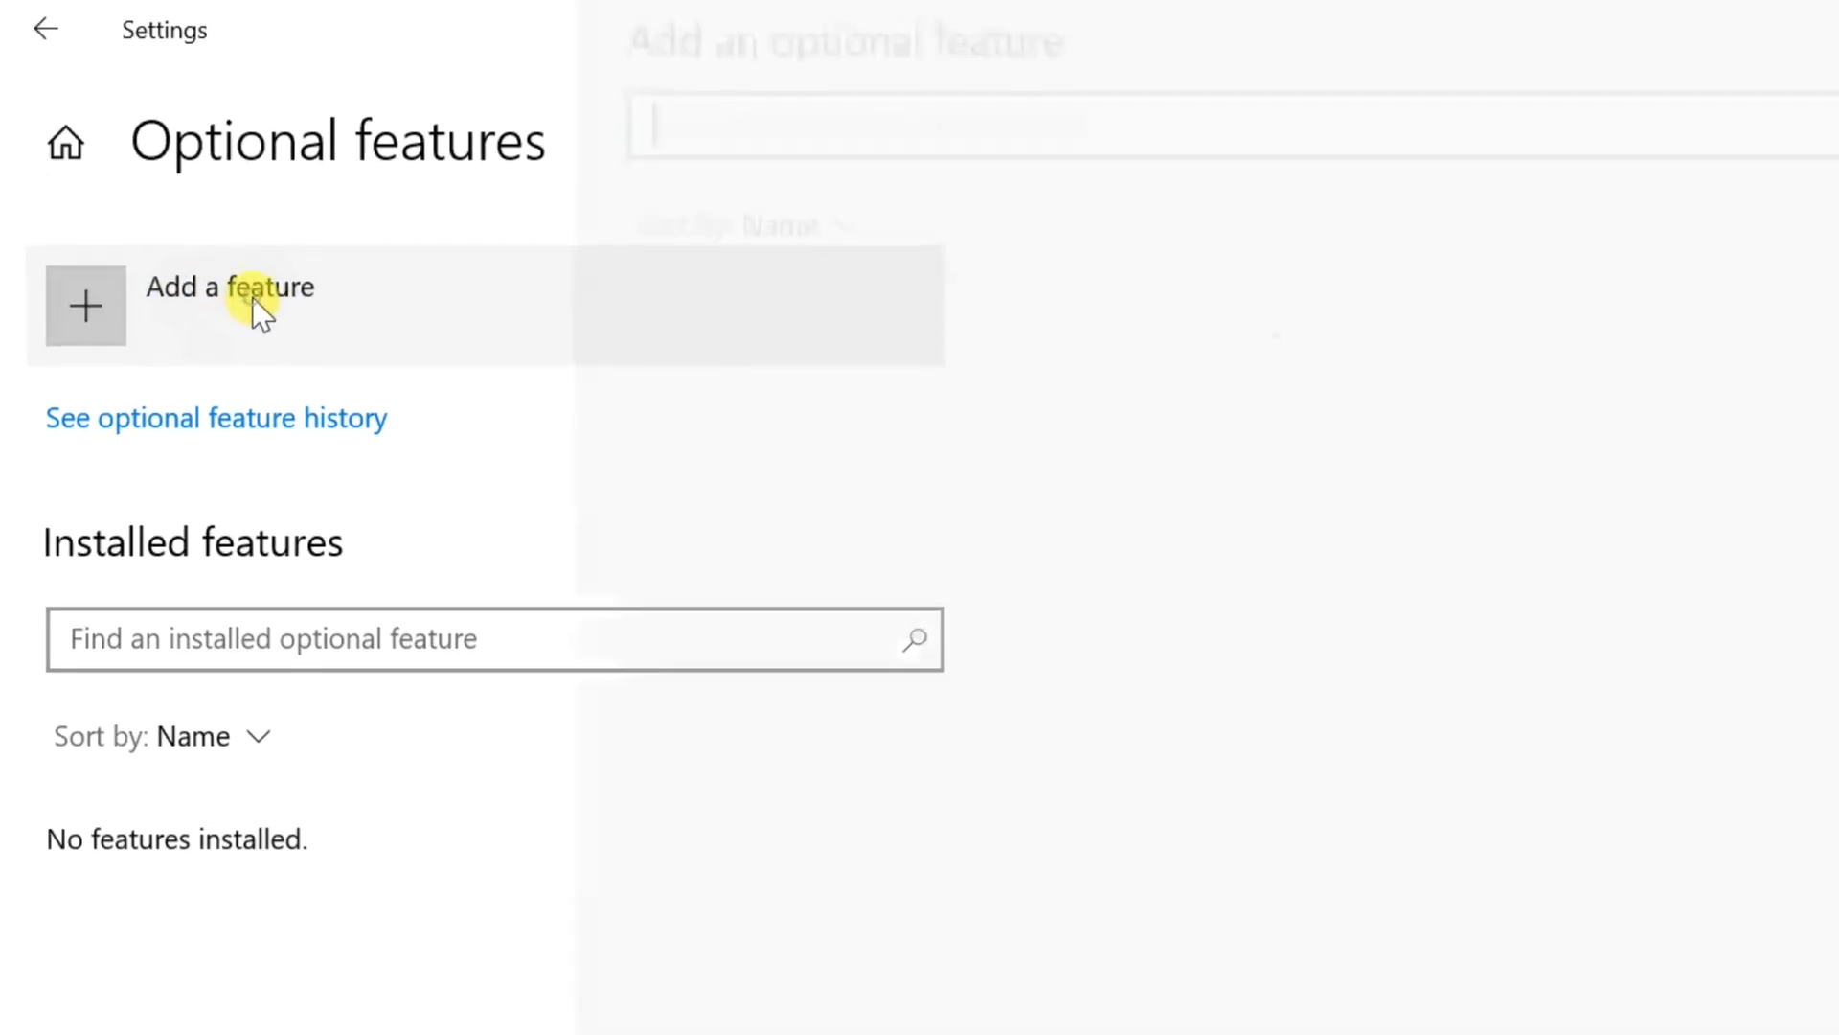
- Tick Microsoft Paint in the addable features list and install it
click(228, 285)
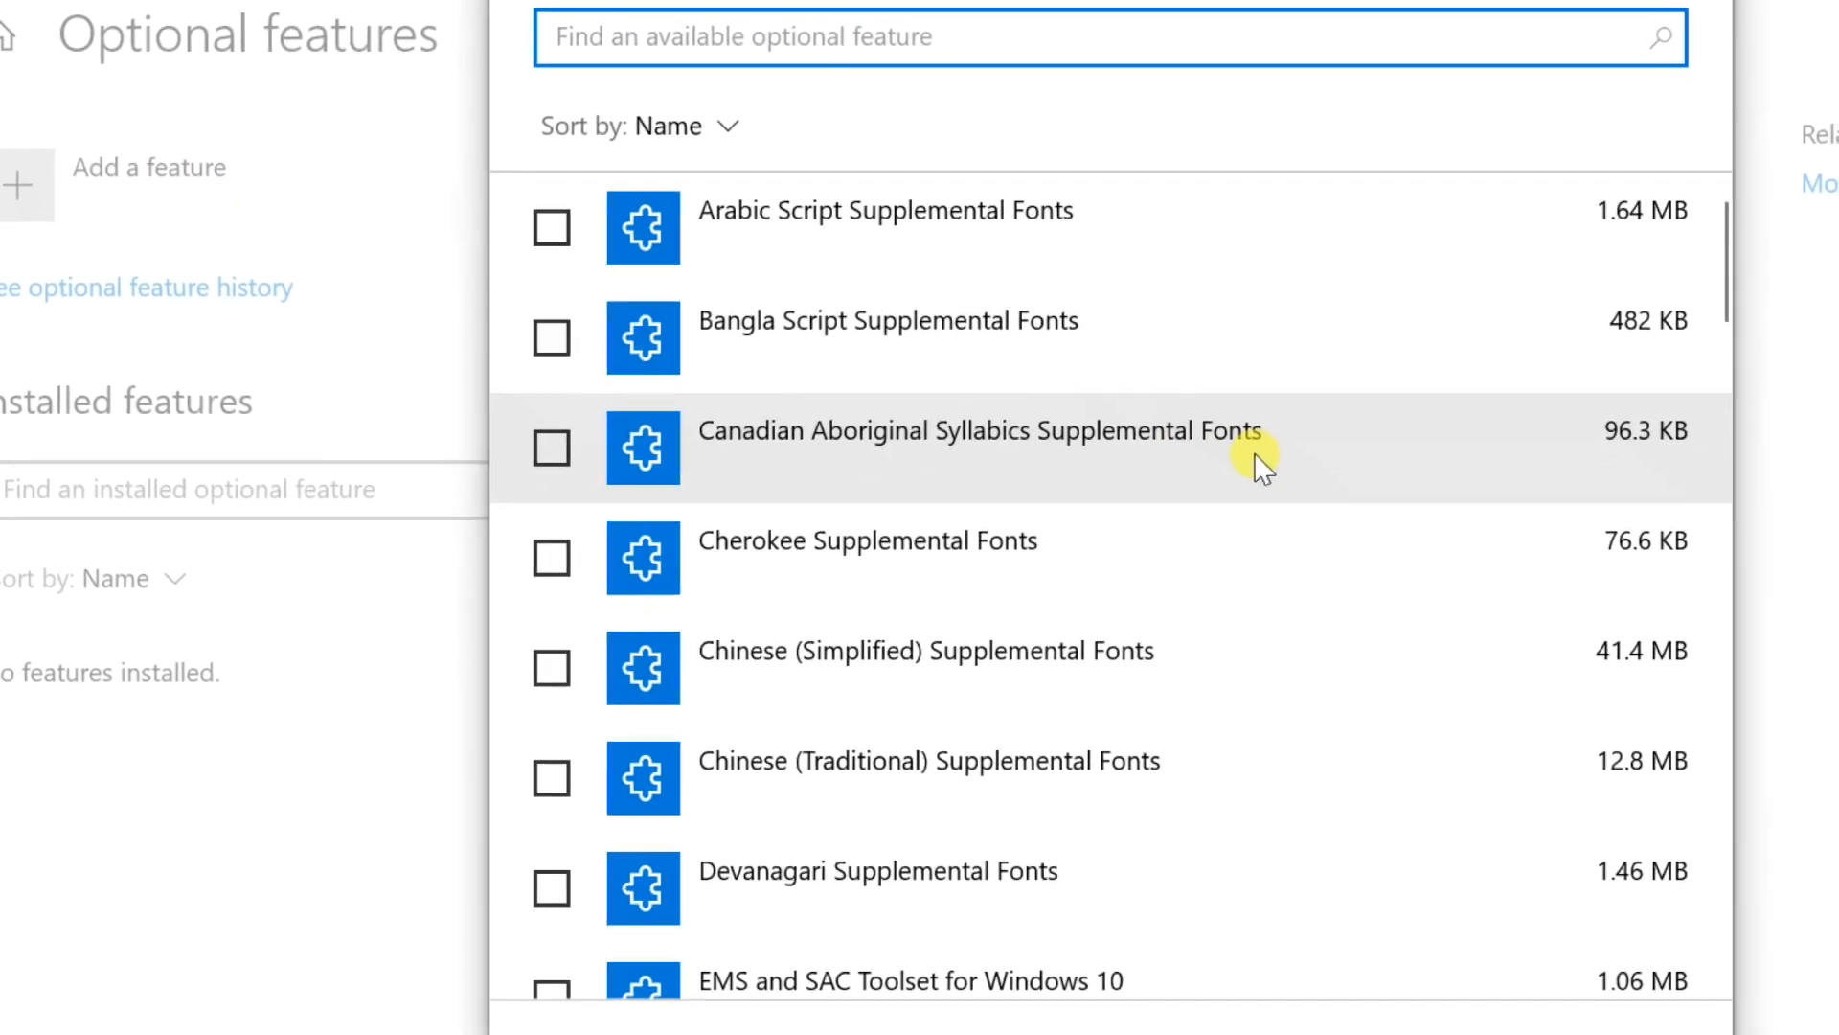
scroll(down, 3)
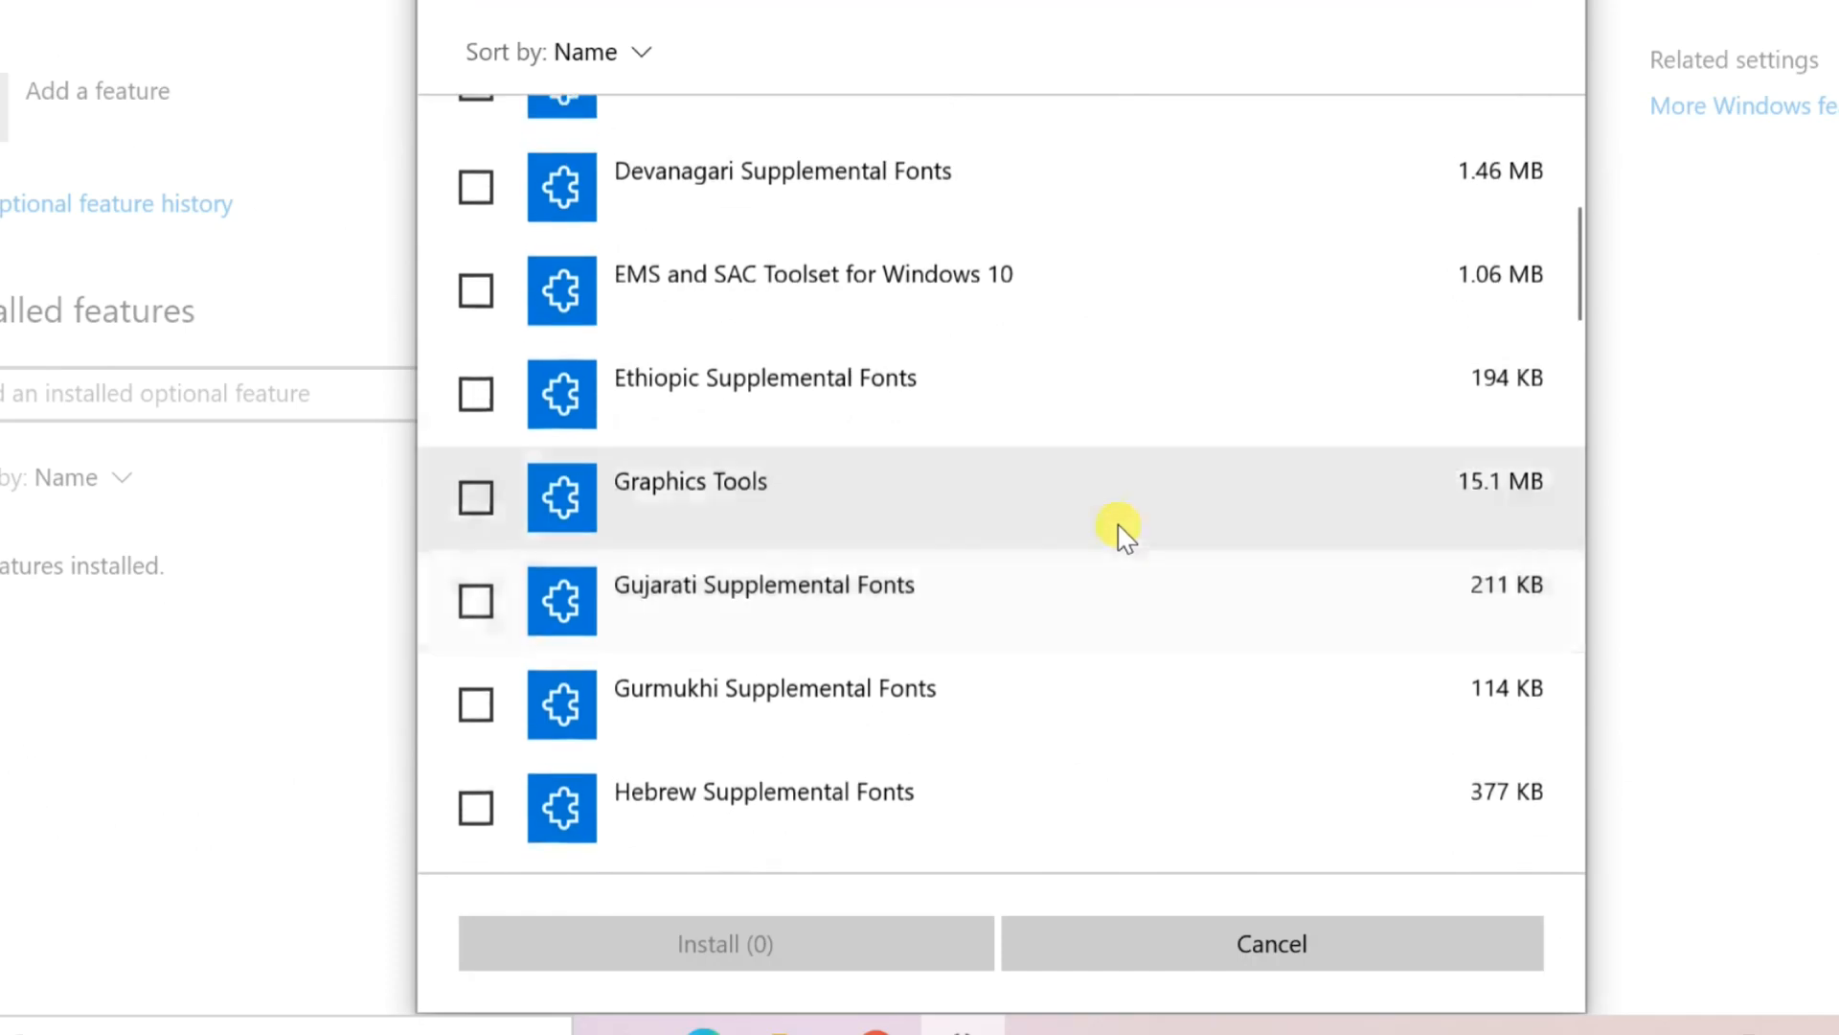
scroll(down, 3)
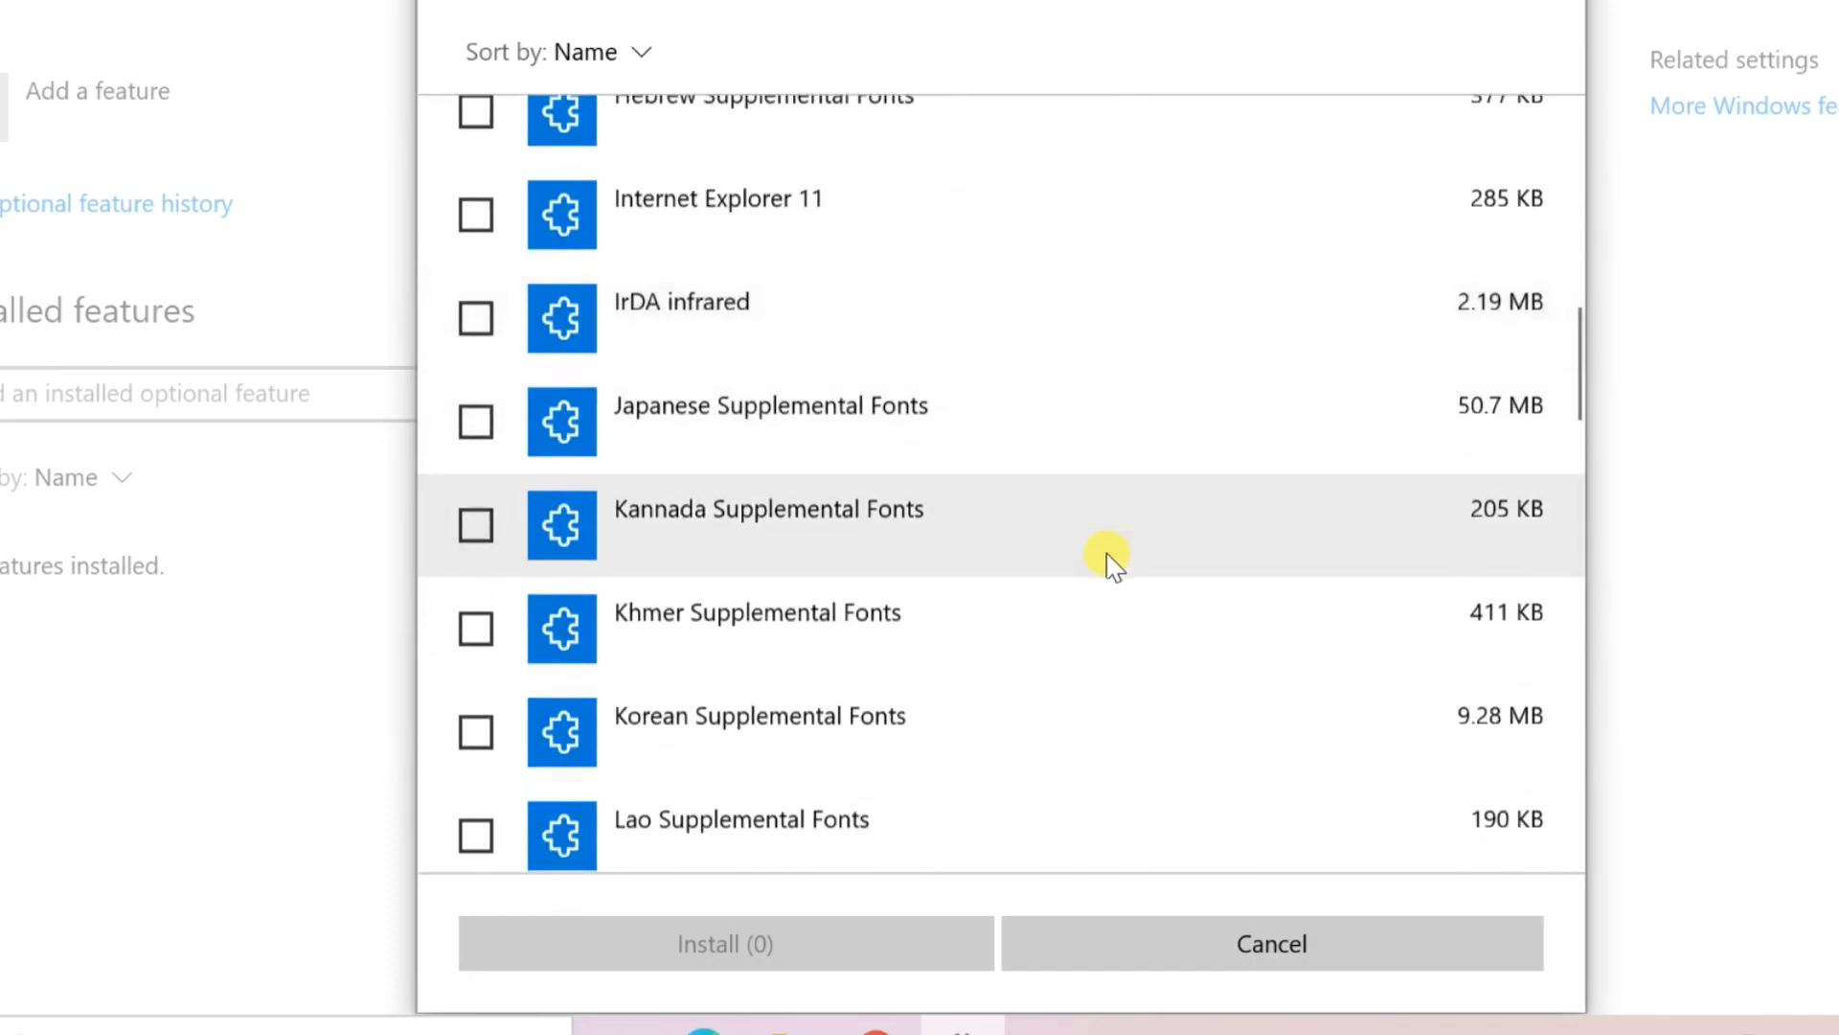
scroll(down, 3)
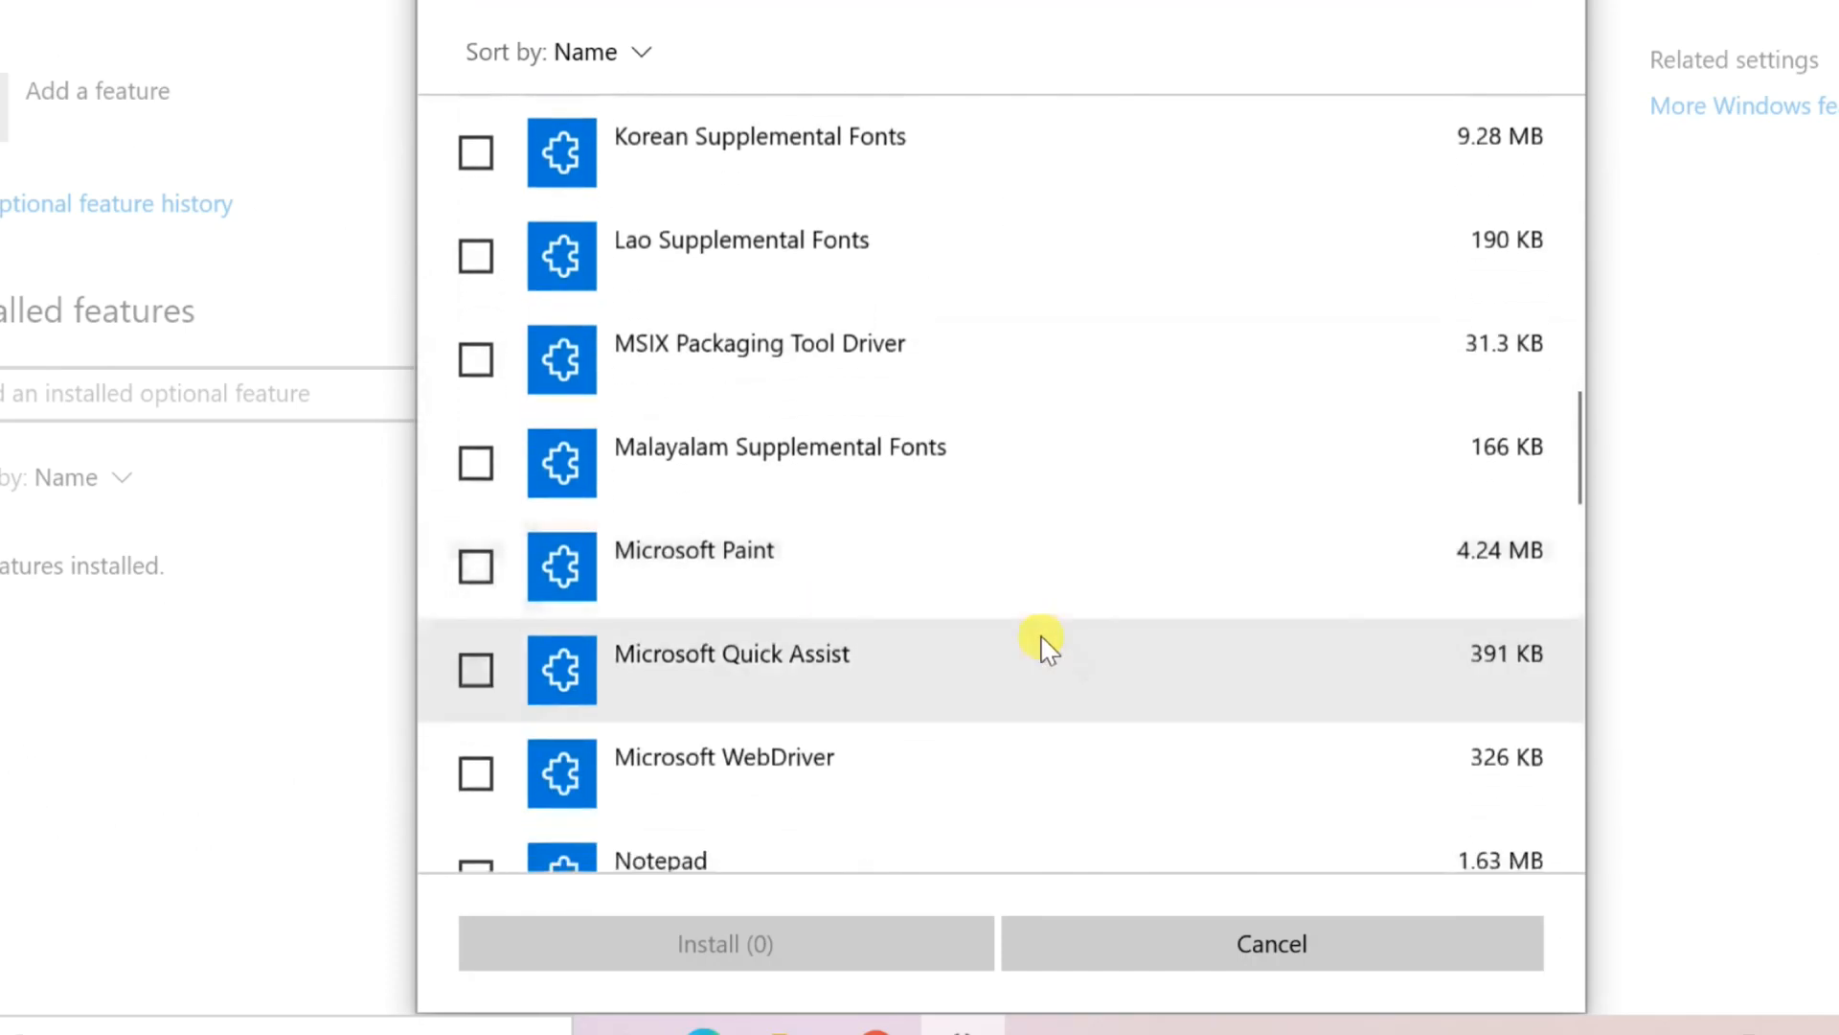
click(476, 568)
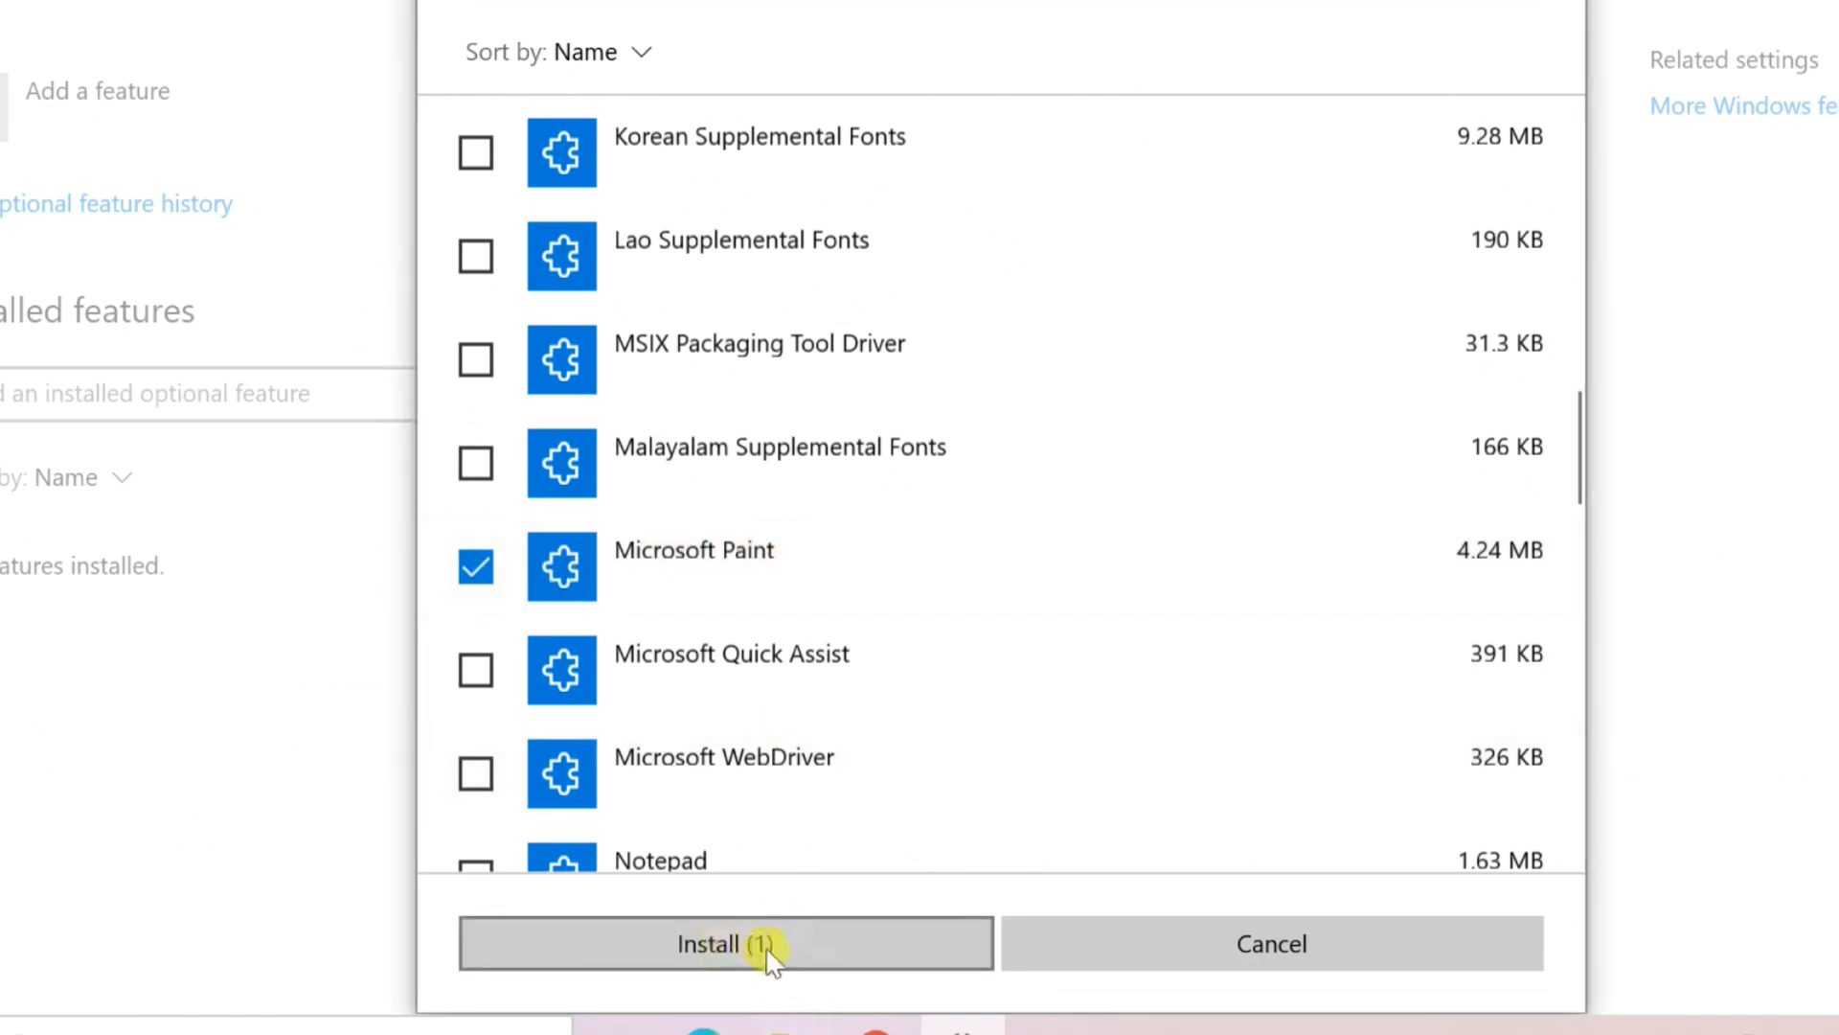
click(726, 942)
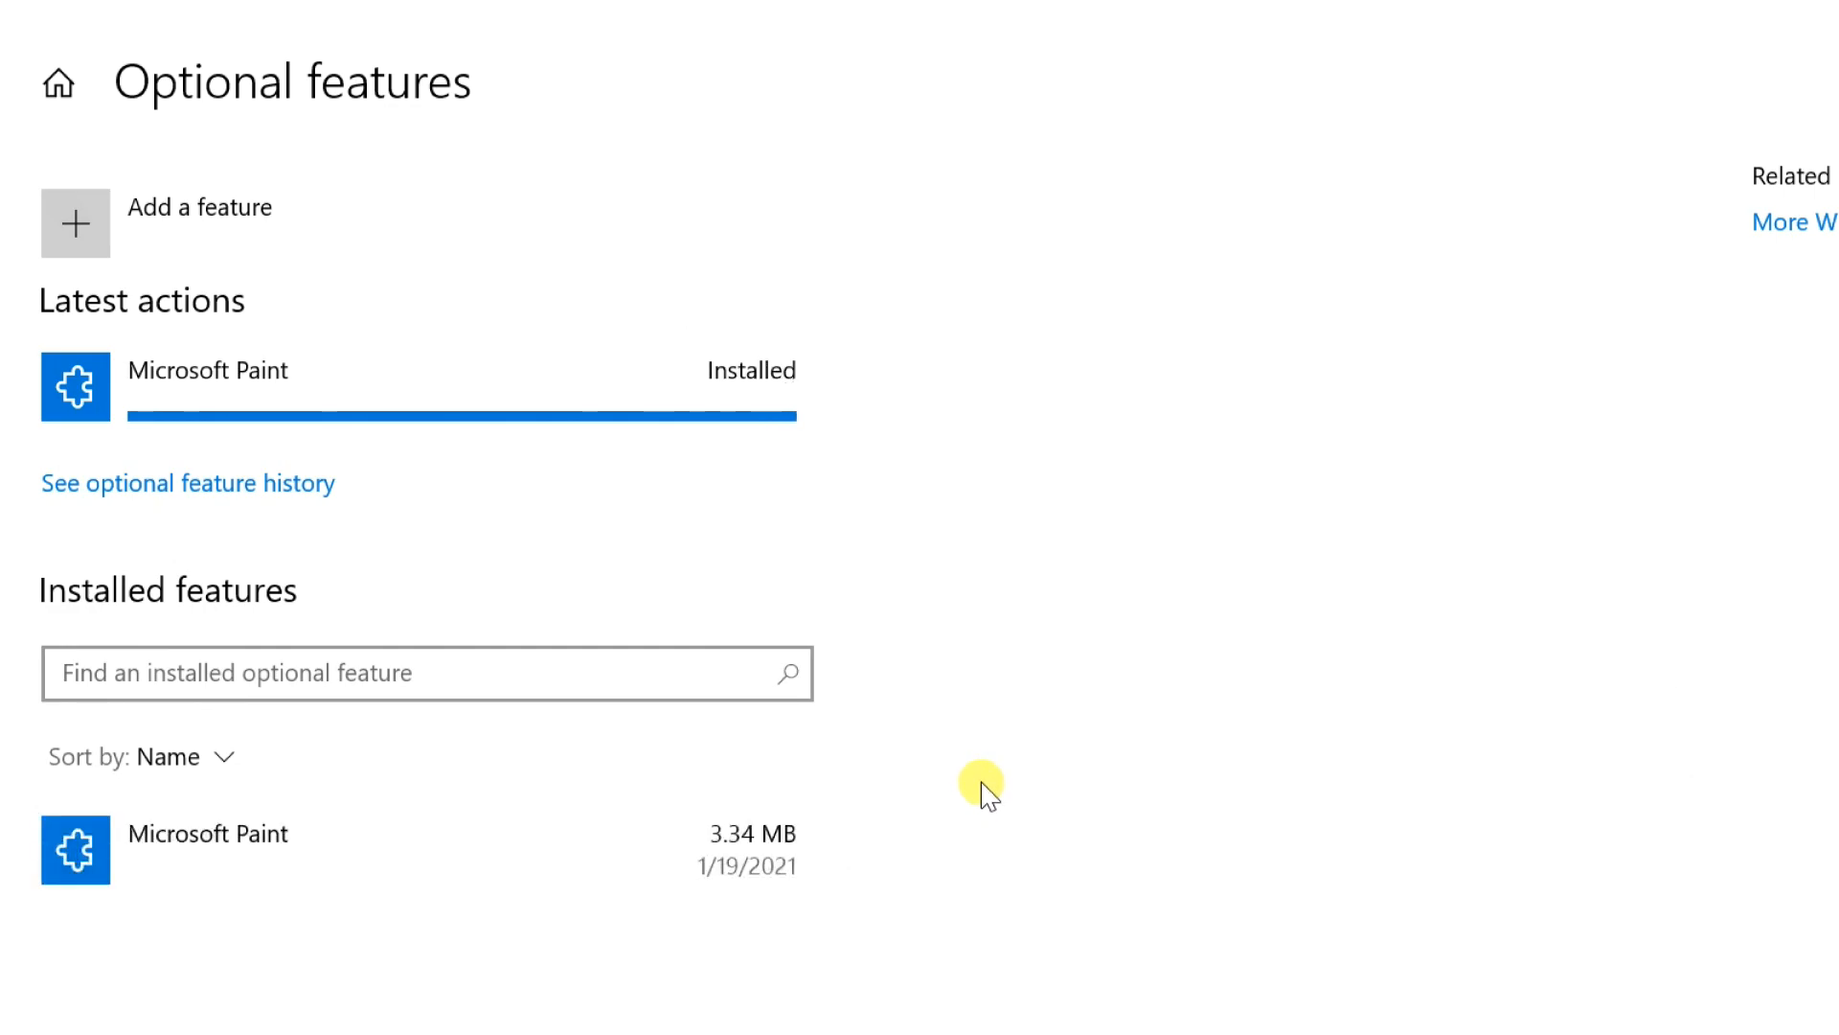
mouse_move(1021, 945)
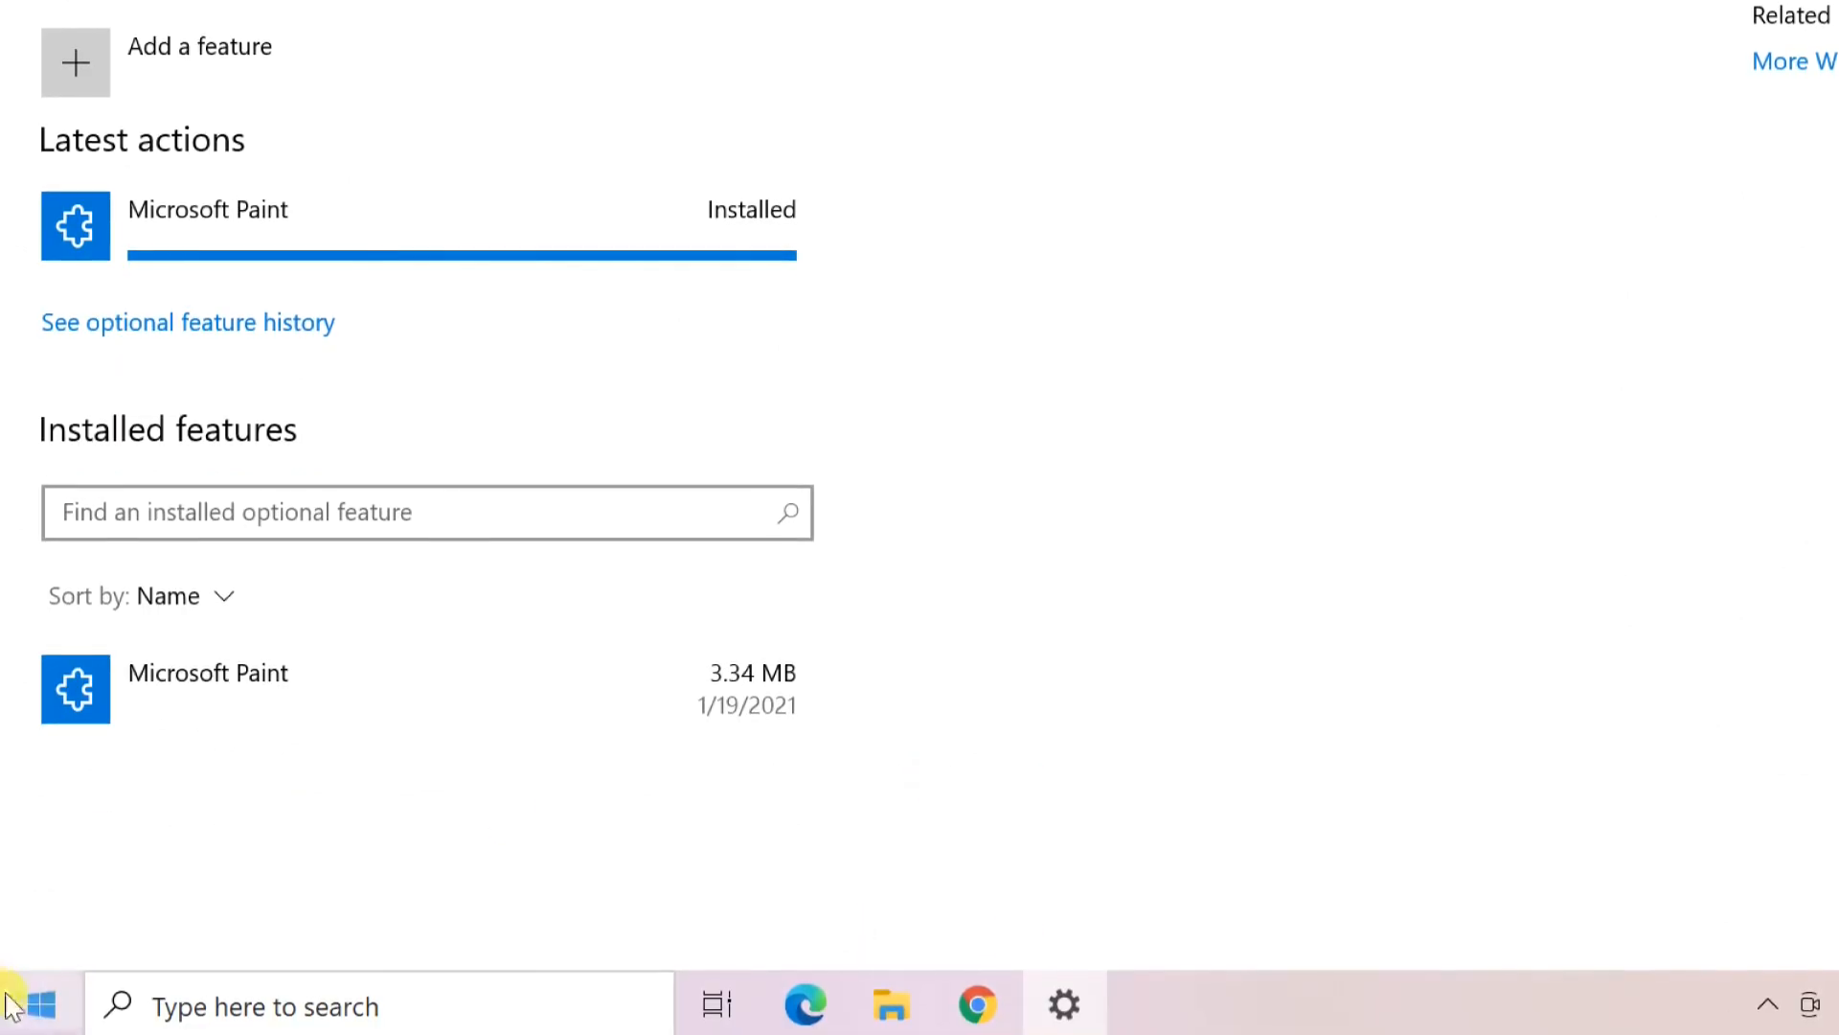
- Launch Microsoft Paint by running mspaint from the Run dialog
right_click(40, 1005)
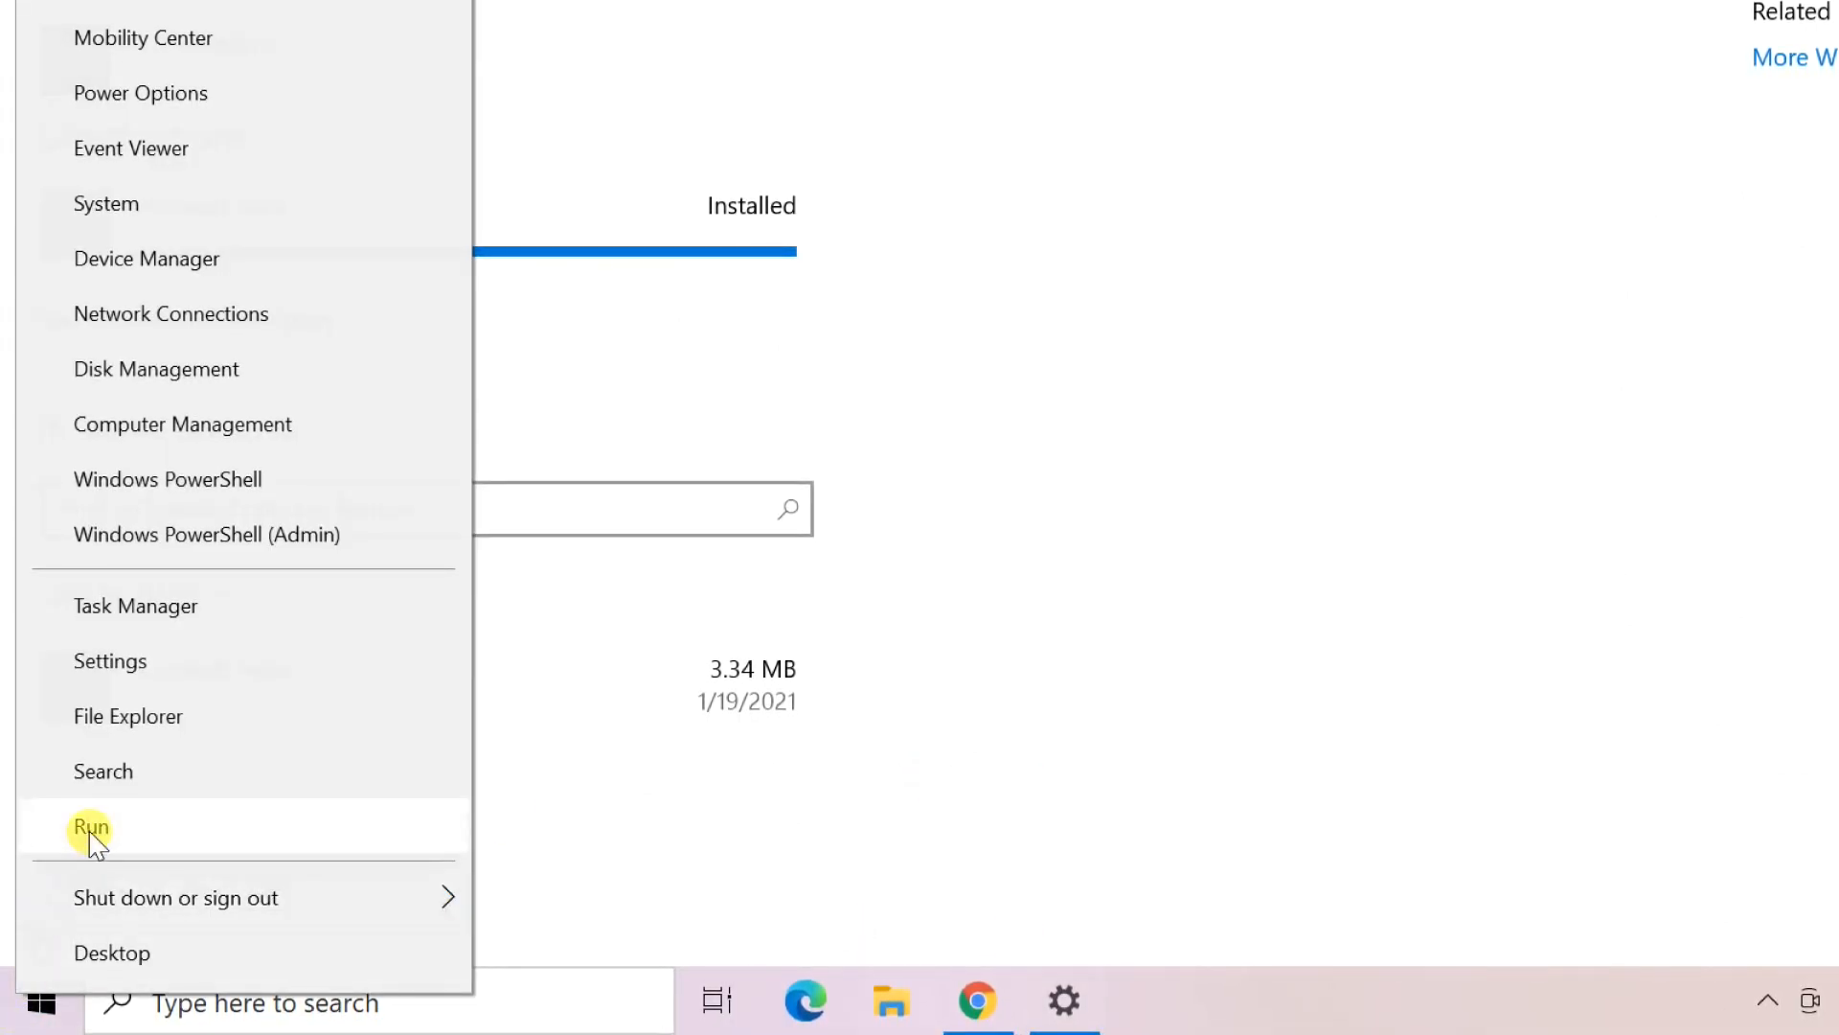
click(90, 826)
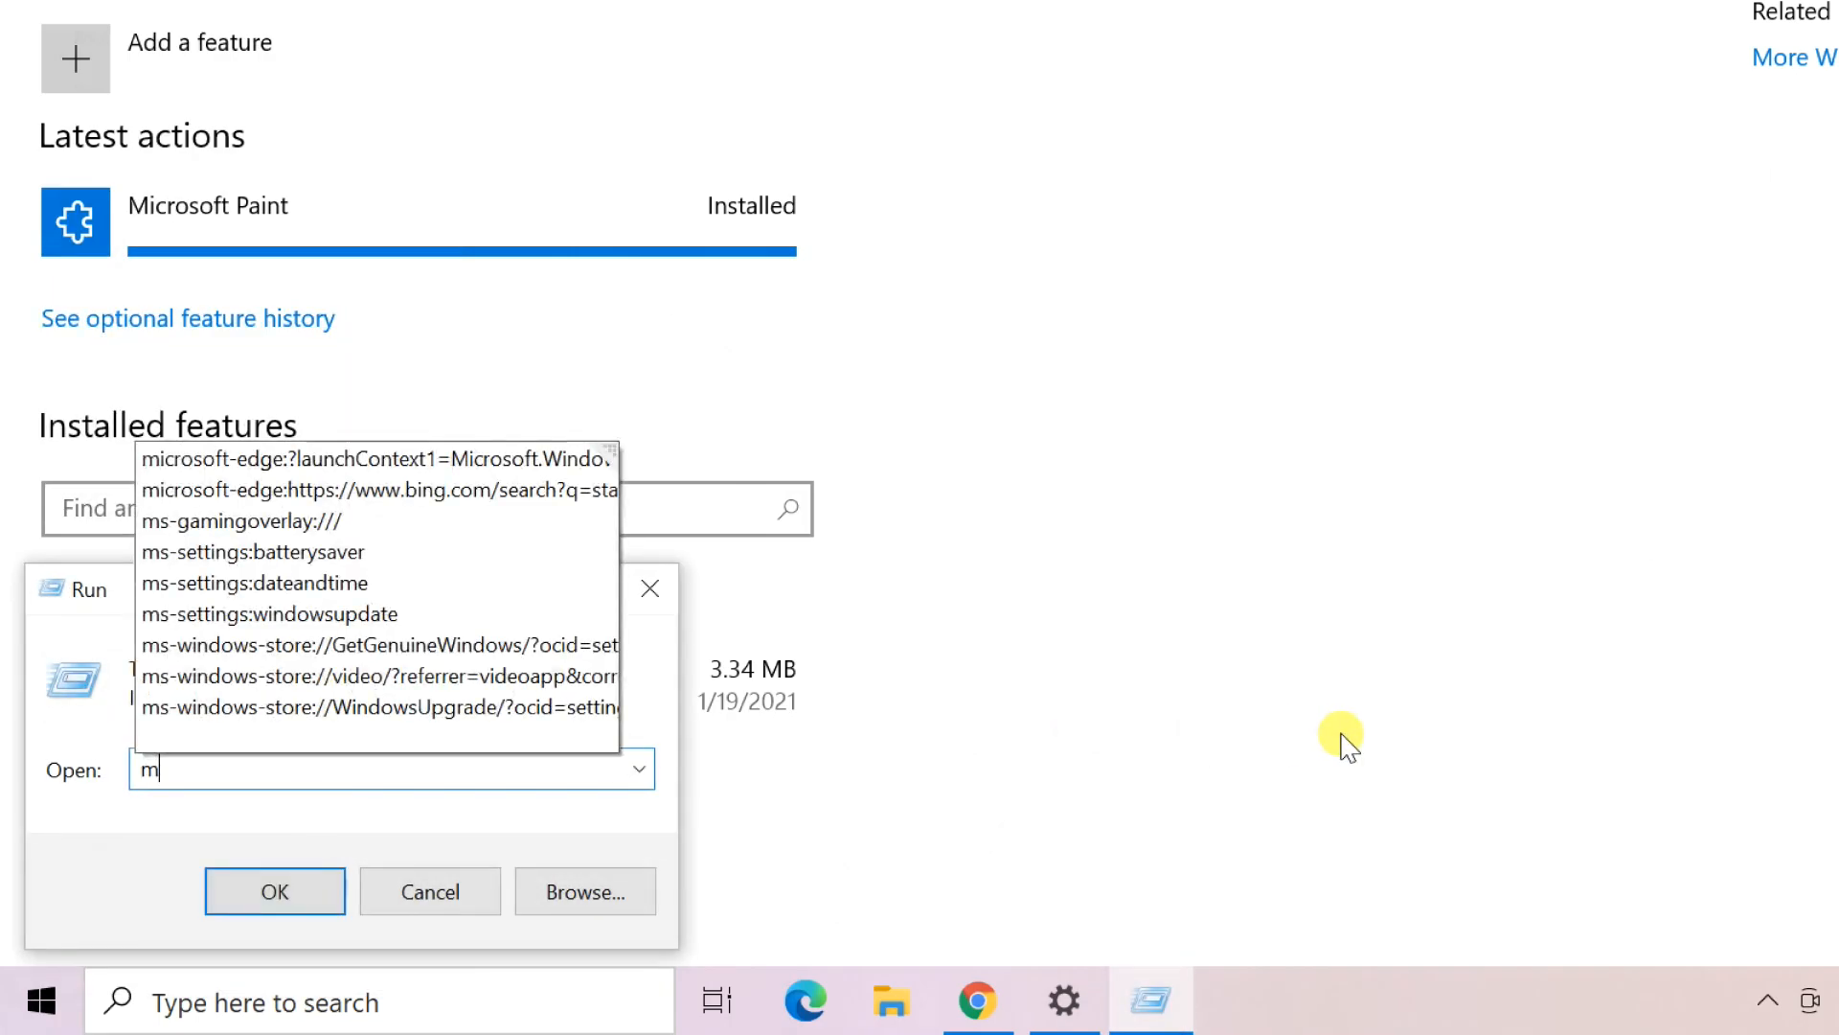
text(spaint)
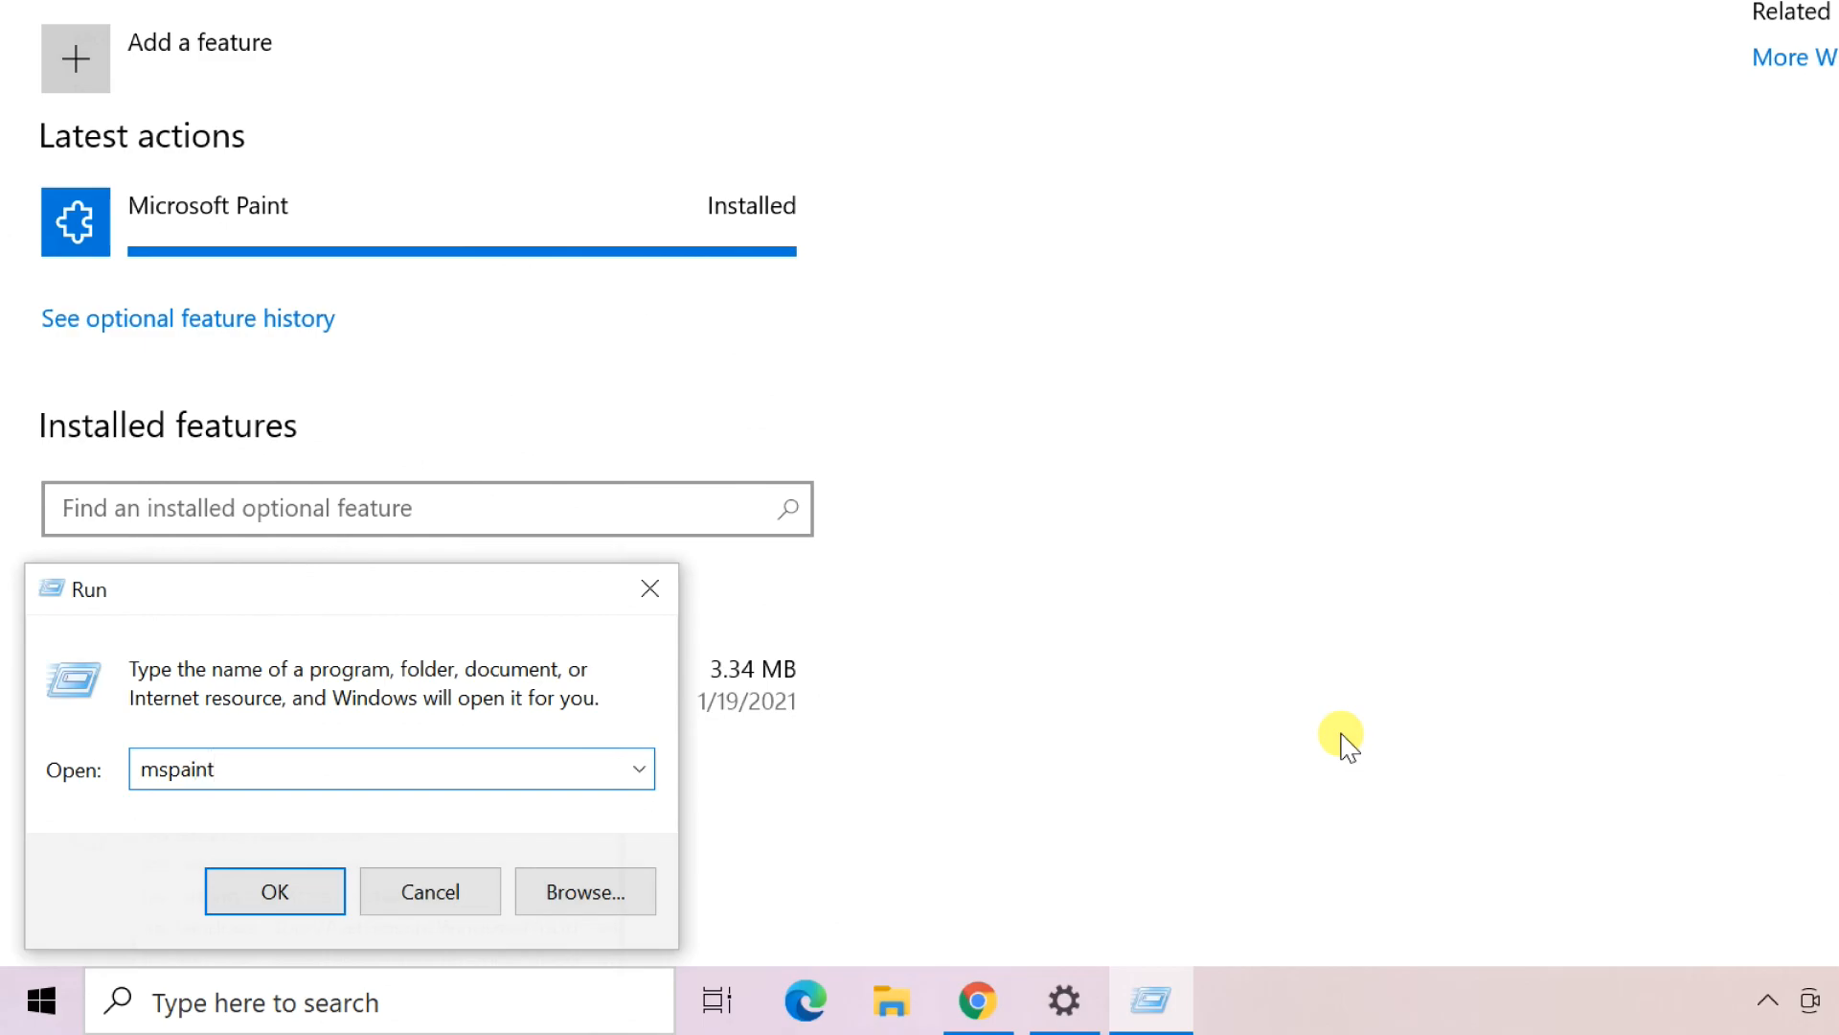
click(274, 891)
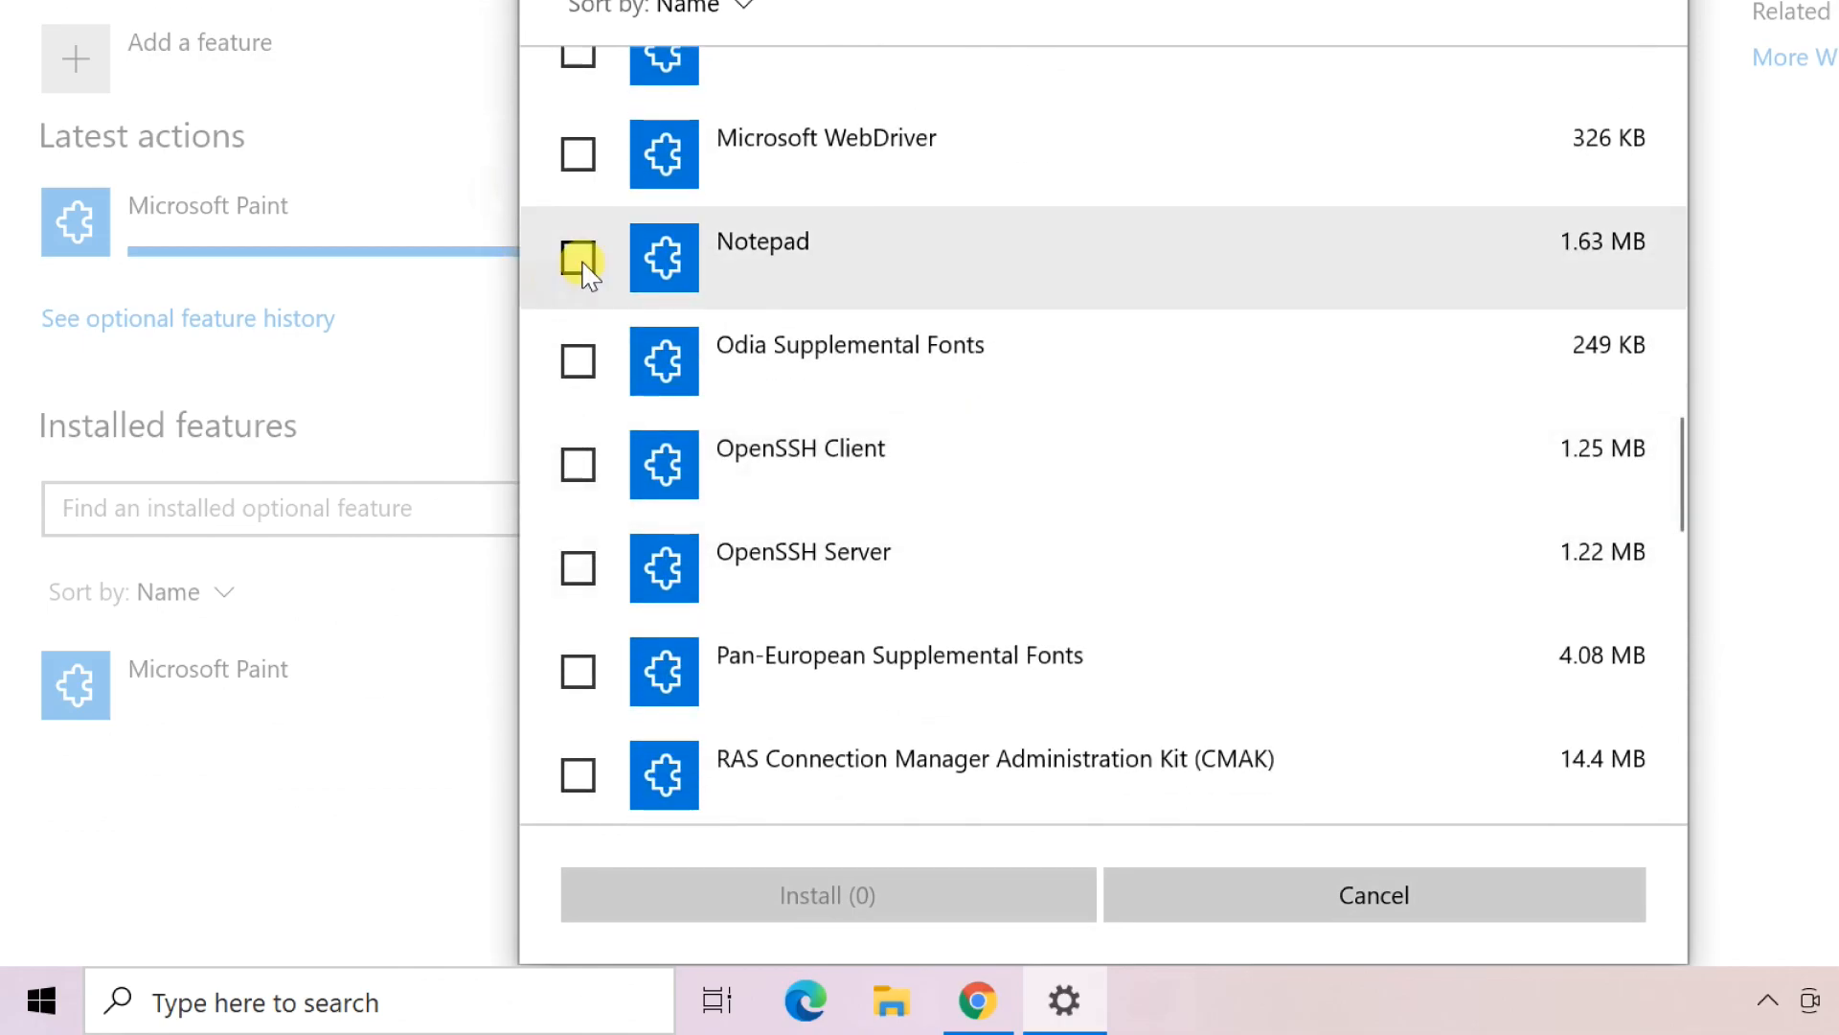
- Tick Notepad in the addable features list and install it
click(577, 259)
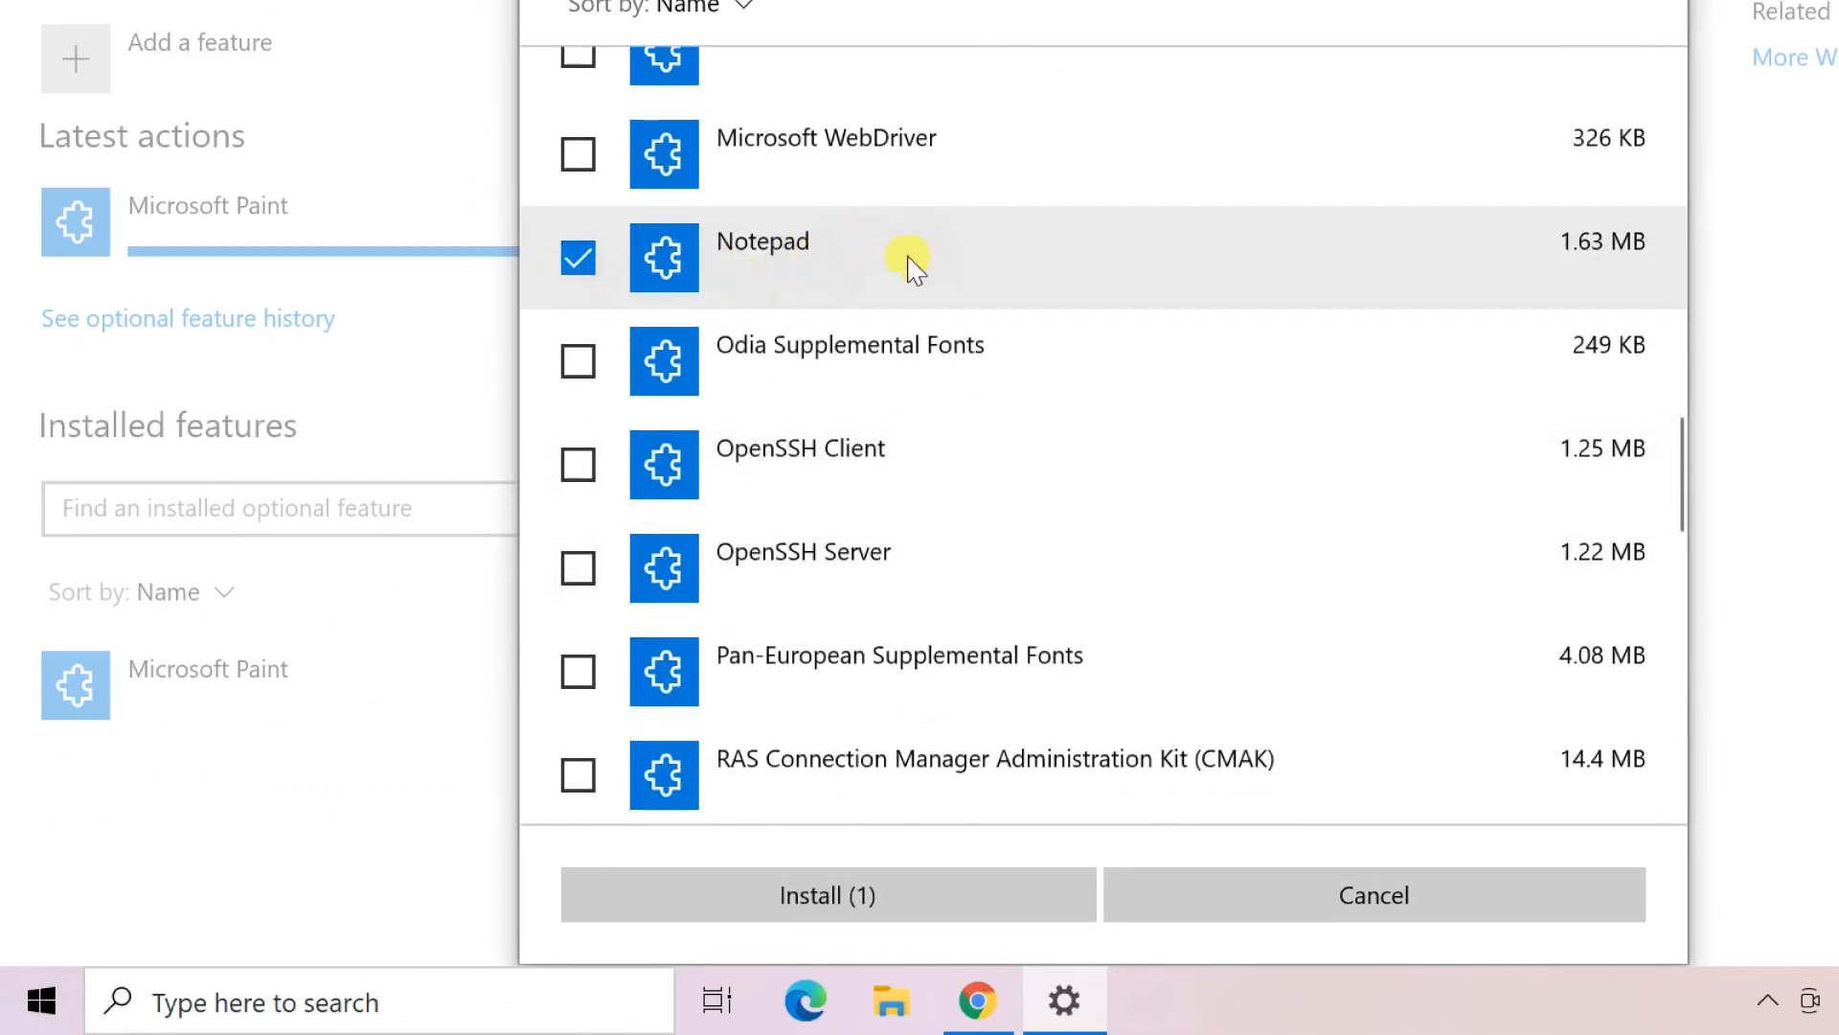
click(828, 895)
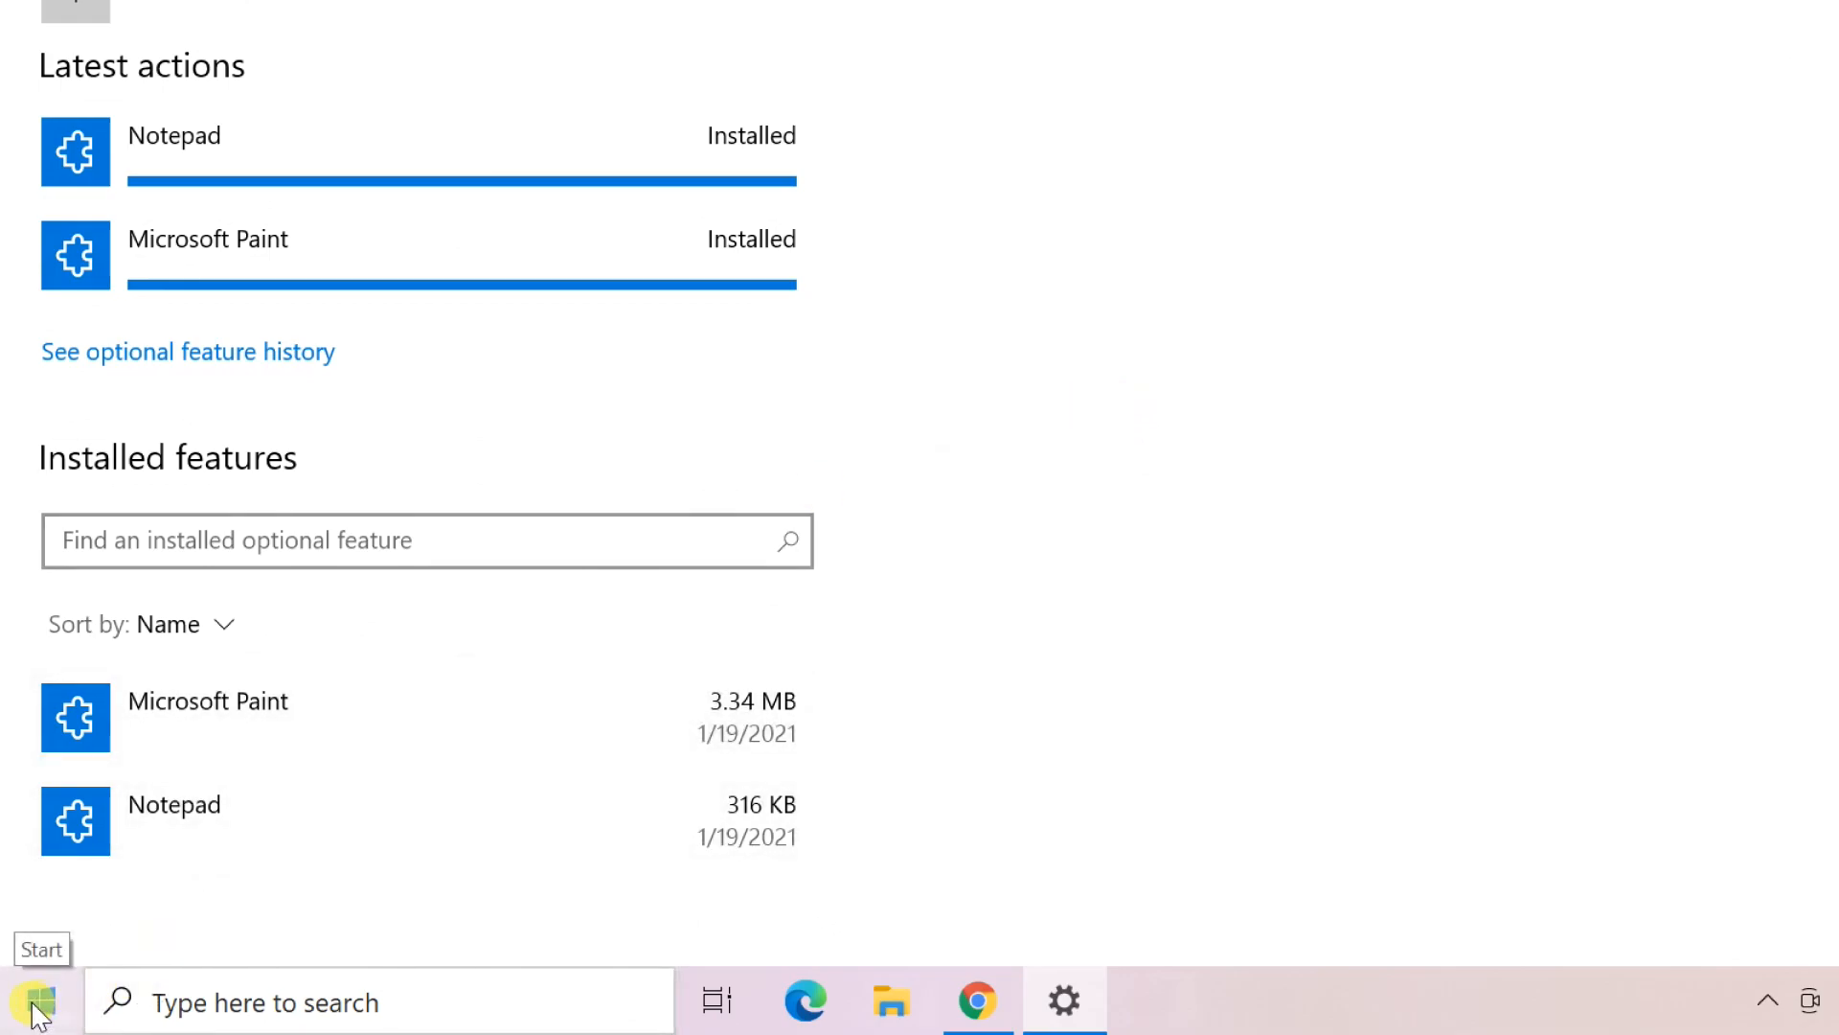
- Launch Notepad by running notepad from the Run dialog, opening an untitled window
right_click(34, 1006)
text(notepad)
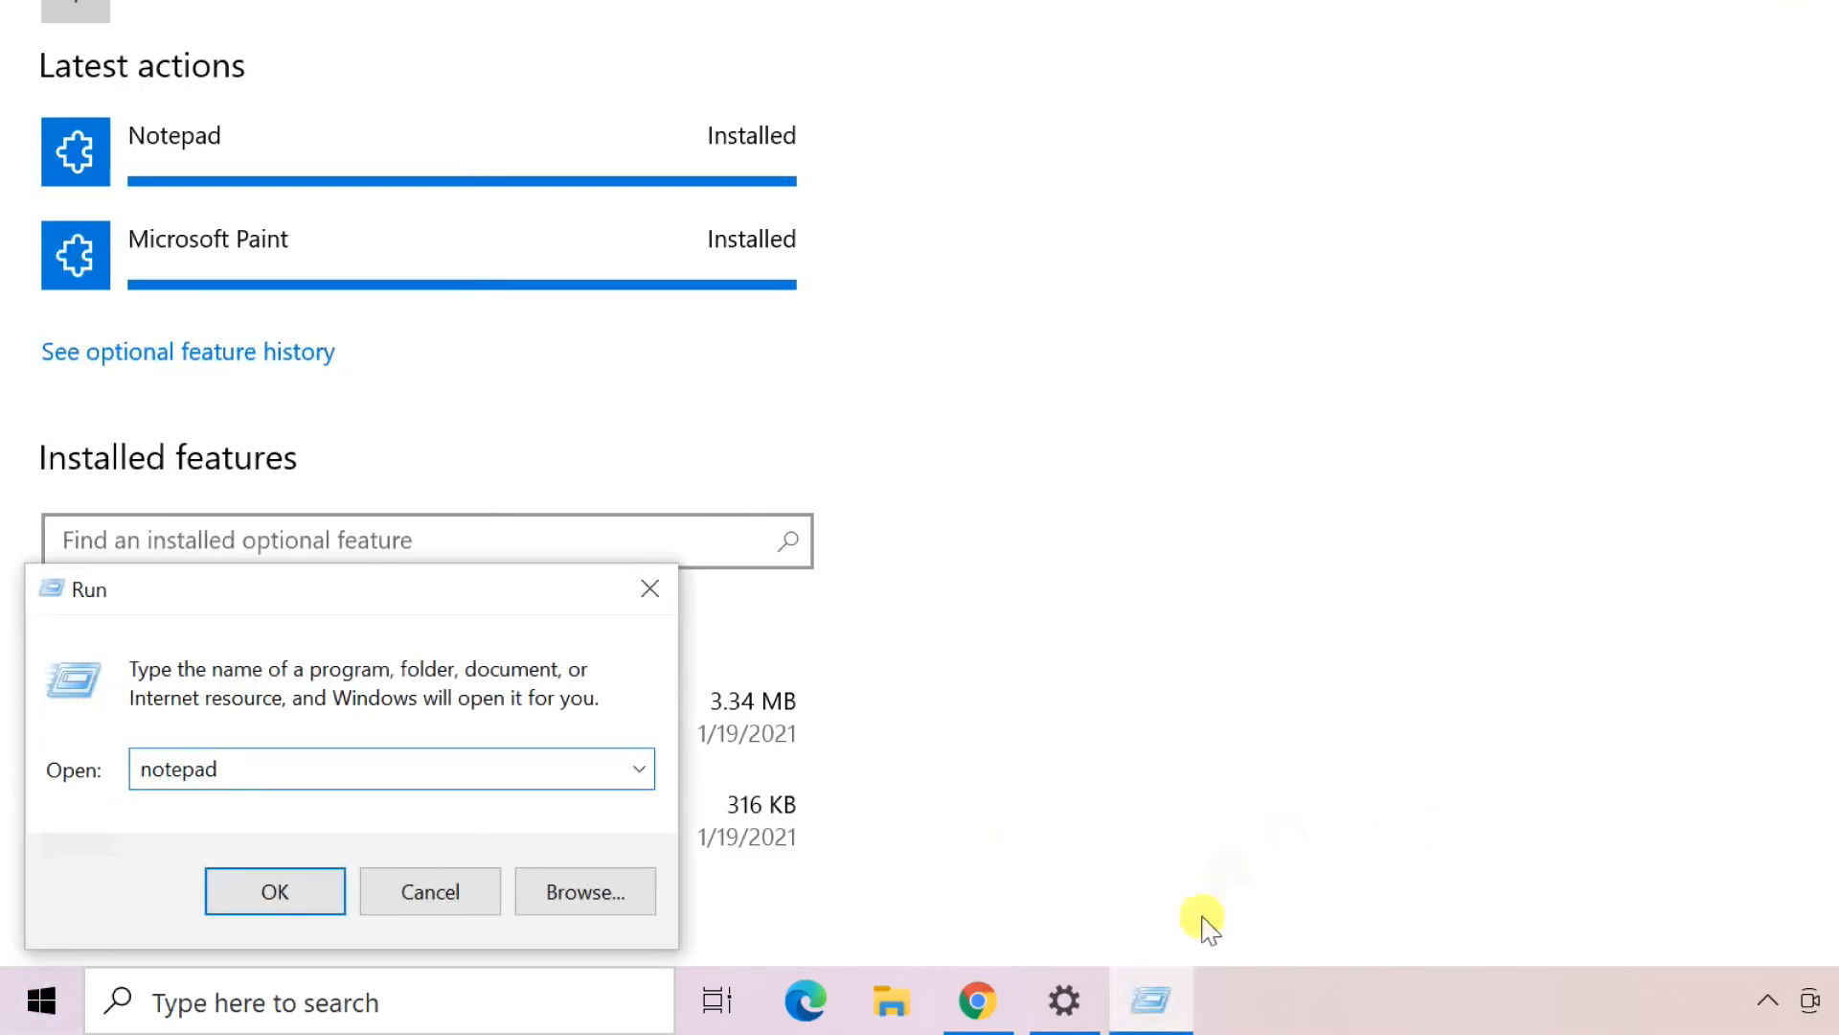
click(274, 891)
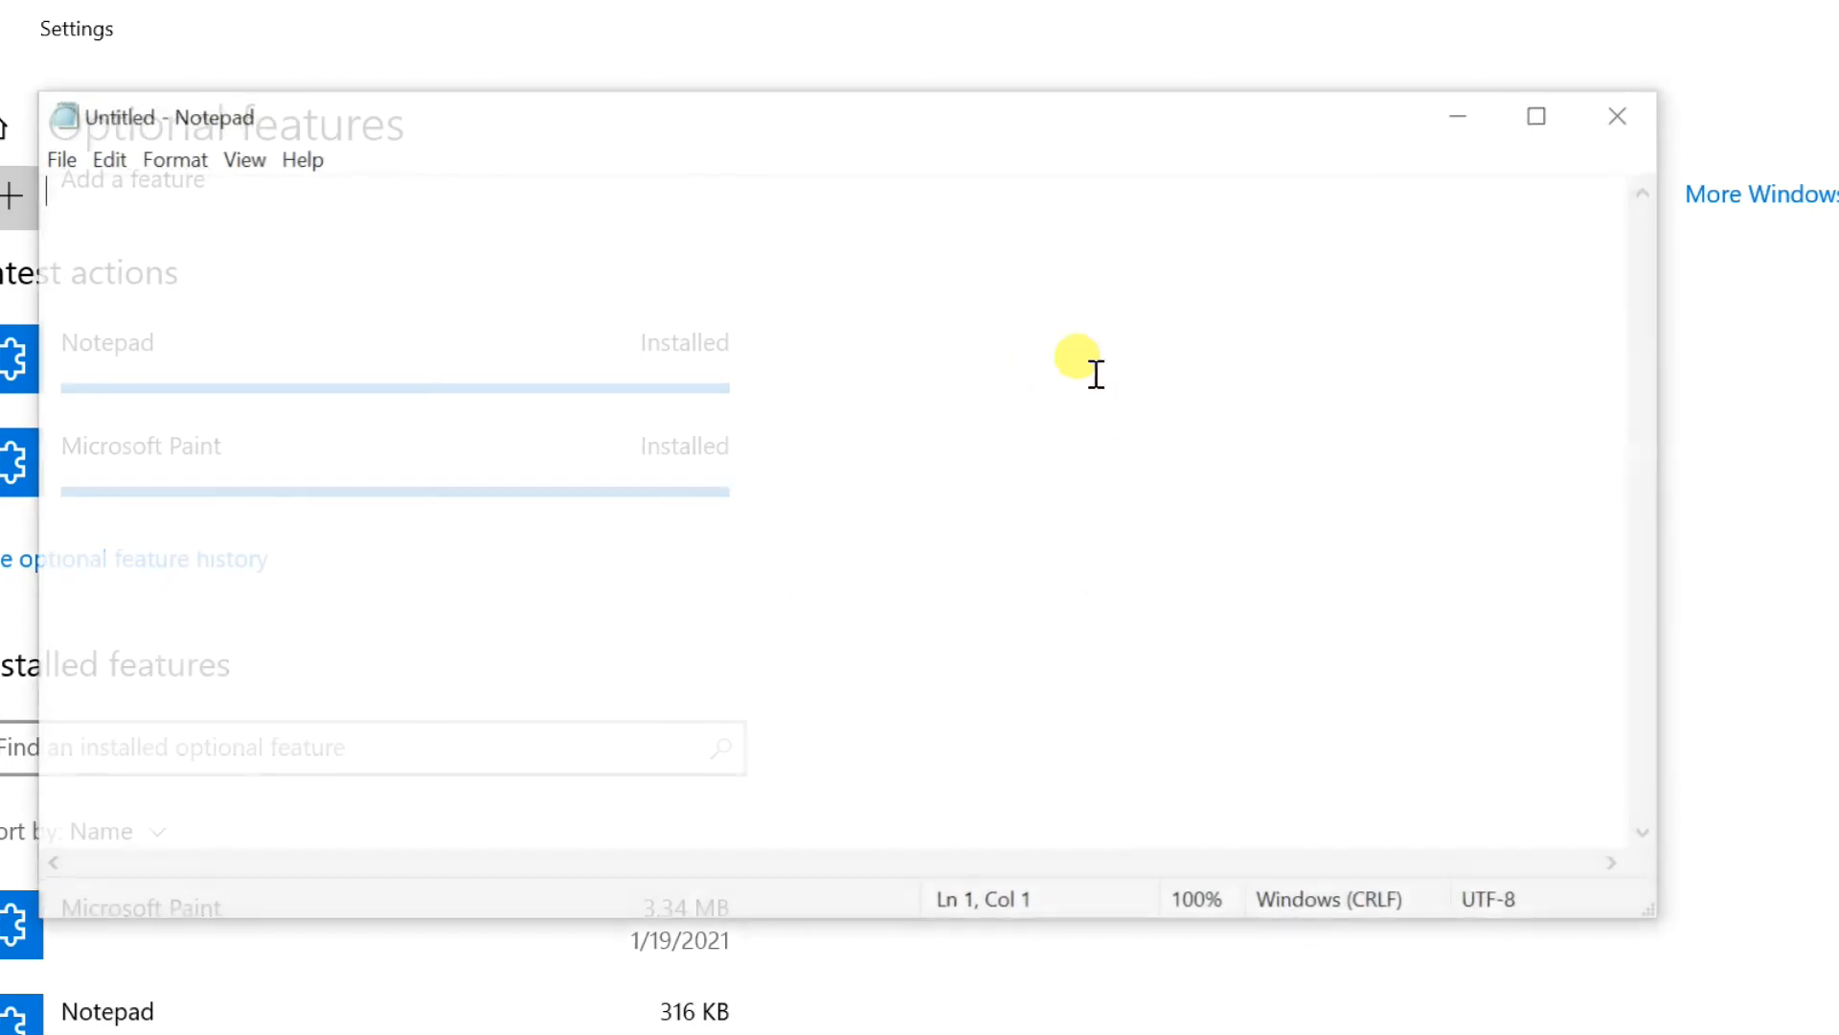